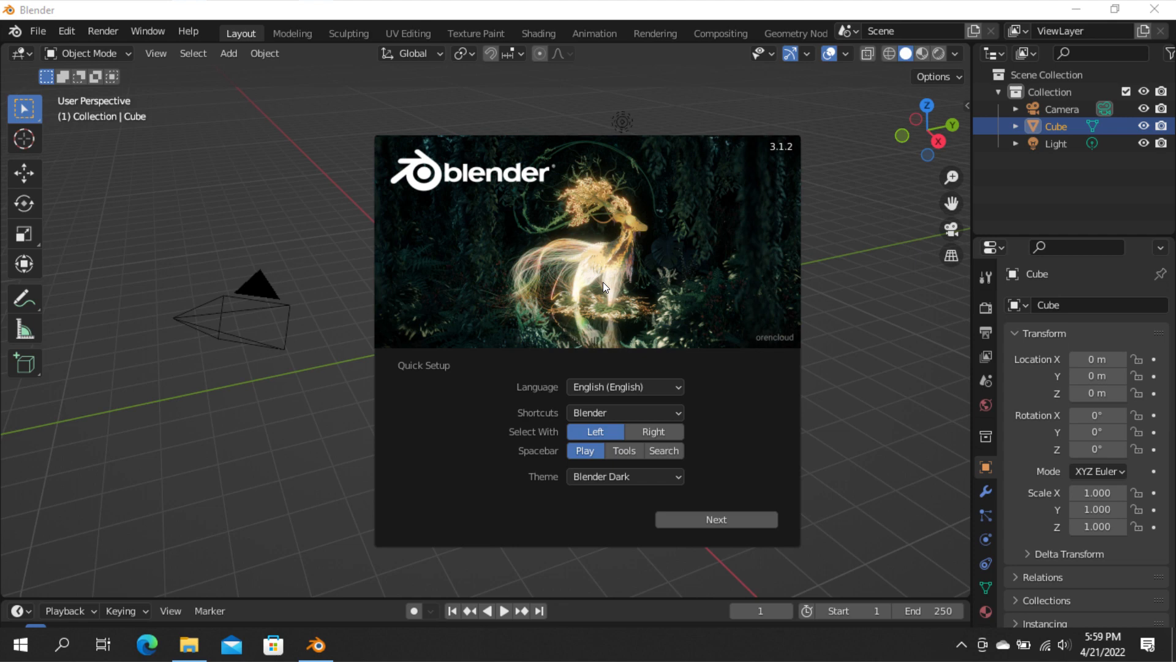
Step: Dismiss Blender's splash screen and start a new Video Editing project
{"action": "left_click", "coordinate": [229, 156]}
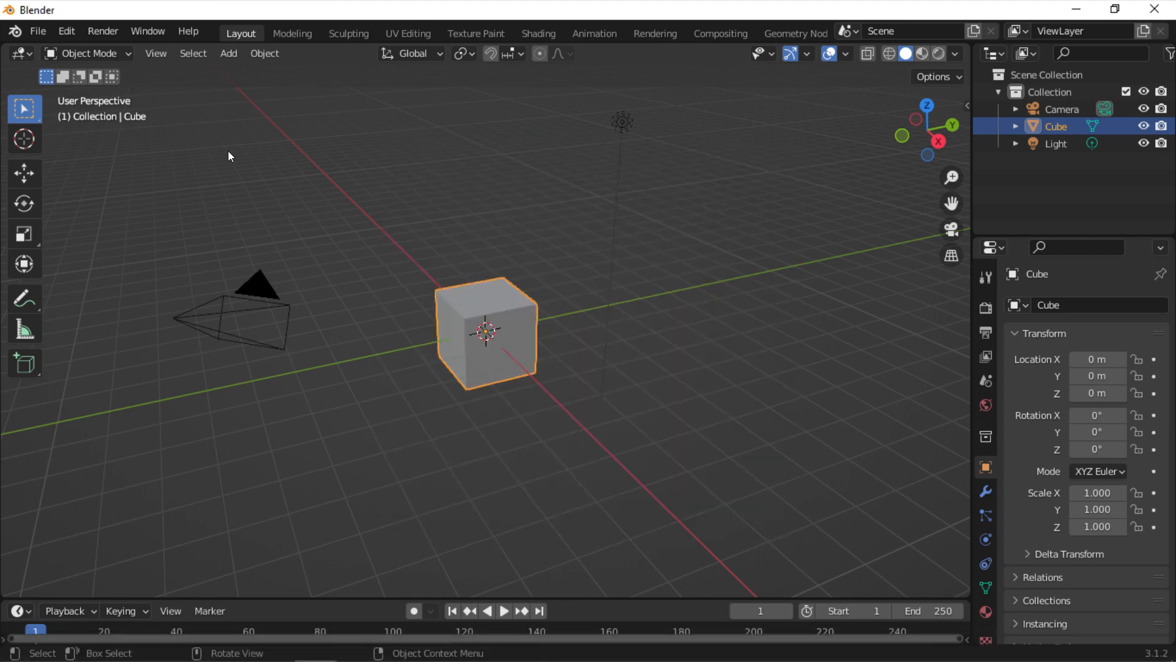
{"action": "left_click", "coordinate": [254, 33]}
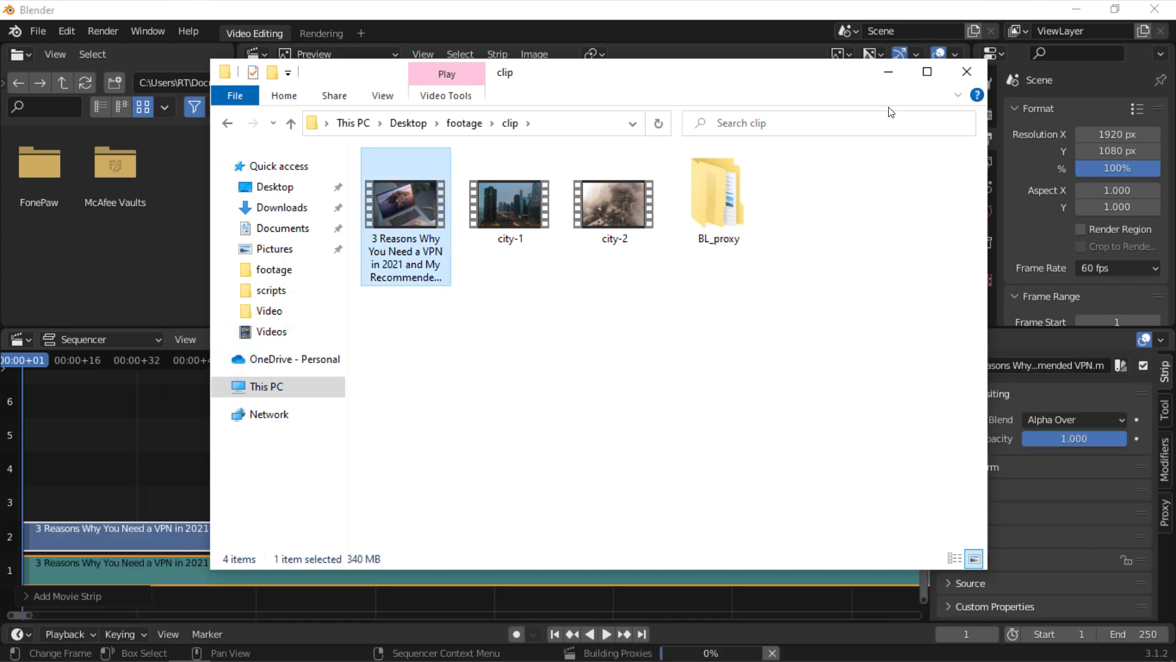
Step: Make the upper-left area a Video Sequencer, trying Luma Waveform before settling on Sequencer view
{"action": "left_click", "coordinate": [967, 72]}
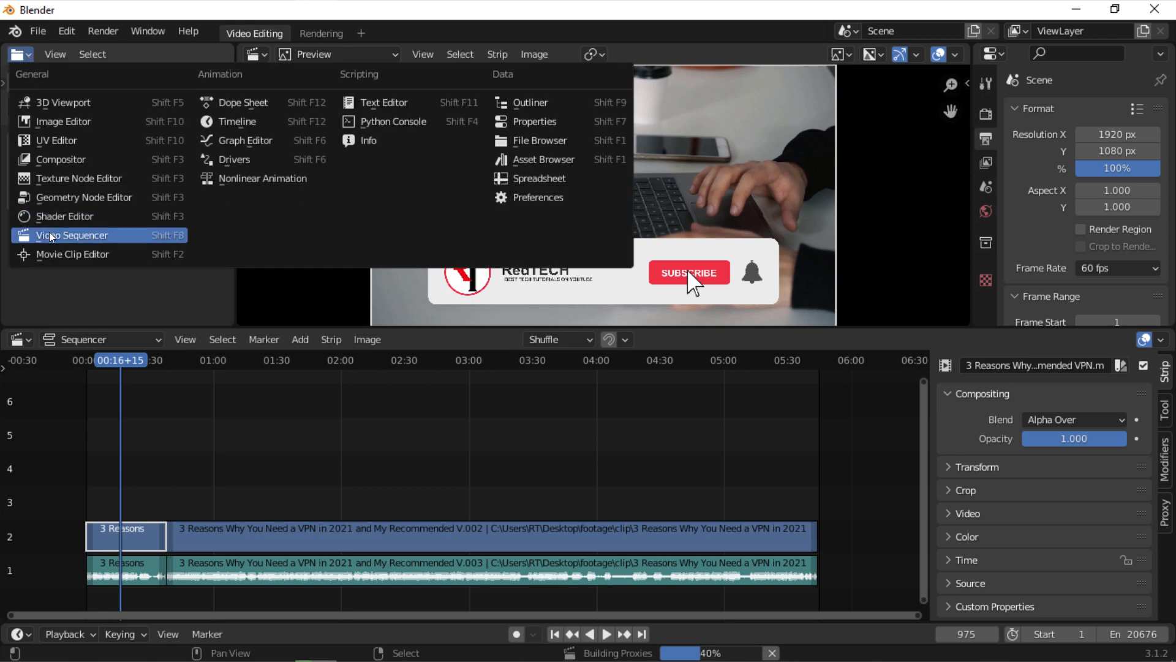
{"action": "left_click", "coordinate": [384, 54]}
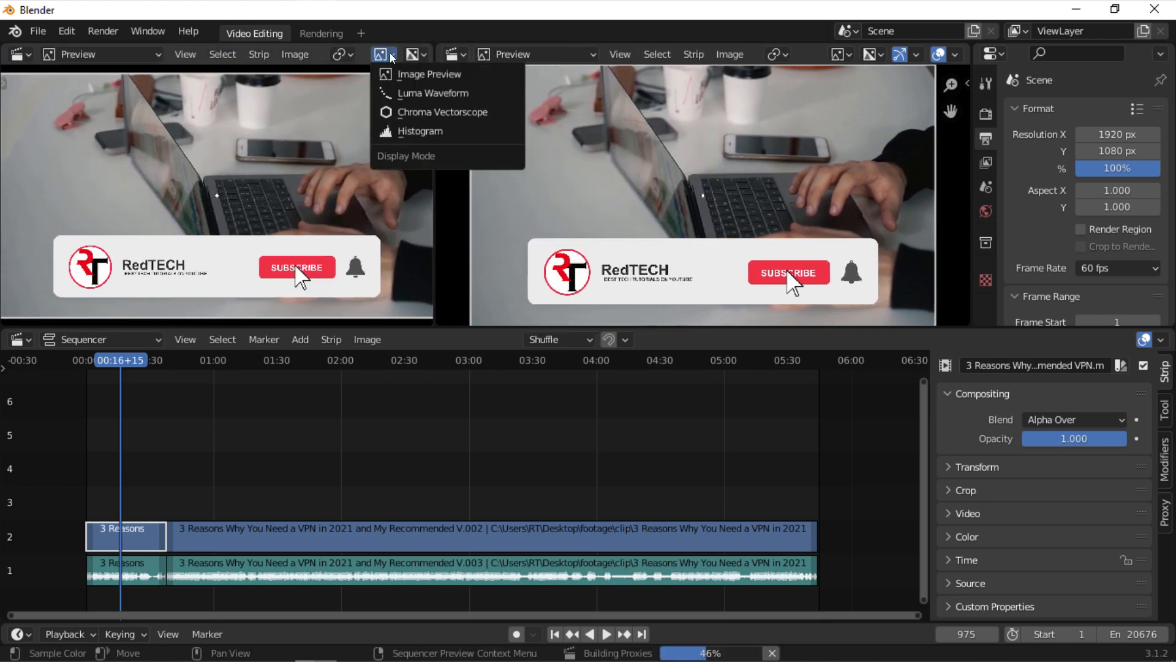
{"action": "left_click", "coordinate": [433, 93]}
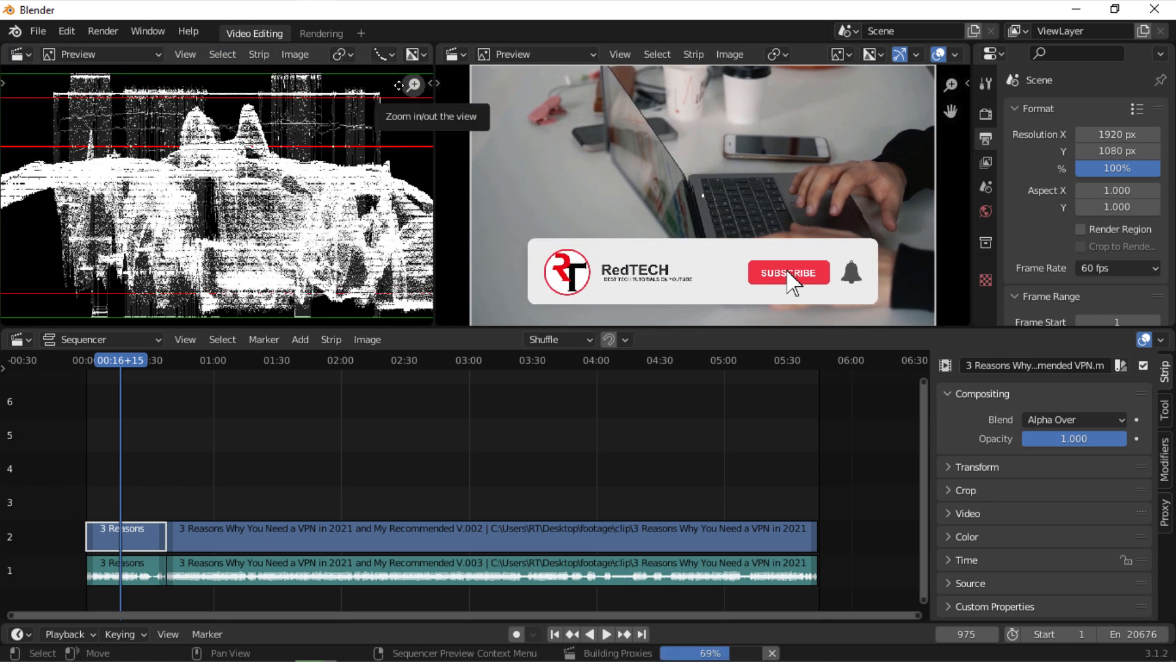
{"action": "left_click", "coordinate": [382, 53]}
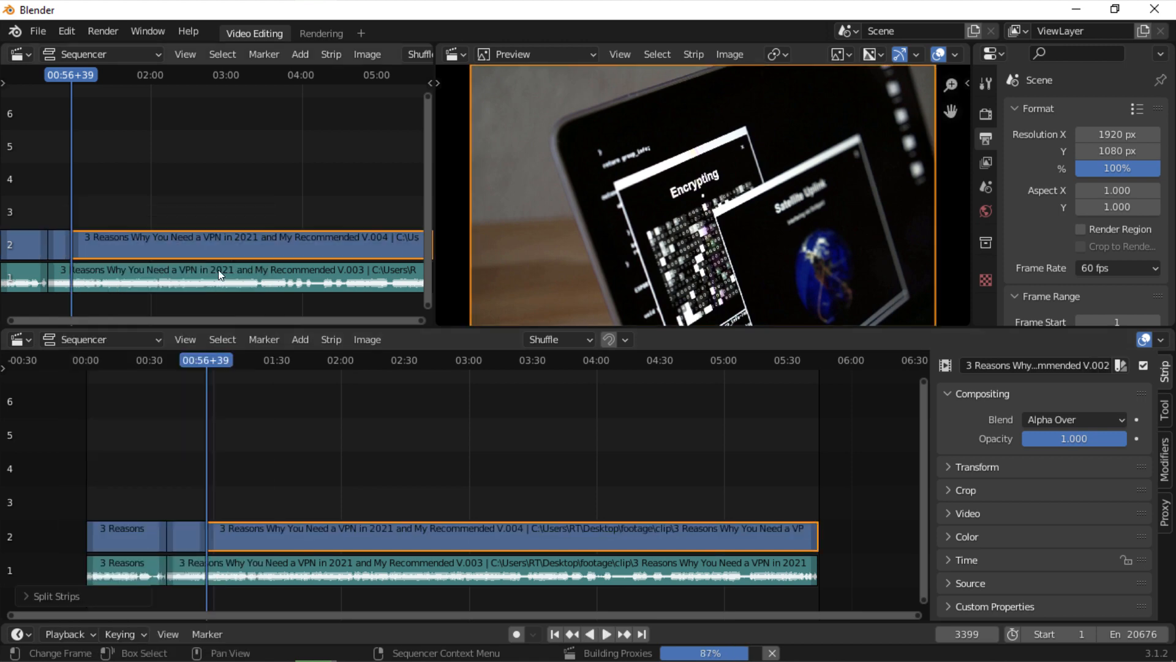
Step: Add a Speed Control effect strip to the clip section after the cut
{"action": "left_click", "coordinate": [515, 535]}
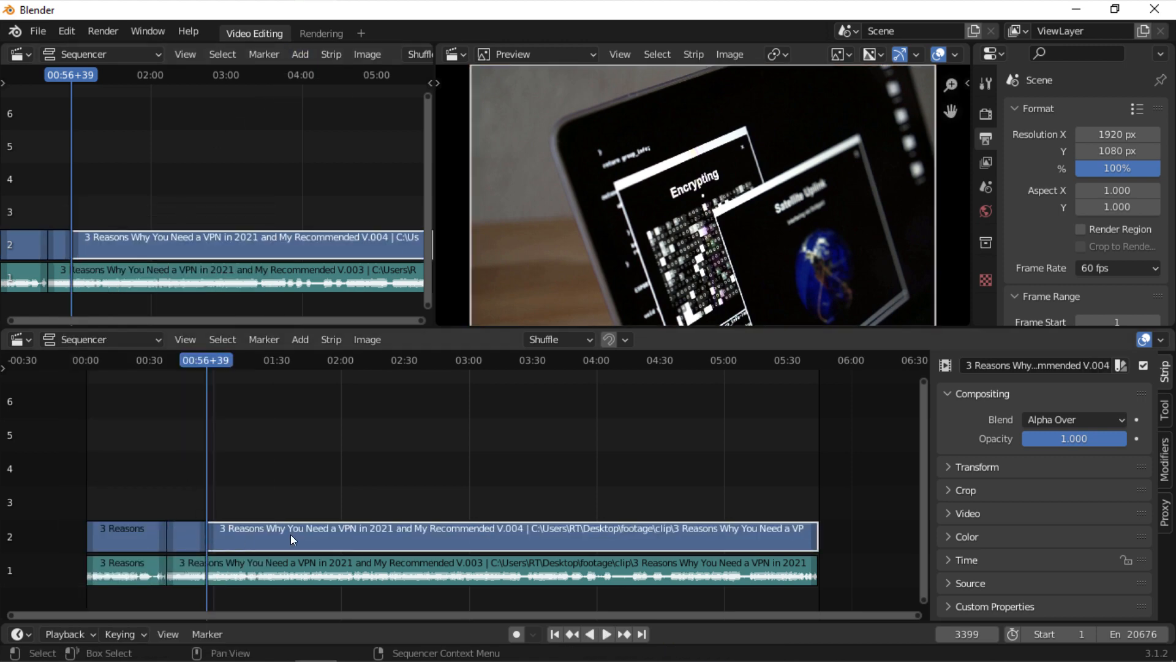
{"action": "left_click", "coordinate": [301, 54]}
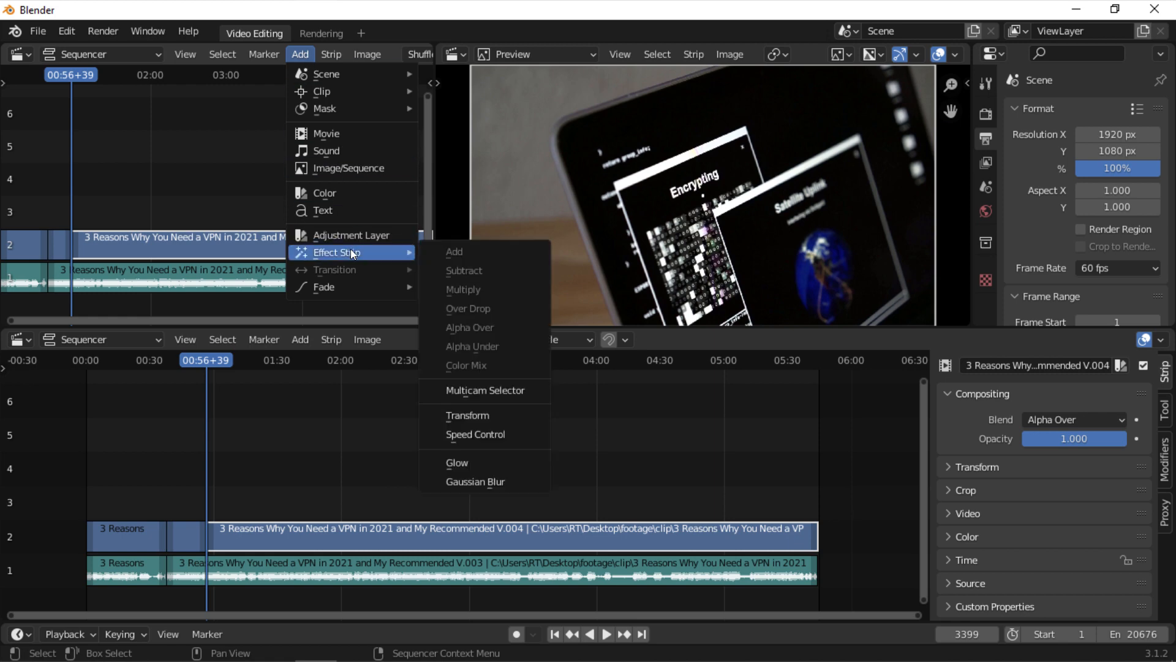
{"action": "left_click", "coordinate": [474, 434]}
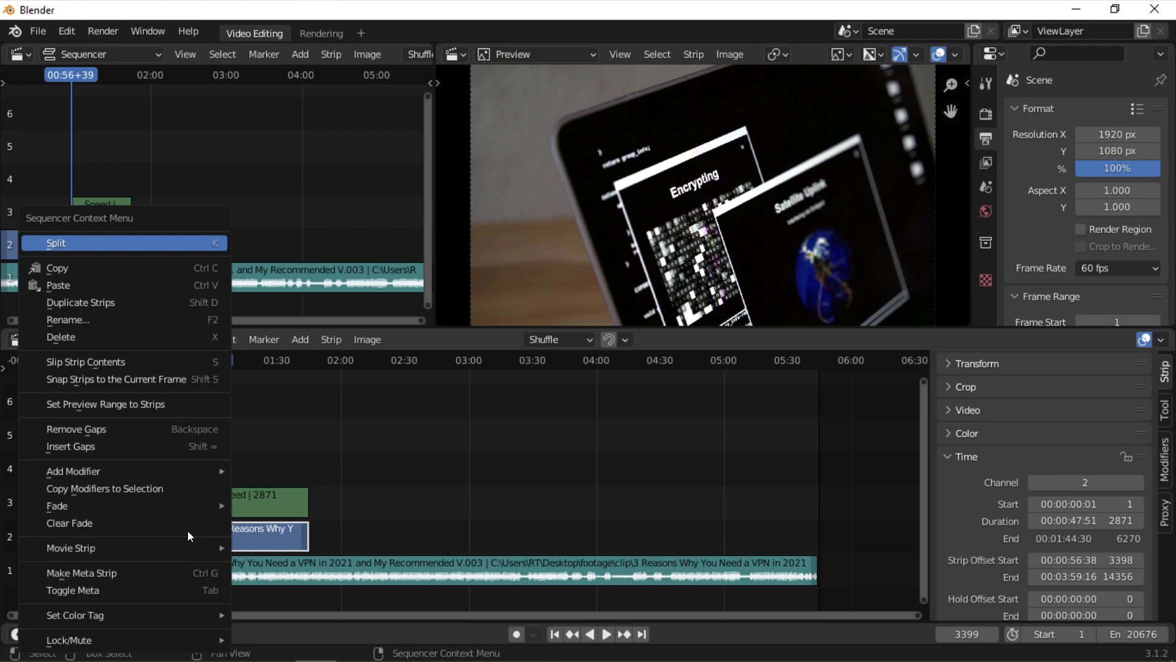
Step: Cut the sped-up section at the playhead, preview it, and apply Fade In and Out
{"action": "left_click", "coordinate": [57, 505]}
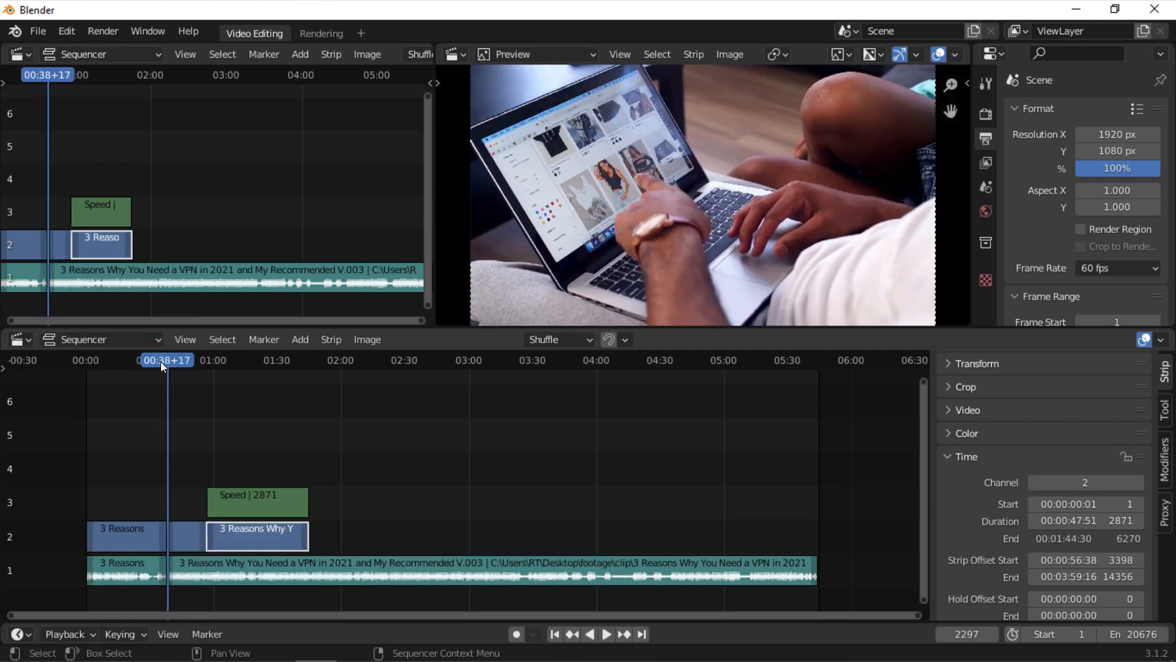
{"action": "left_click", "coordinate": [606, 634]}
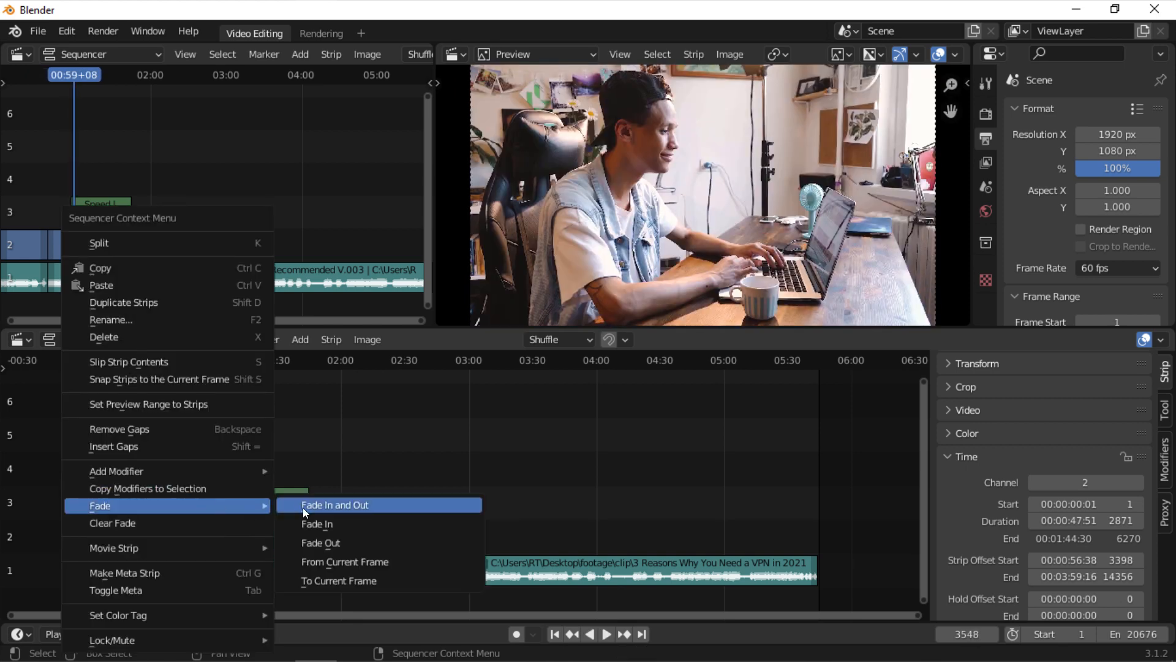
{"action": "left_click", "coordinate": [335, 505]}
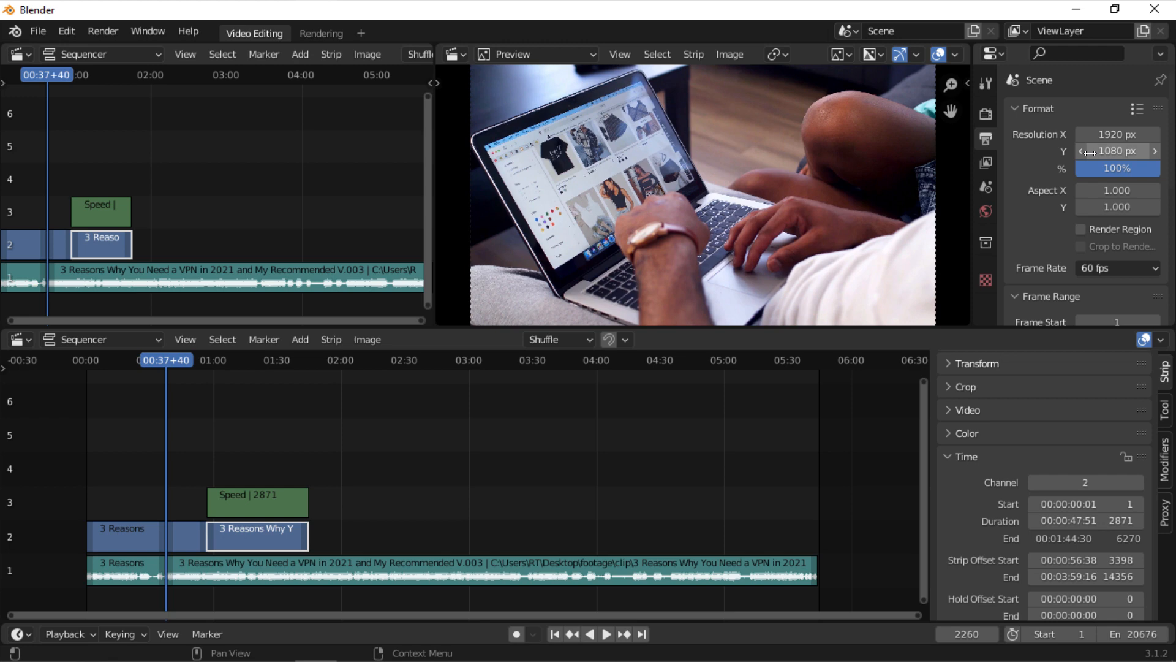
{"action": "mouse_move", "coordinate": [1117, 133]}
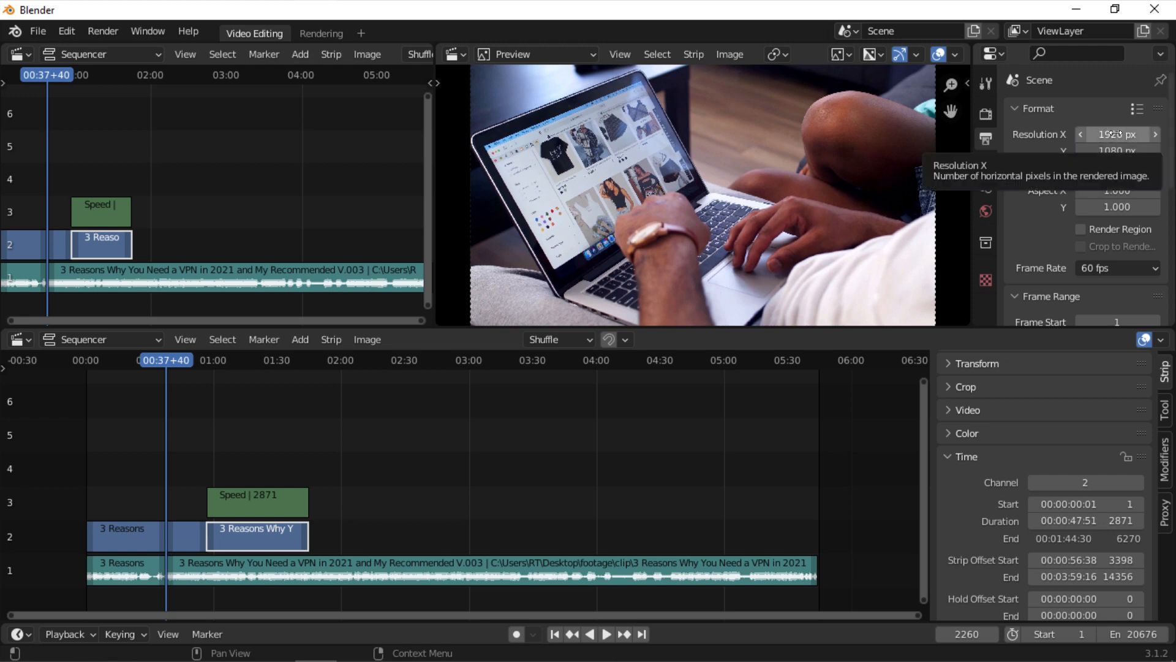
Step: Change the project frame rate to 30 fps in Output Properties
{"action": "left_click", "coordinate": [1116, 268]}
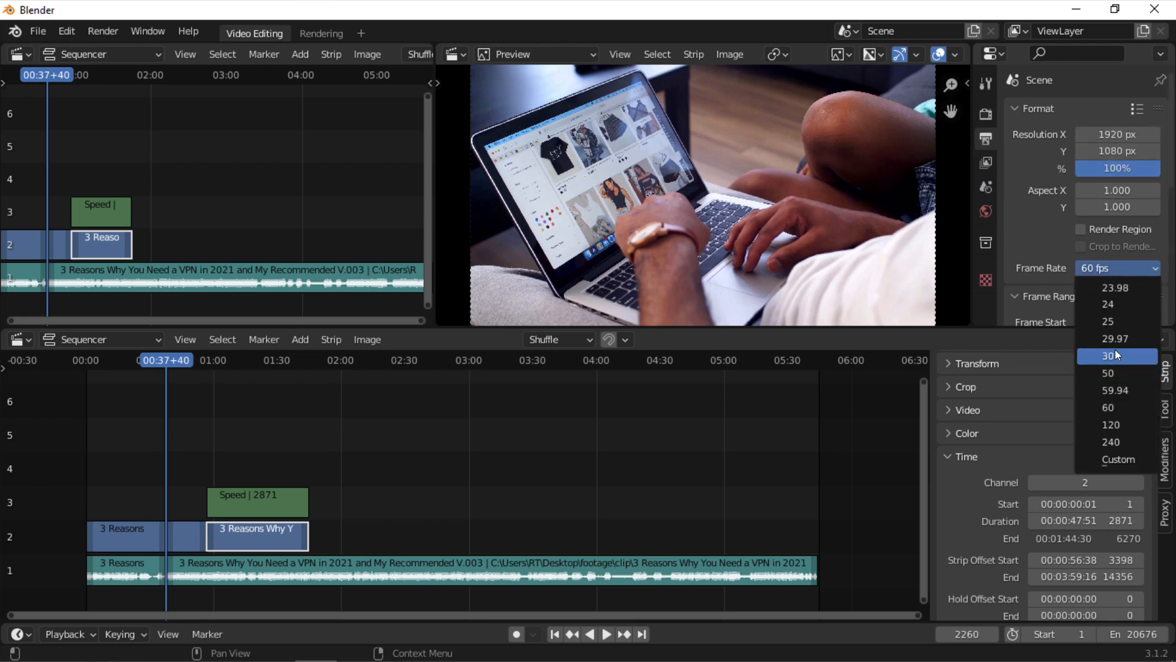
{"action": "left_click", "coordinate": [1107, 356]}
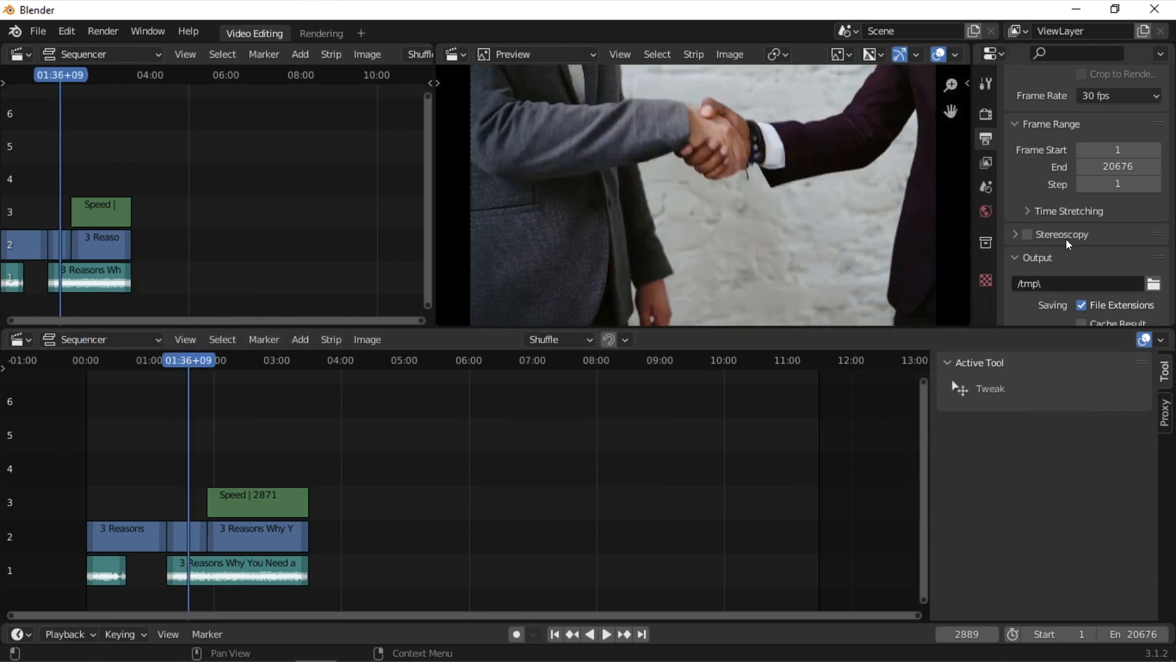
Step: Set the render output path to the footage\Export folder
{"action": "scroll", "scroll_direction": "down", "scroll_amount": 3}
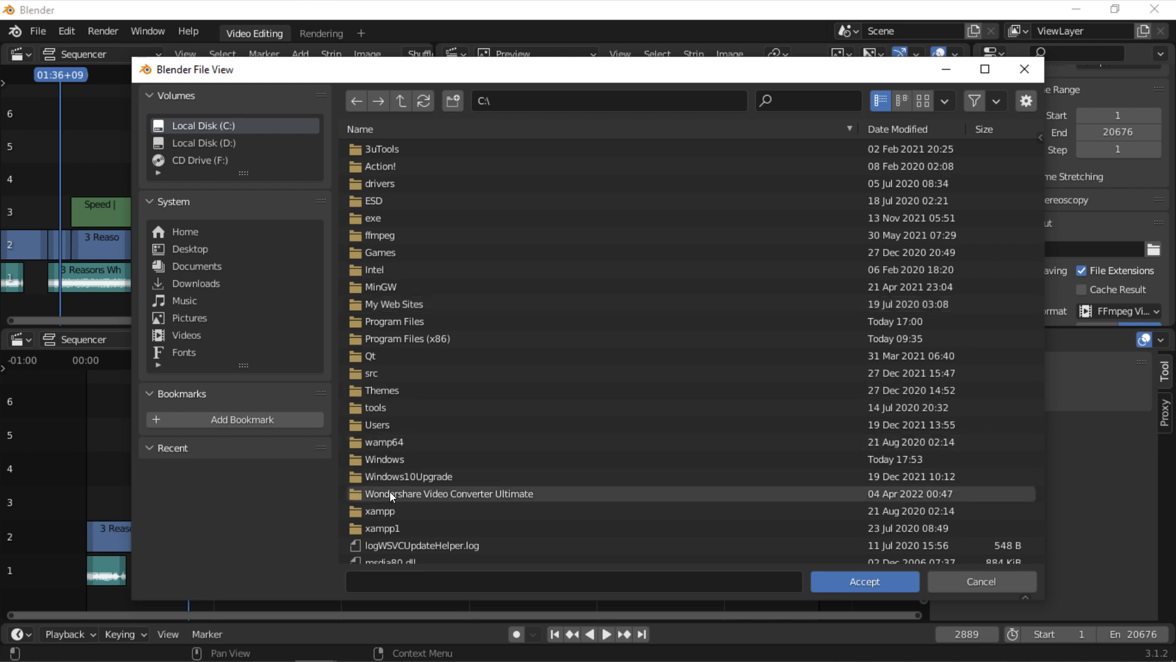
{"action": "left_click", "coordinate": [183, 231]}
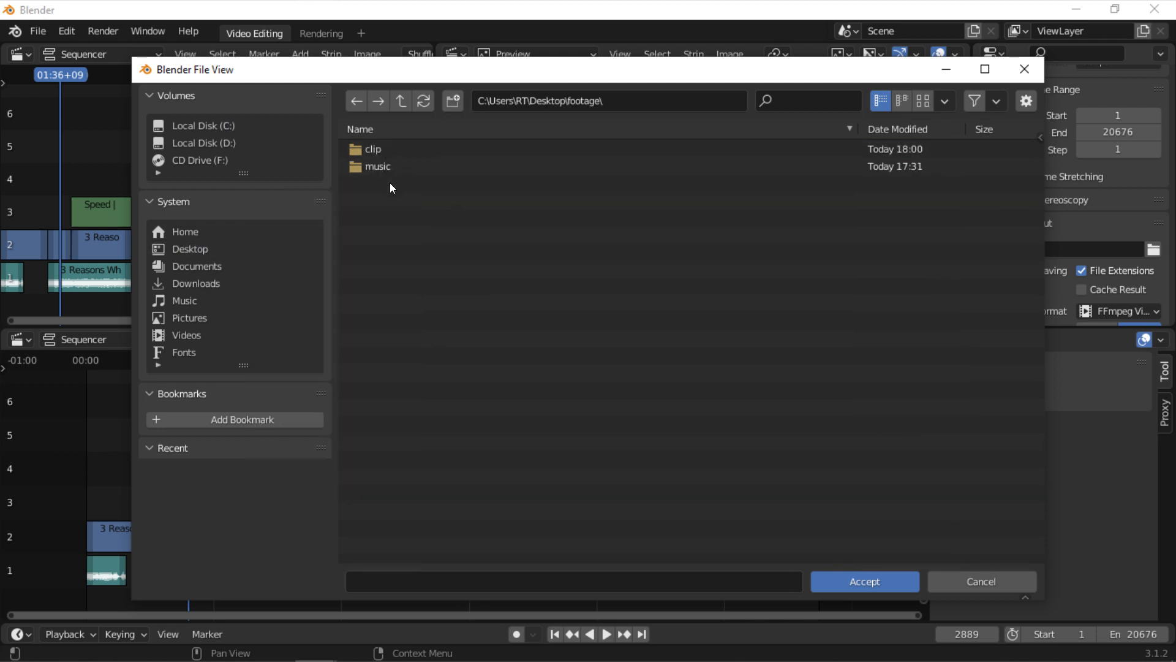
{"action": "left_click", "coordinate": [454, 101]}
{"action": "type", "text": "Export\\"}
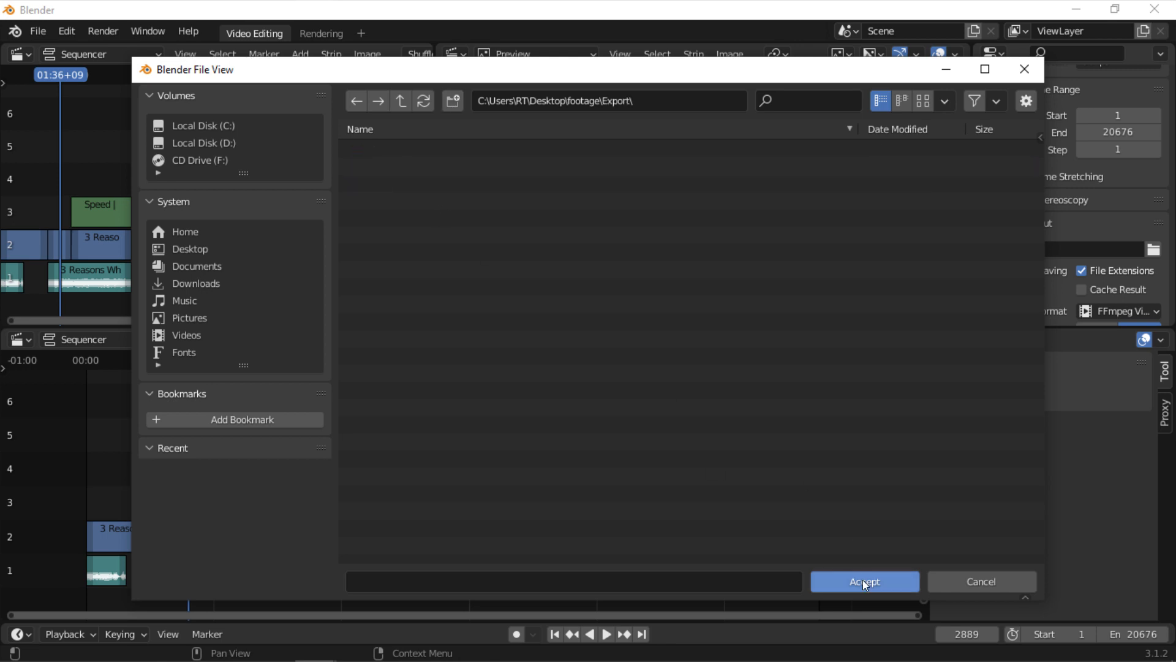
{"action": "left_click", "coordinate": [865, 582]}
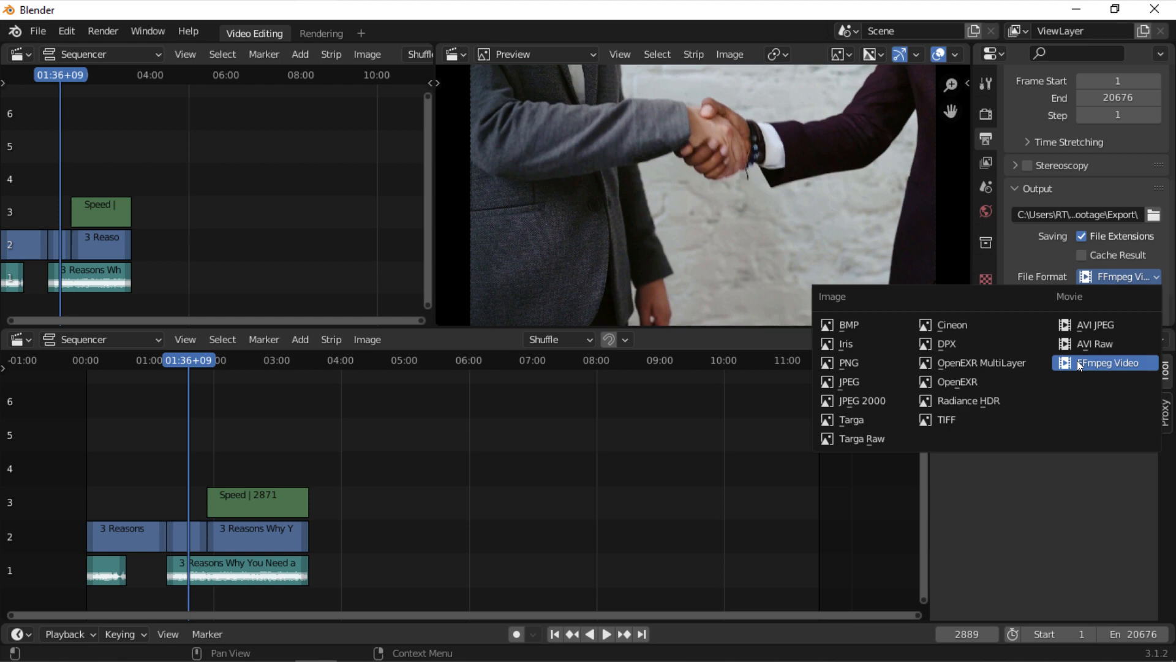
Step: Keep FFmpeg Video as the output format and set the container to MPEG-4
{"action": "left_click", "coordinate": [1105, 362]}
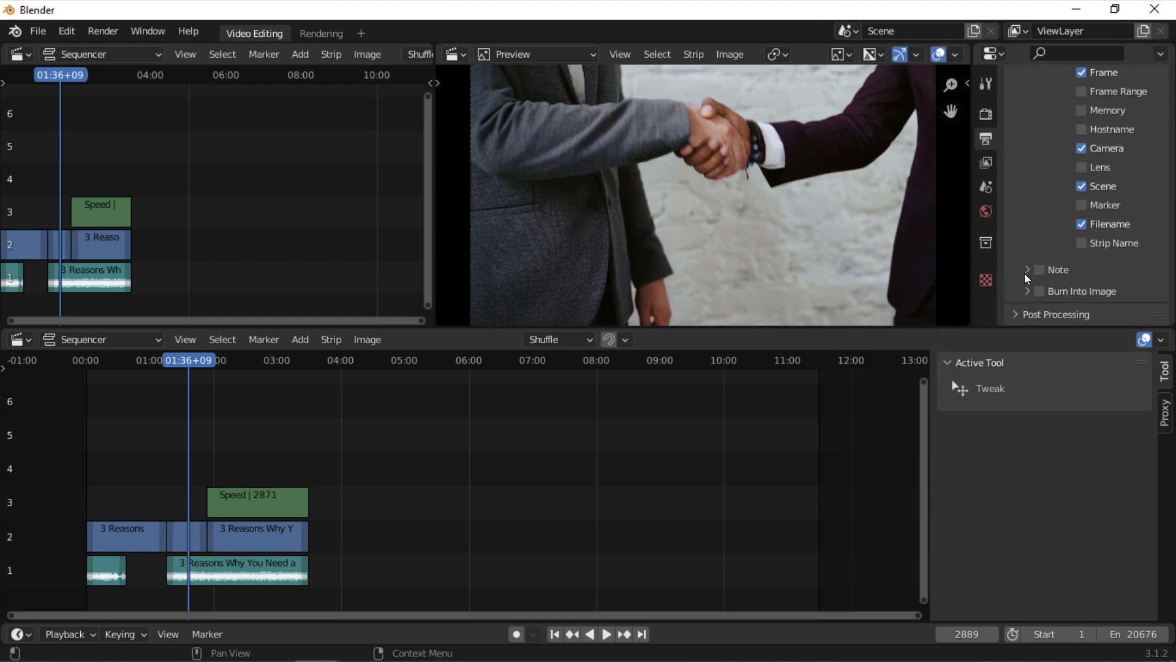
{"action": "scroll", "scroll_direction": "down", "scroll_amount": 3}
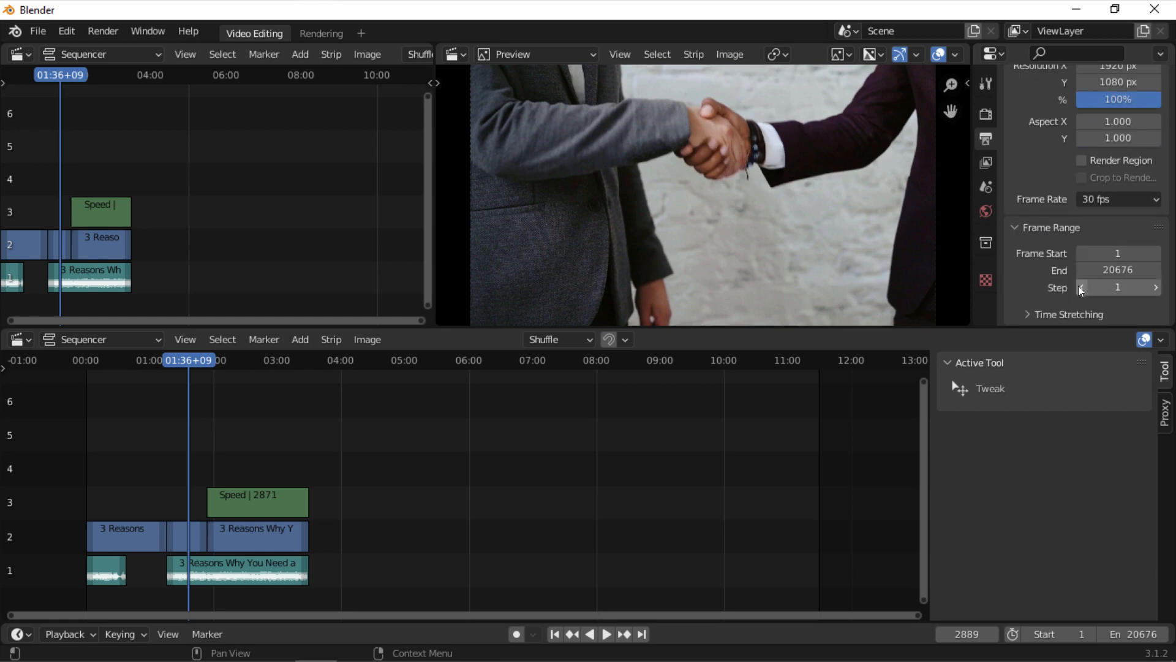
{"action": "left_click", "coordinate": [1117, 245]}
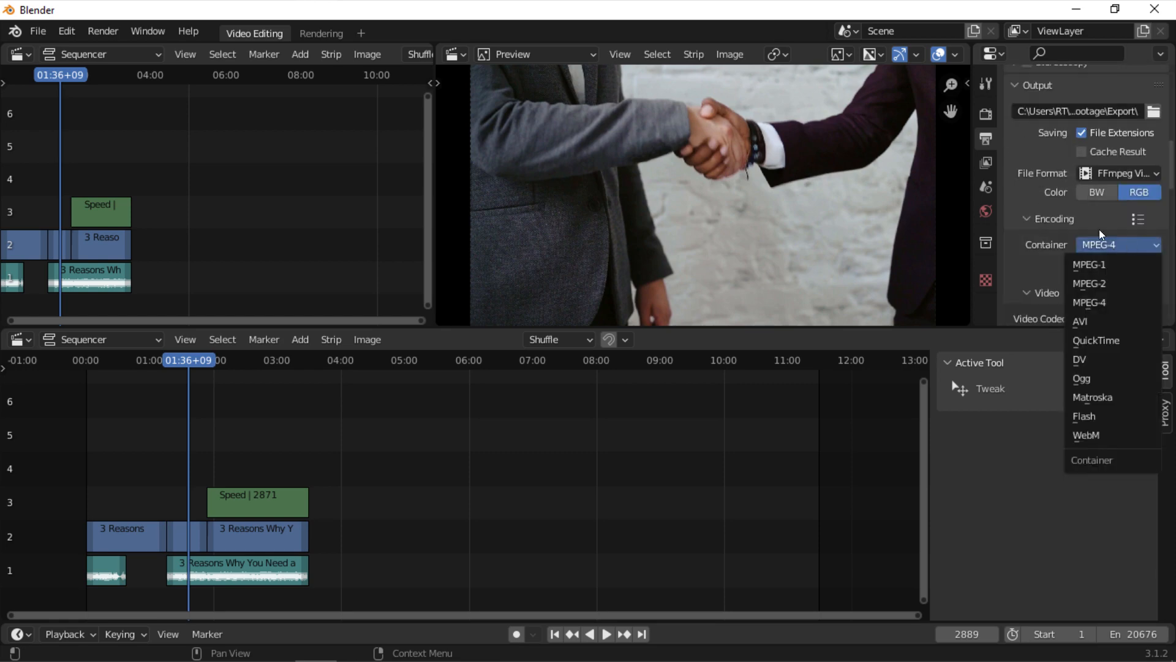
{"action": "left_click", "coordinate": [1118, 293]}
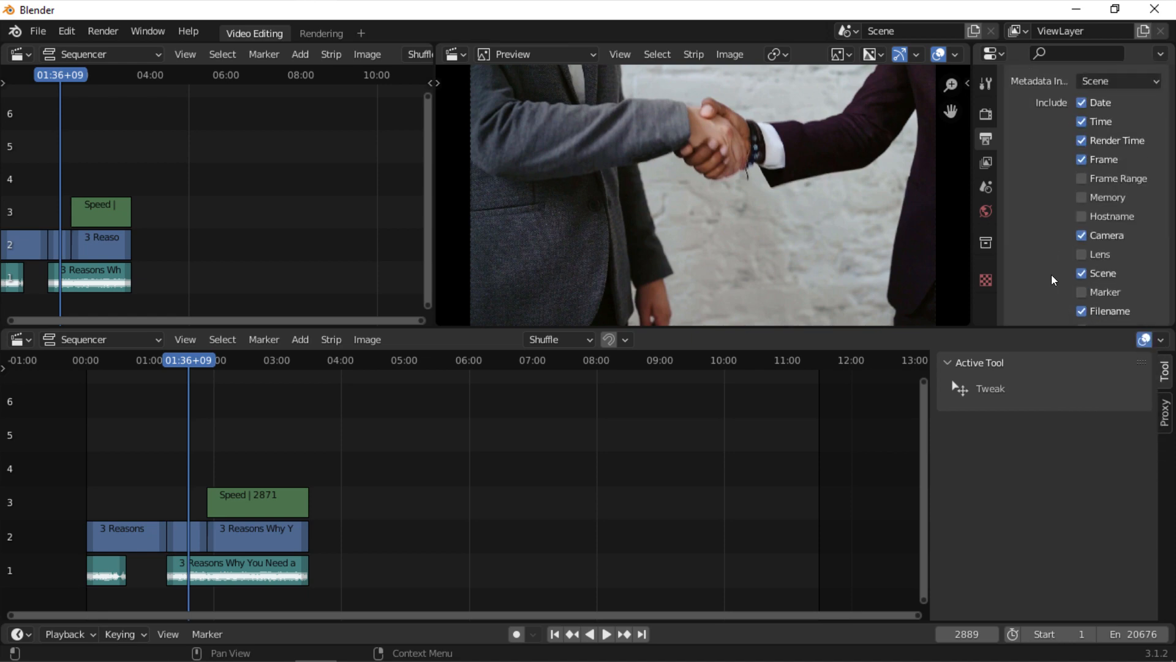
{"action": "left_click", "coordinate": [102, 31]}
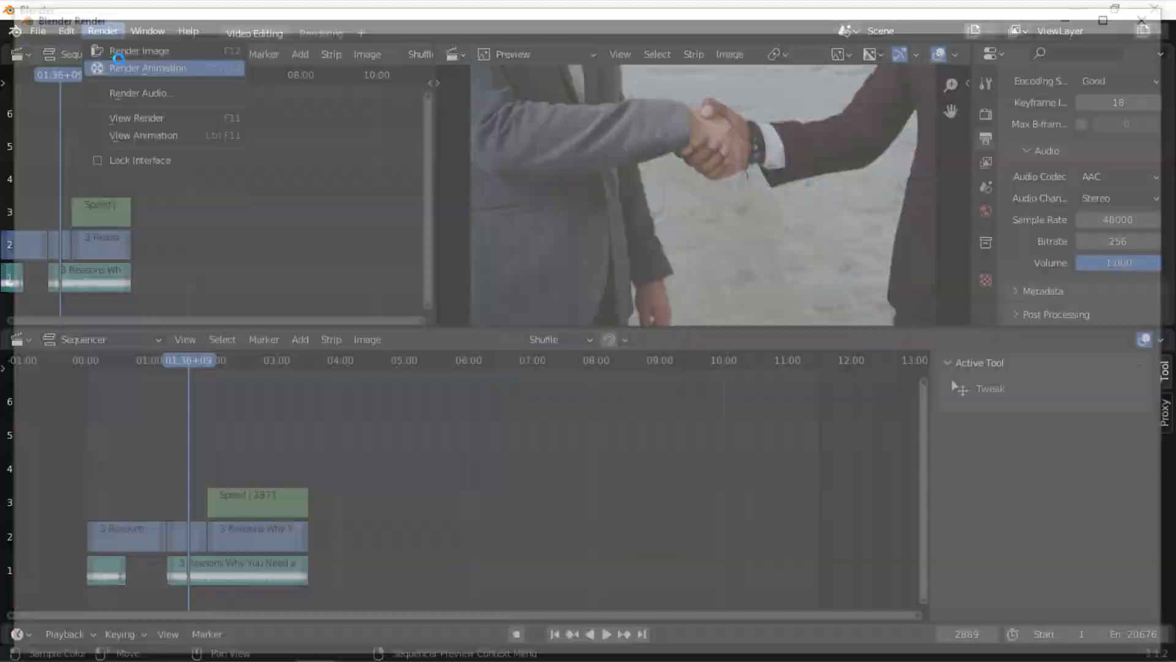
Step: Launch Render Animation to render the edited timeline to a video file
{"action": "left_click", "coordinate": [147, 68]}
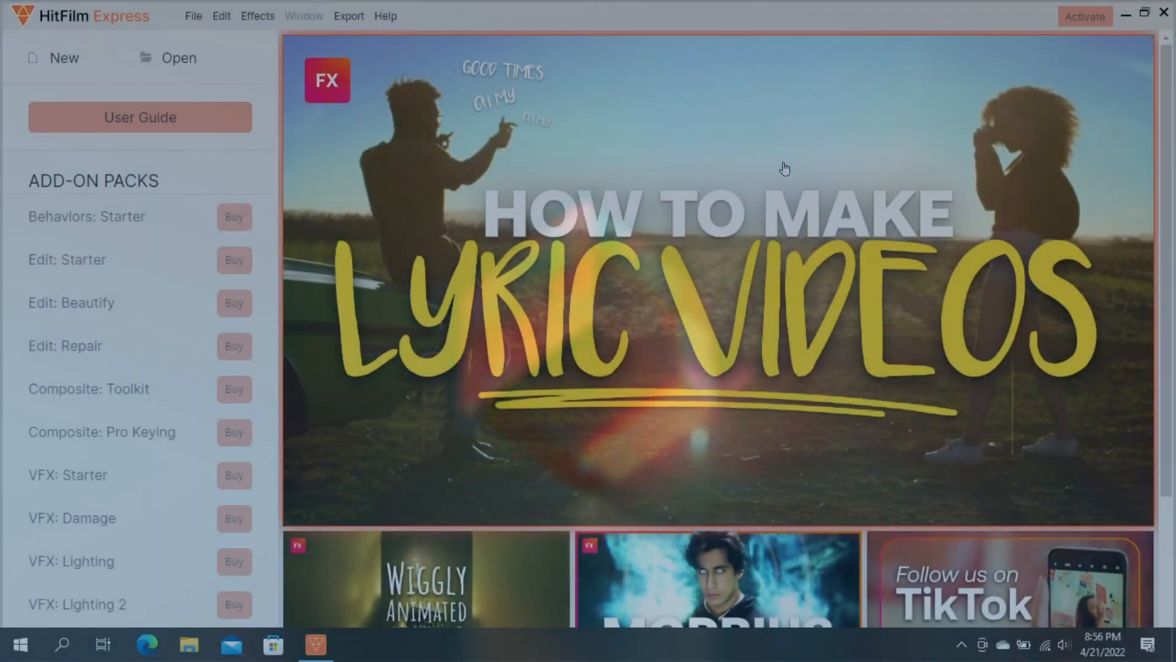
Step: Import city-1.mp4 and city-2.mp4 from footage, then the music track from the music folder
{"action": "left_click", "coordinate": [63, 58]}
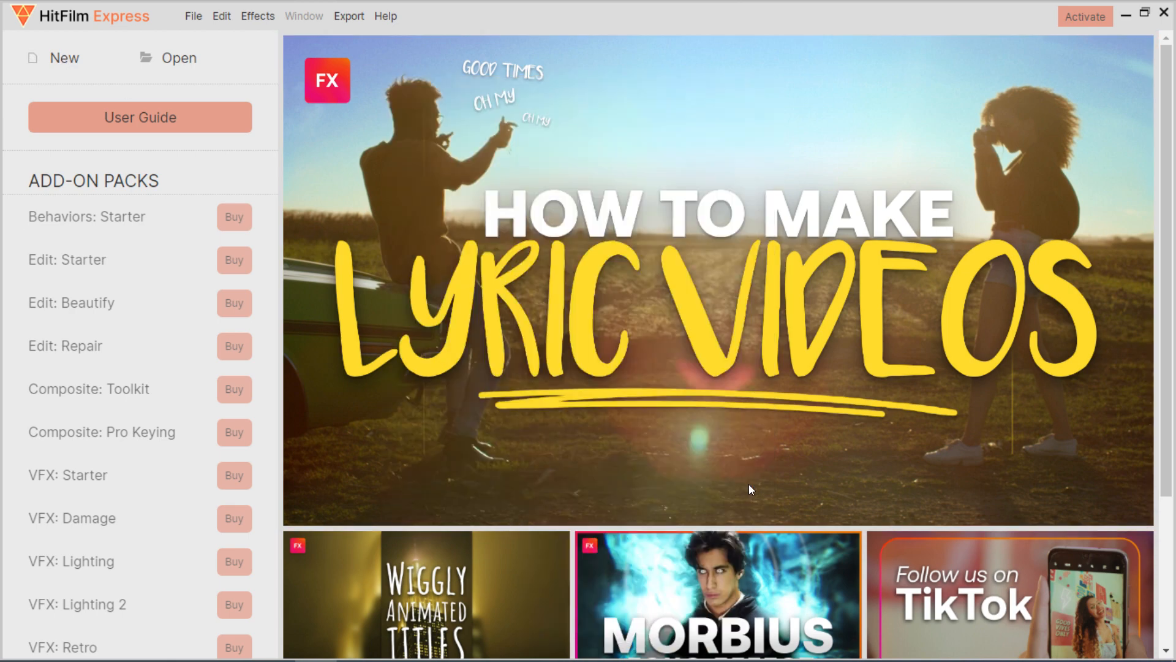
{"action": "left_click", "coordinate": [63, 57]}
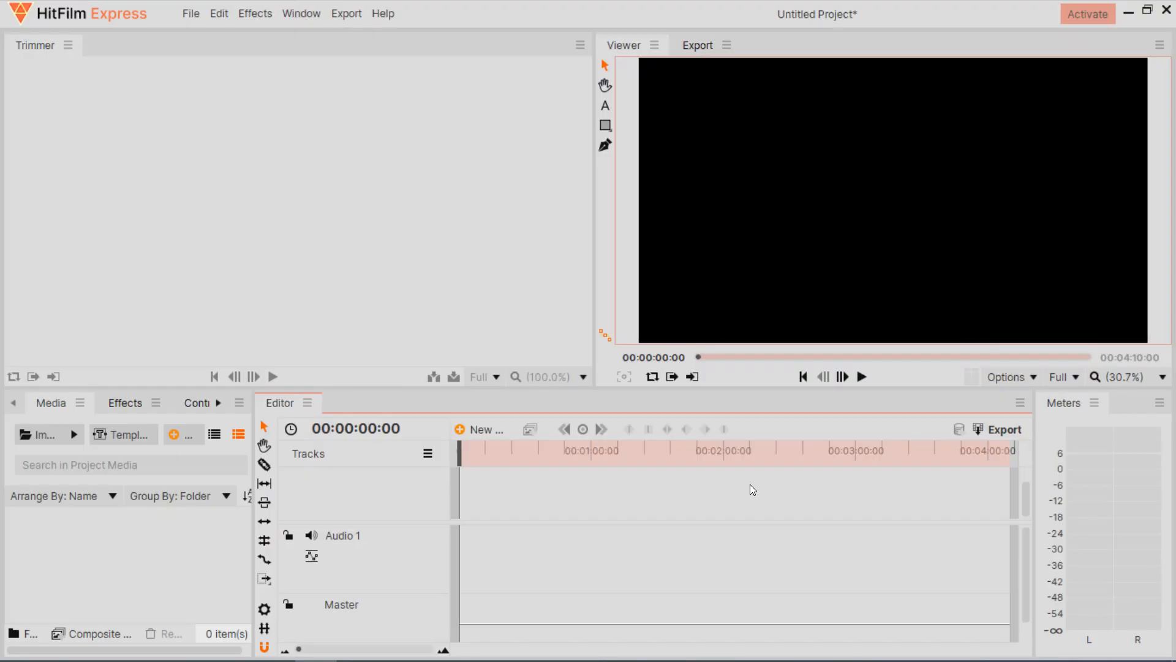
{"action": "left_click", "coordinate": [40, 434]}
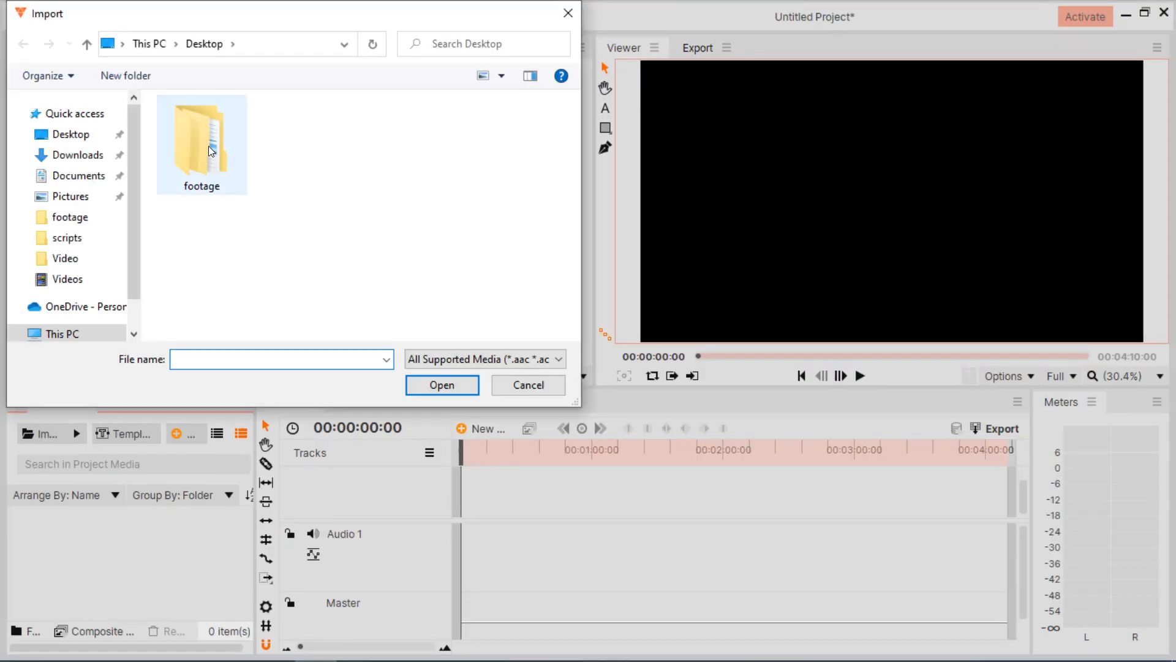
{"action": "left_click", "coordinate": [442, 384]}
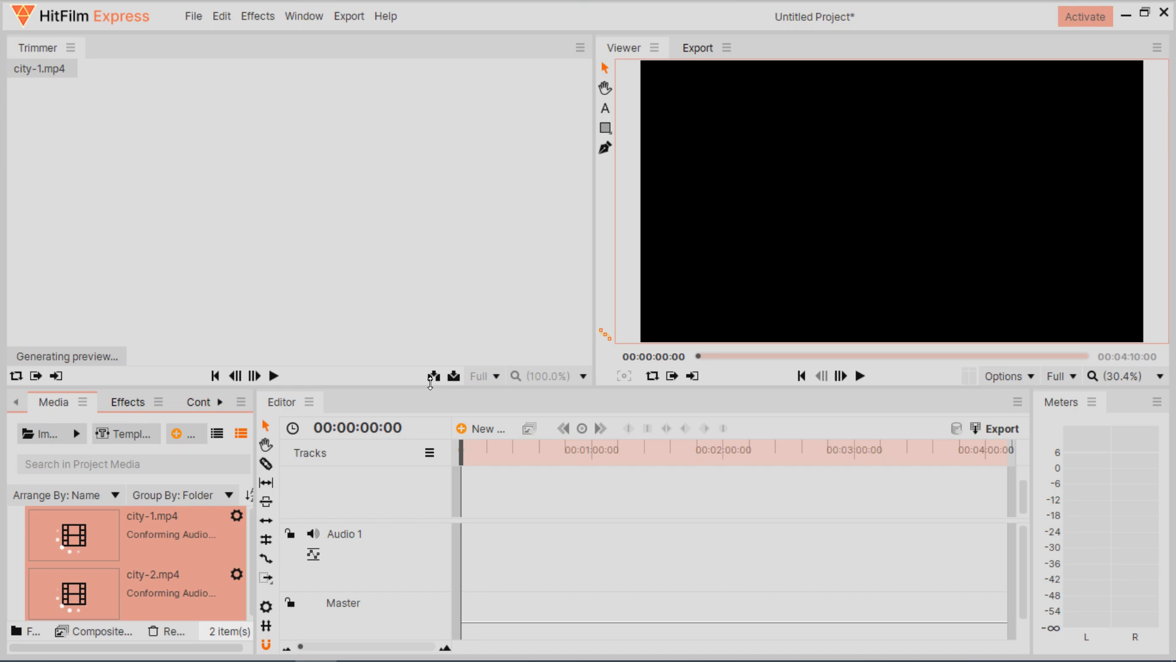
{"action": "left_click", "coordinate": [40, 433]}
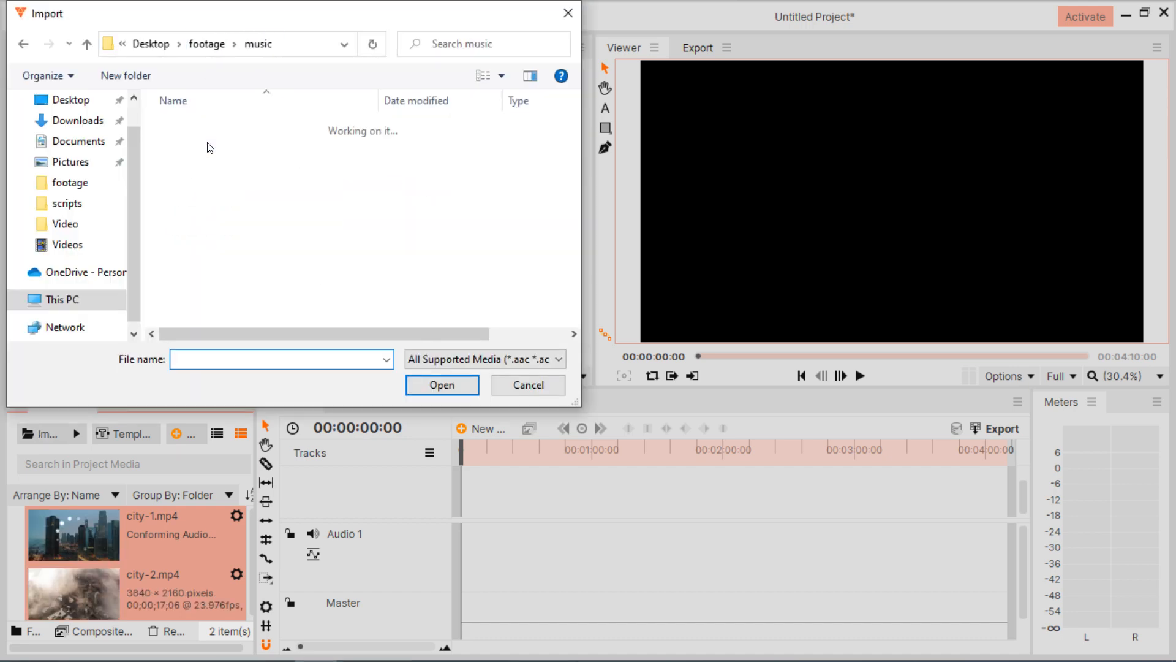
{"action": "left_click", "coordinate": [441, 384]}
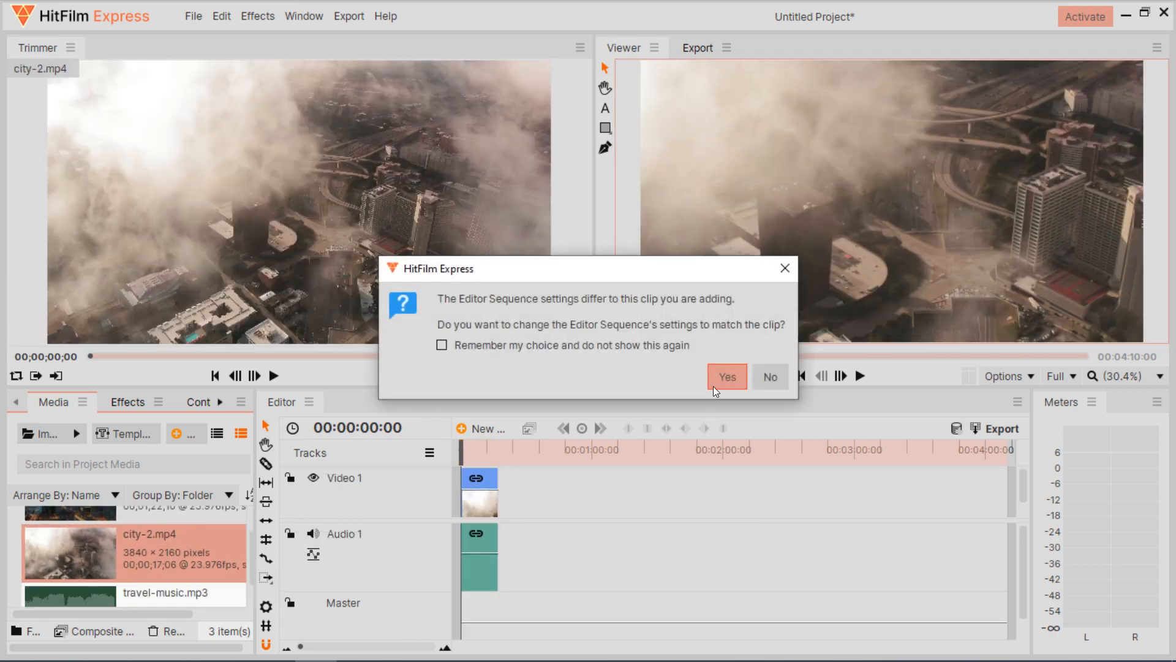
Step: Match sequence settings to city-2, play the timeline, and scrub the playhead into city-1
{"action": "left_click", "coordinate": [725, 376]}
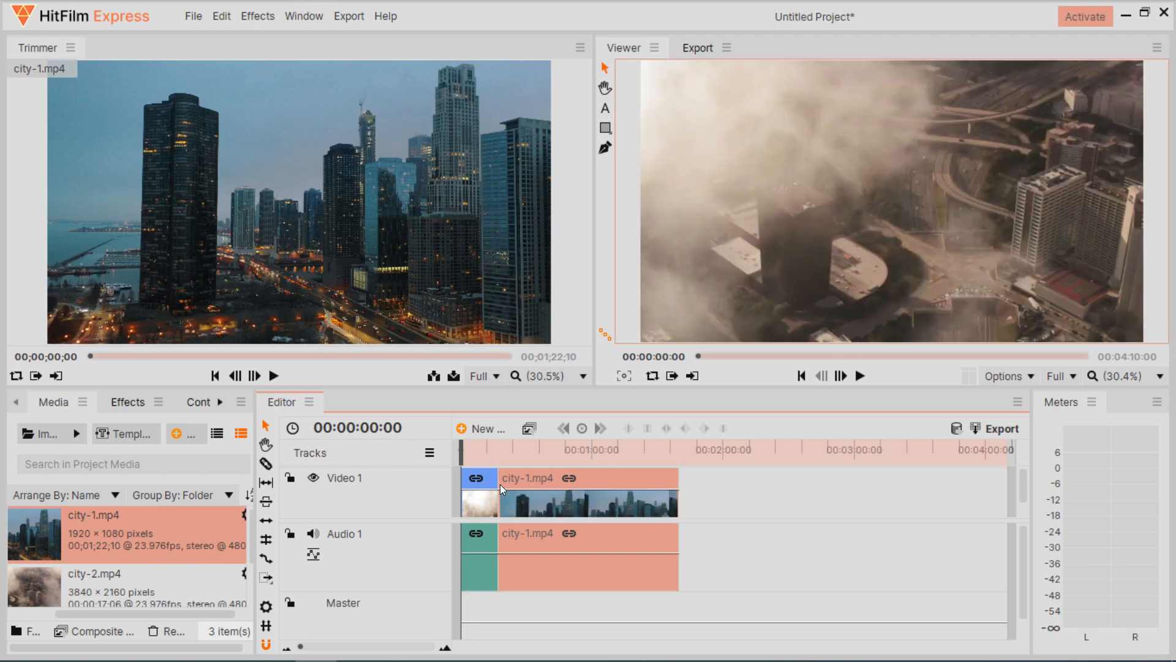
{"action": "left_click", "coordinate": [842, 375]}
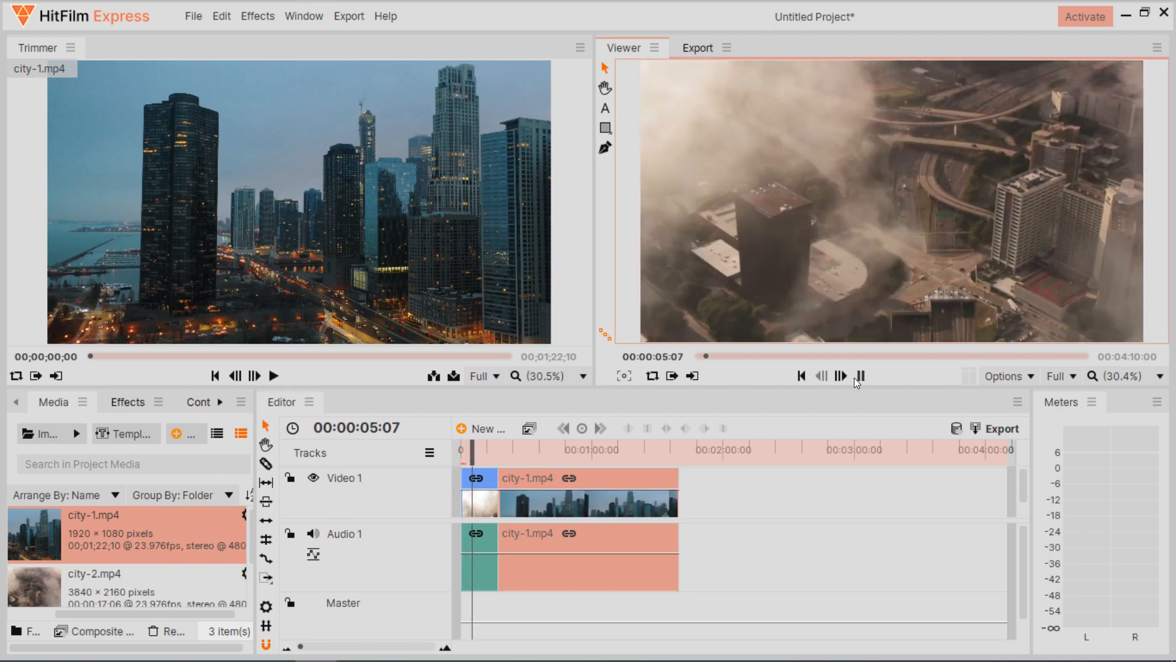
{"action": "left_click_drag", "start_coordinate": [471, 448], "coordinate": [495, 448]}
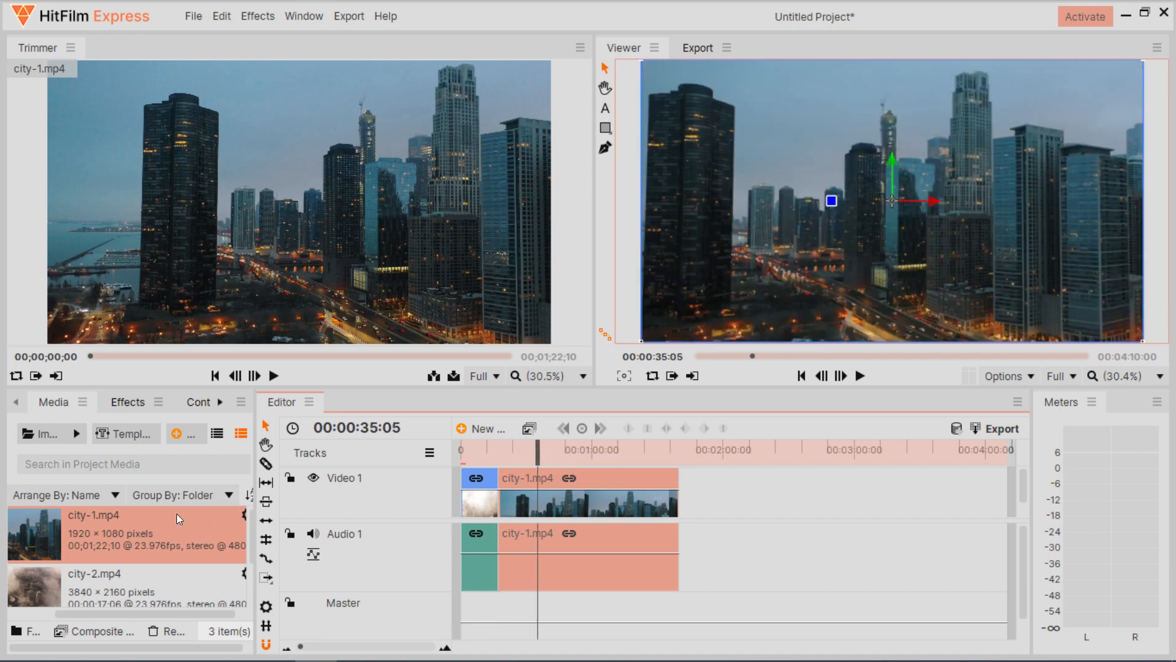
{"action": "left_click", "coordinate": [127, 401]}
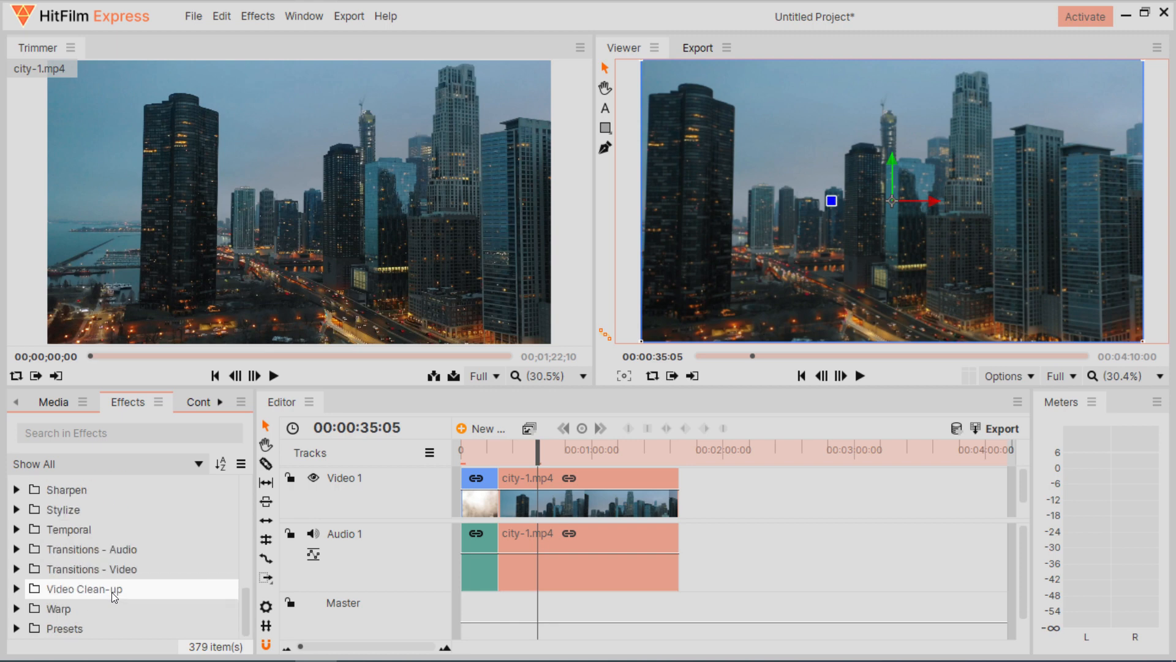
Step: Place an Additive Dissolve at the city-2/city-1 cut and apply Auto Contrast to city-2
{"action": "left_click", "coordinate": [17, 515]}
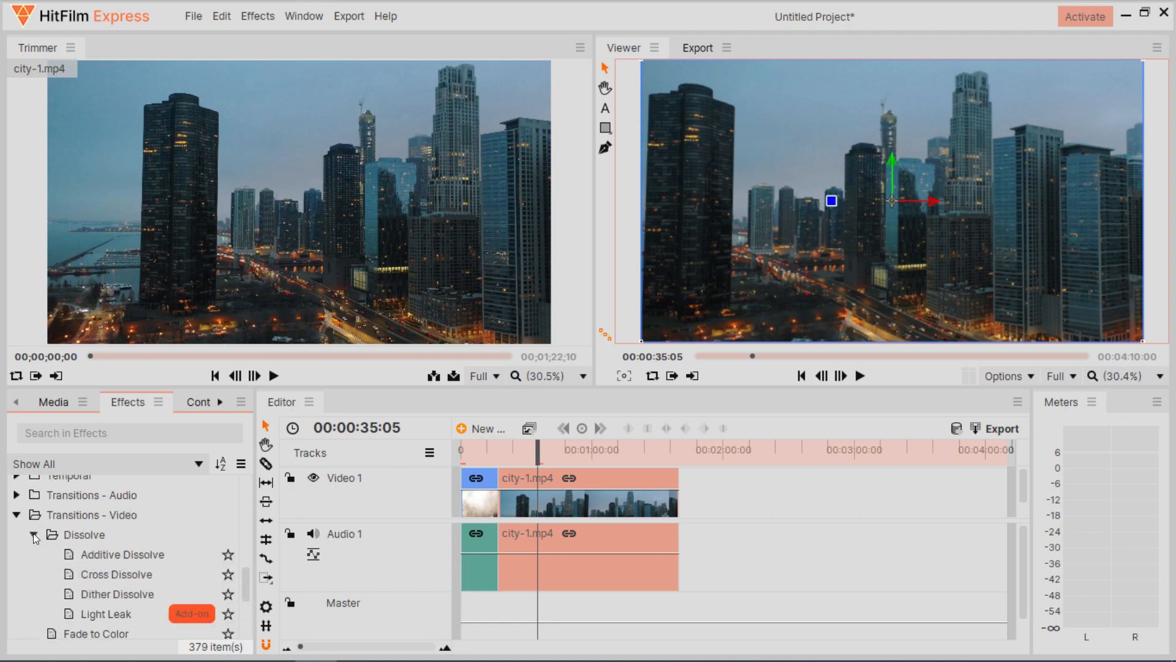
{"action": "left_click", "coordinate": [123, 554]}
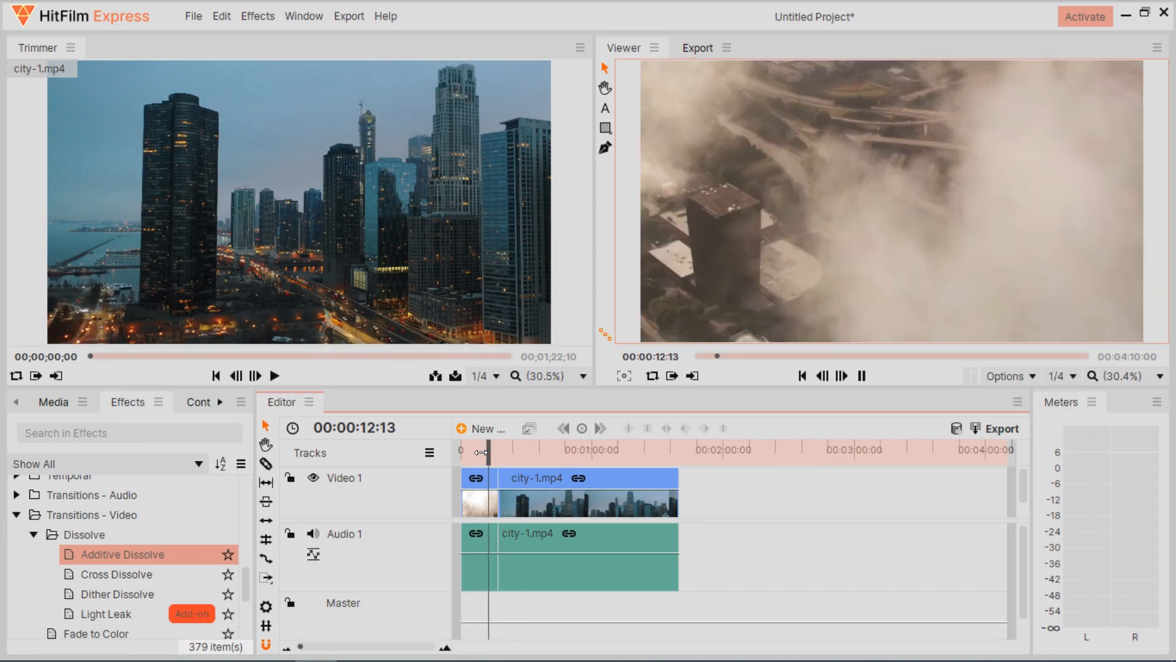
{"action": "left_click_drag", "start_coordinate": [484, 452], "coordinate": [491, 452]}
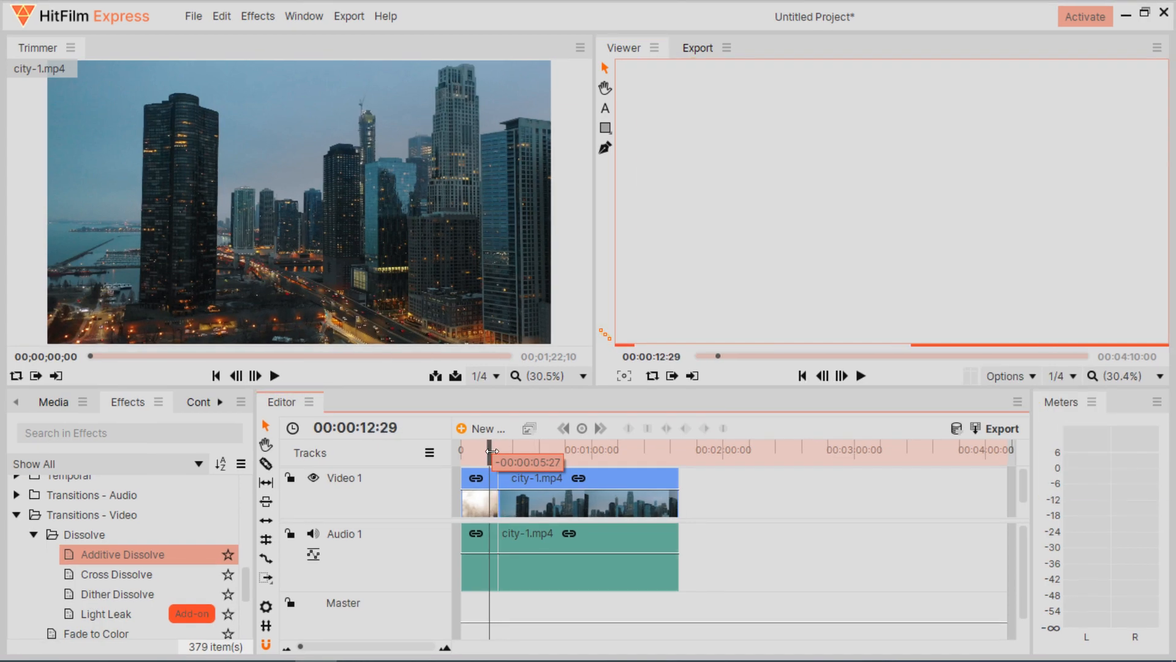
{"action": "left_click", "coordinate": [862, 375]}
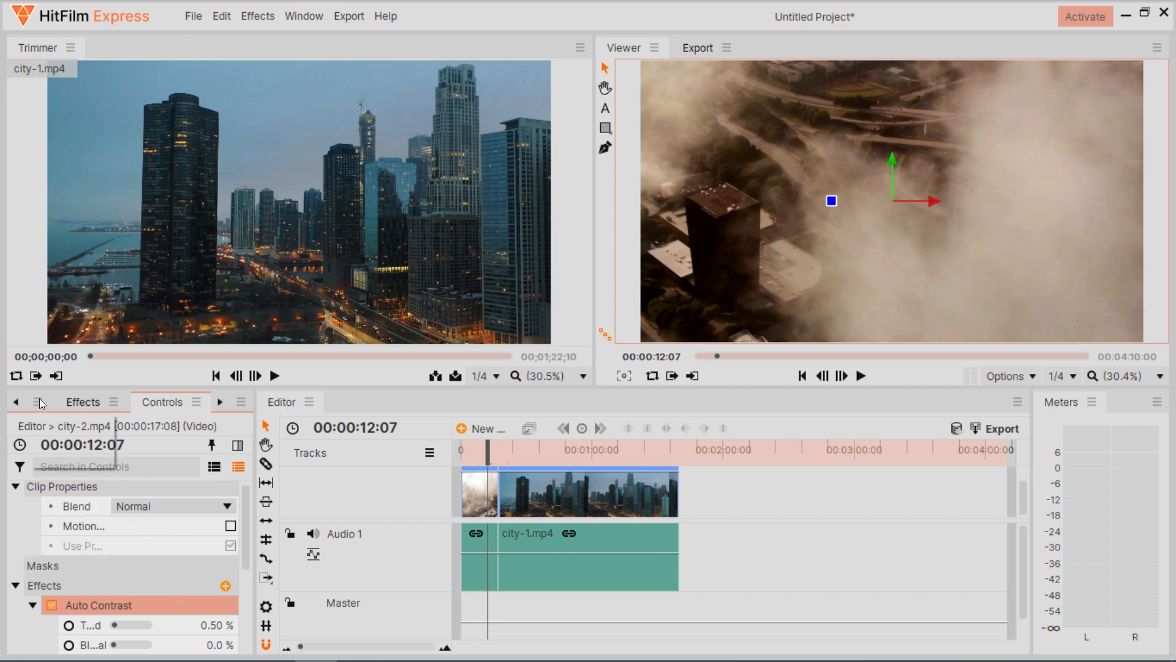
Step: Create a new 5-second composite shot named 'title'
{"action": "left_click", "coordinate": [177, 432]}
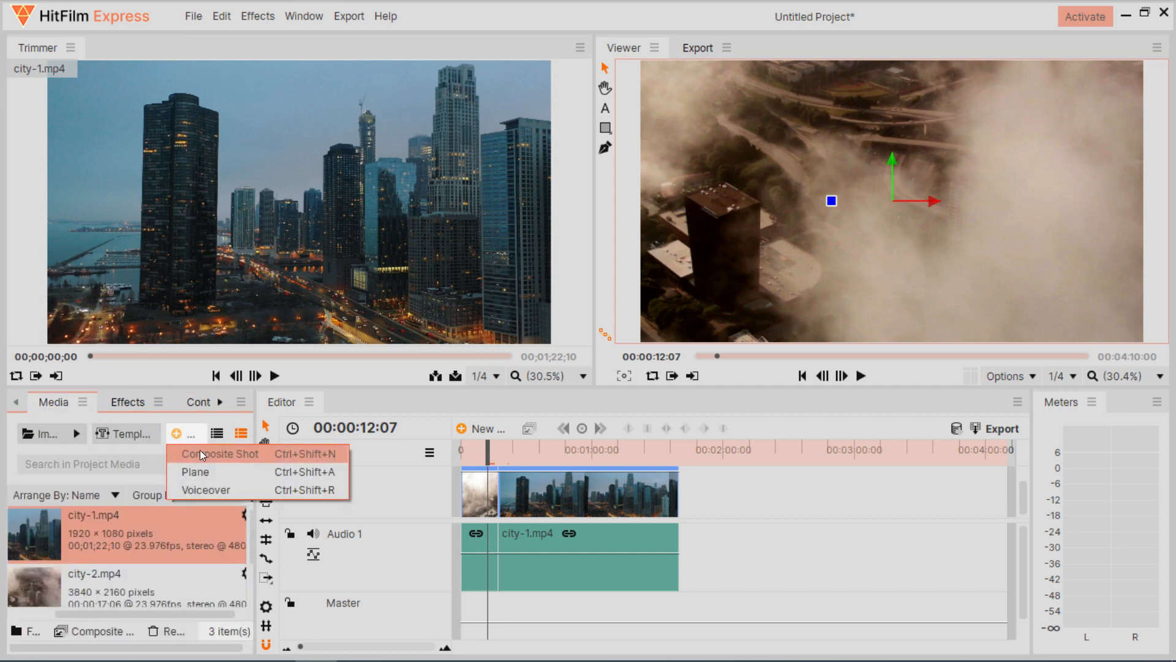
{"action": "left_click", "coordinate": [220, 453]}
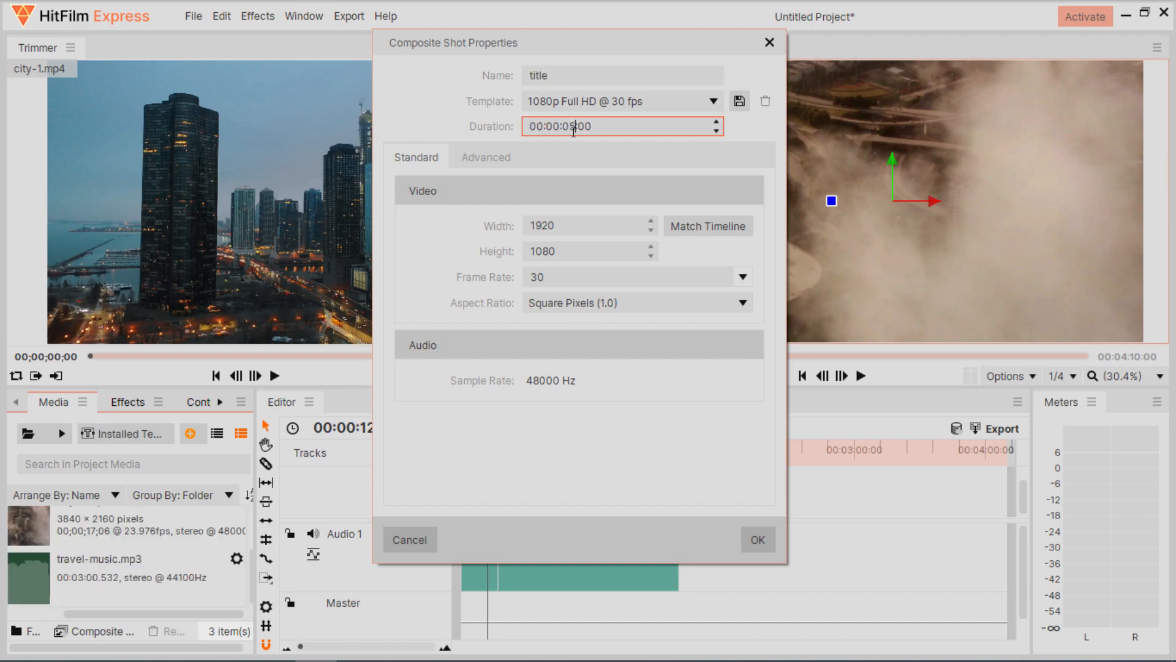
{"action": "left_click", "coordinate": [757, 540]}
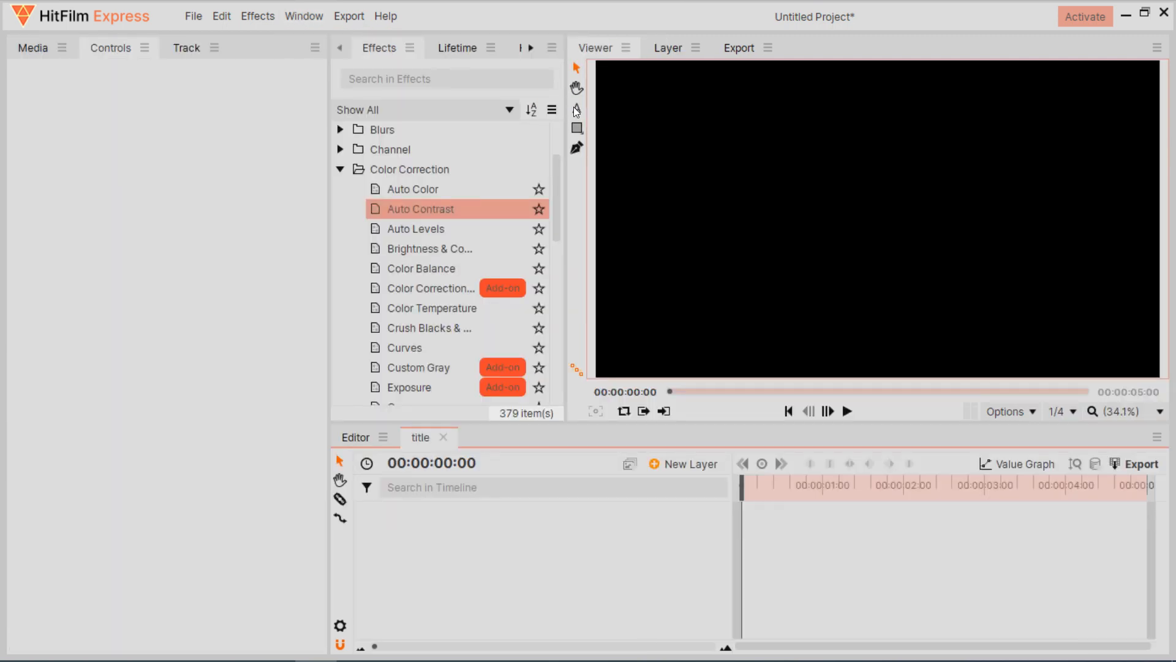
Step: Add text reading REDTECH TUTORIALS over BEST TECH TUTORIALS, with heading font size 120
{"action": "left_click", "coordinate": [577, 108]}
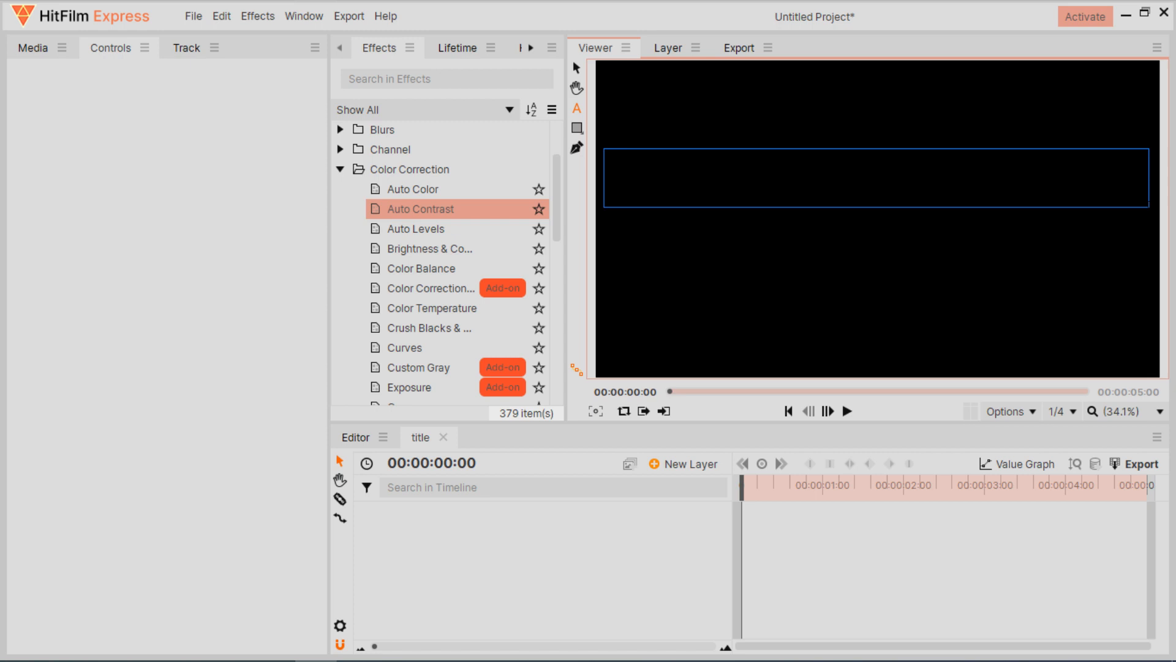
{"action": "type", "text": "REDTECH TUTORIALS"}
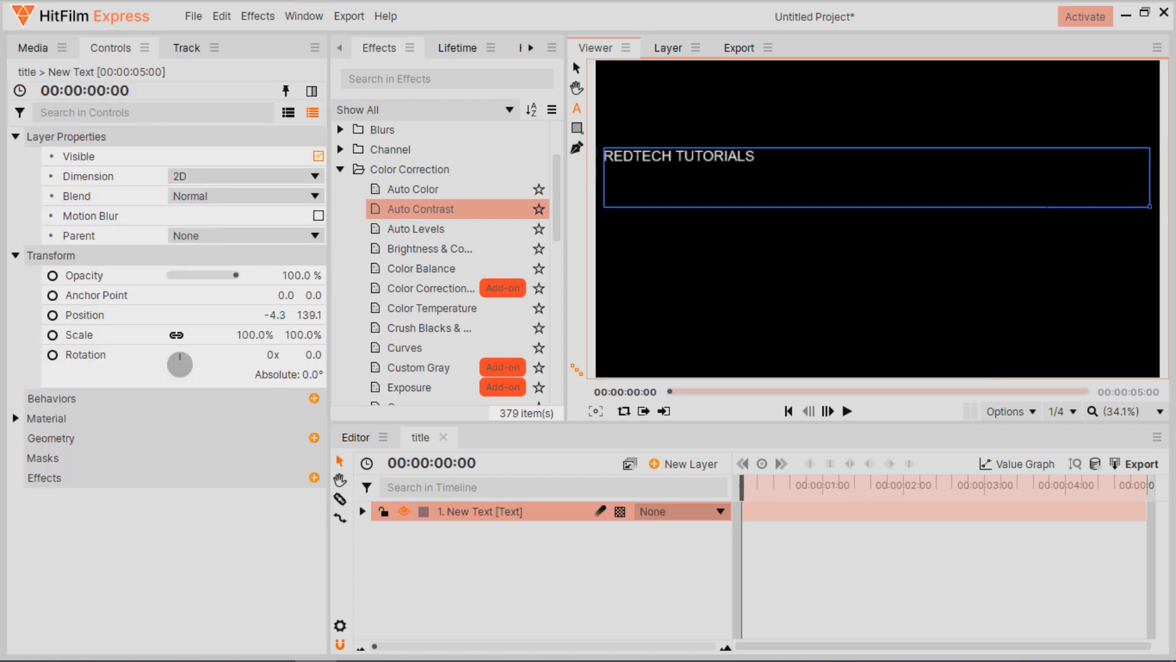
{"action": "type", "text": "BEST TECH TUTORIALS"}
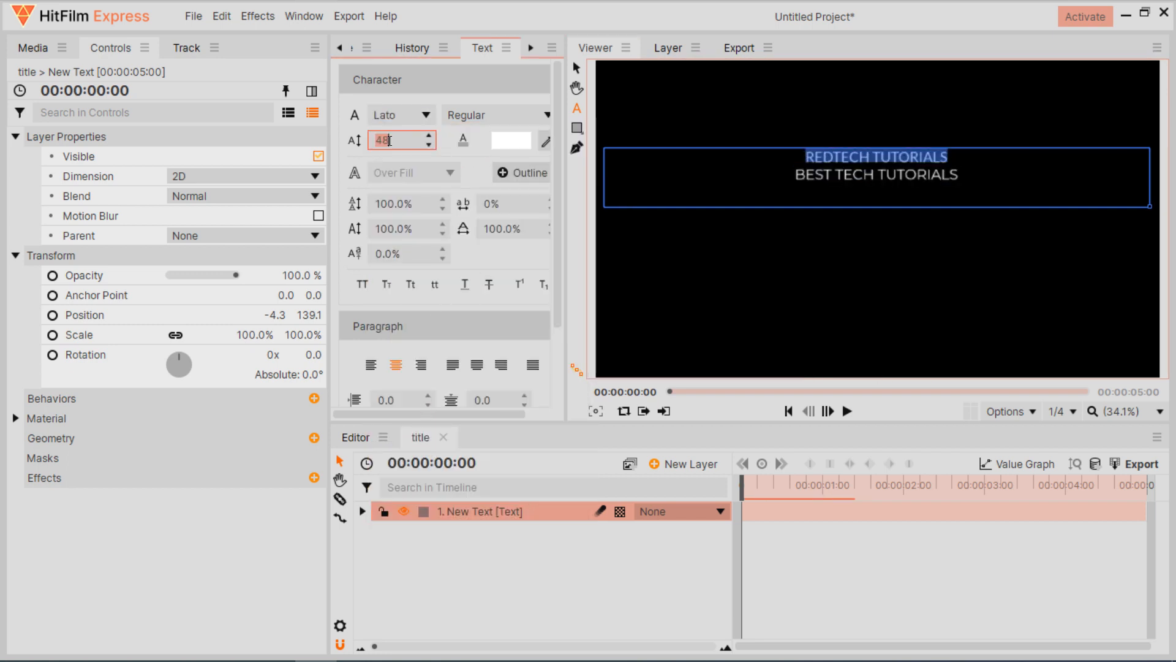
{"action": "type", "text": "120"}
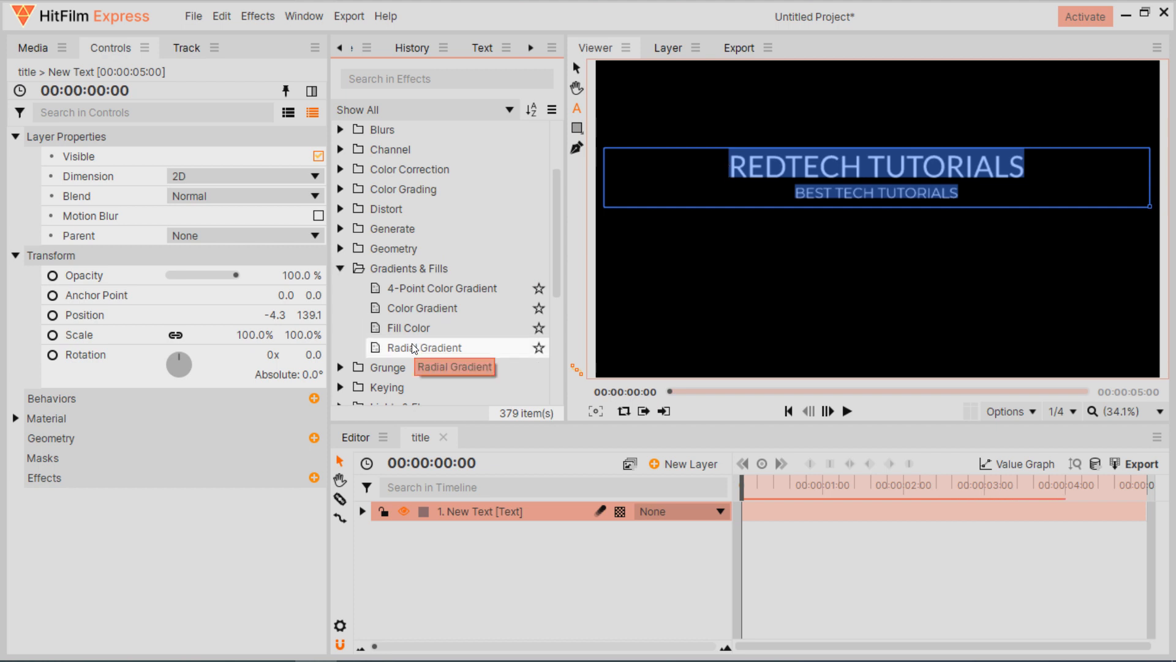
Step: Give the HitFilm title a magenta-to-dark-blue radial gradient and keyframe its scale to 90%
{"action": "double_click", "coordinate": [420, 347]}
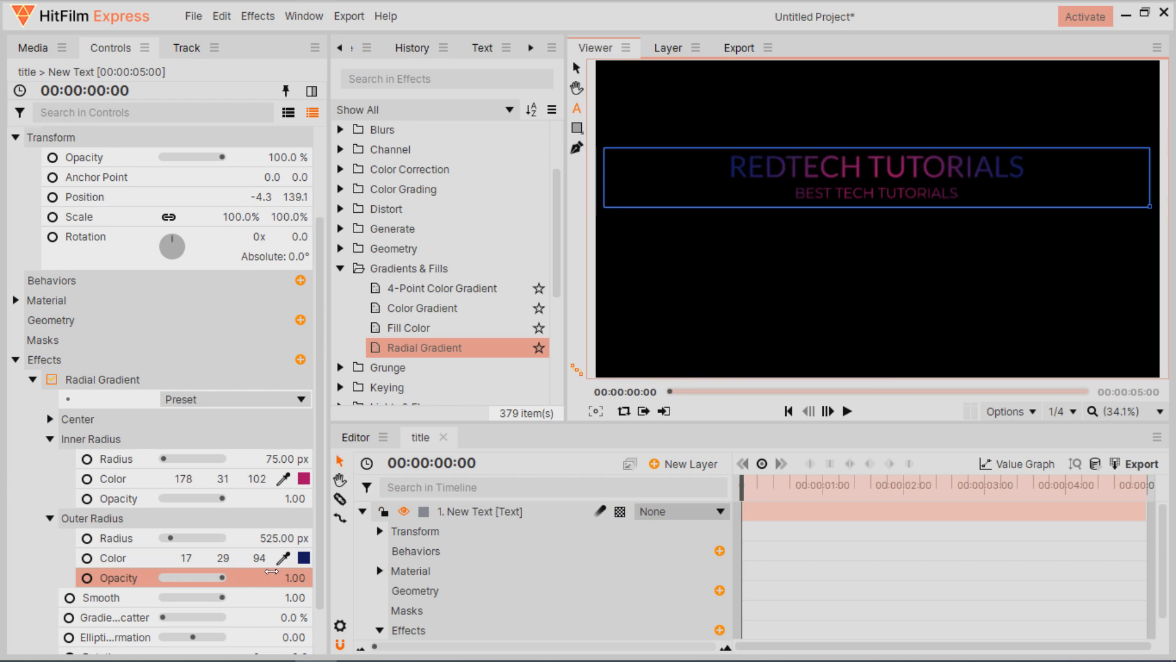
{"action": "left_click", "coordinate": [415, 531]}
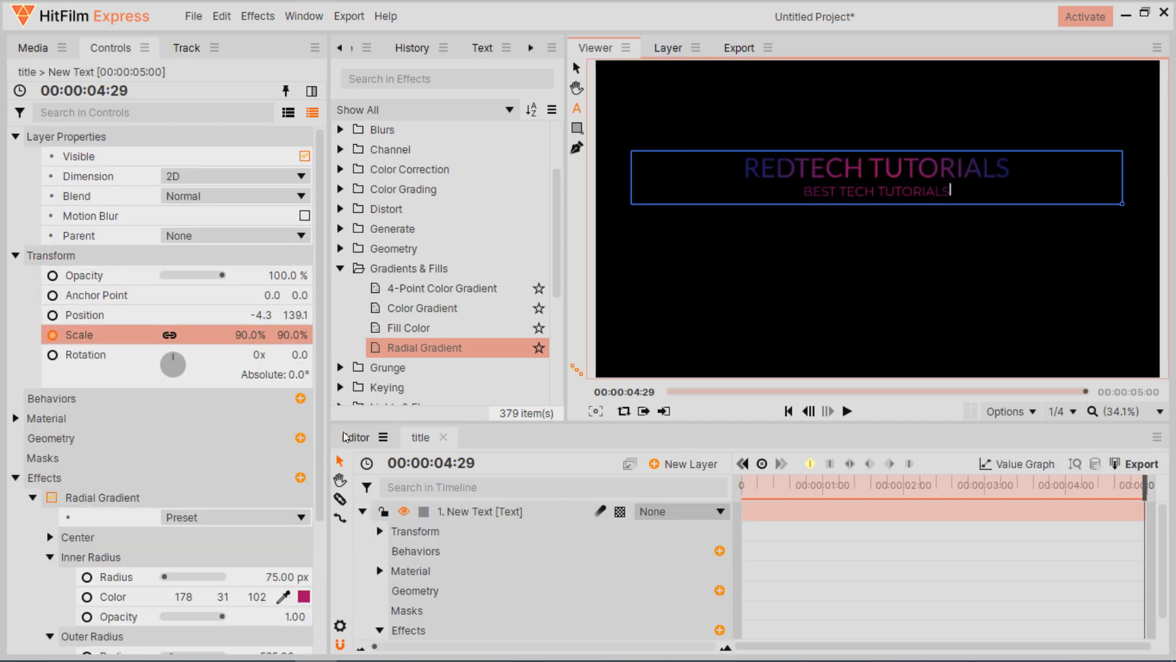
{"action": "scroll", "scroll_direction": "down", "scroll_amount": 3}
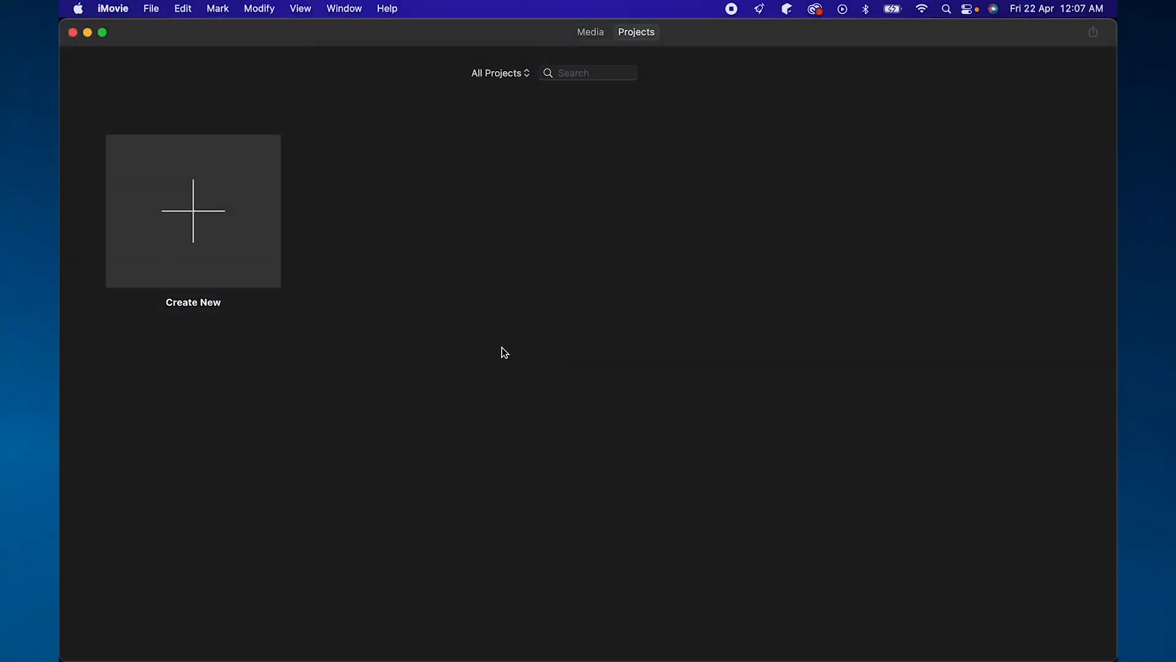
Step: Create a new iMovie movie, add the video clips to its timeline, and place an opening title
{"action": "left_click", "coordinate": [193, 210]}
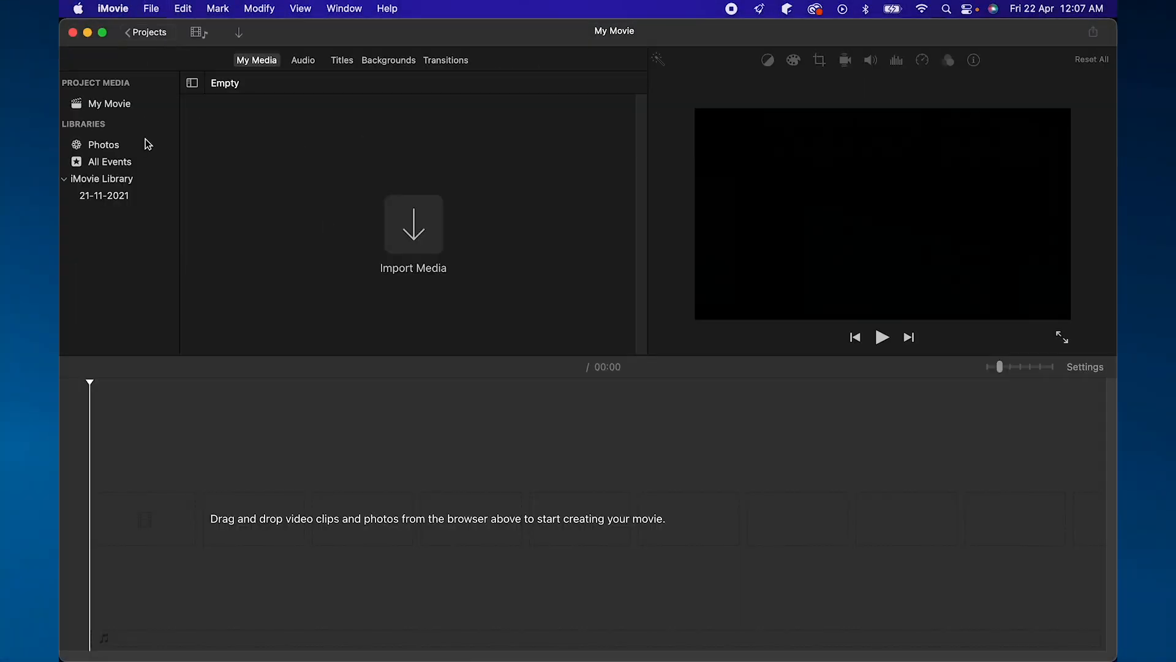
{"action": "left_click", "coordinate": [413, 224]}
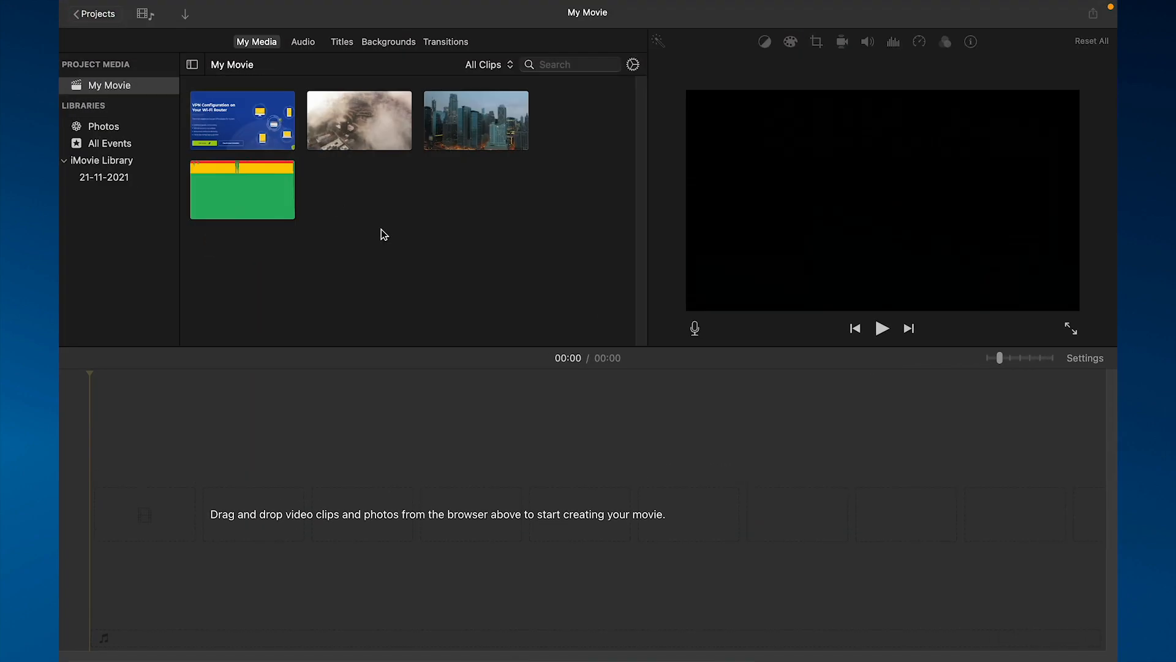
{"action": "left_click_drag", "start_coordinate": [242, 120], "coordinate": [130, 522]}
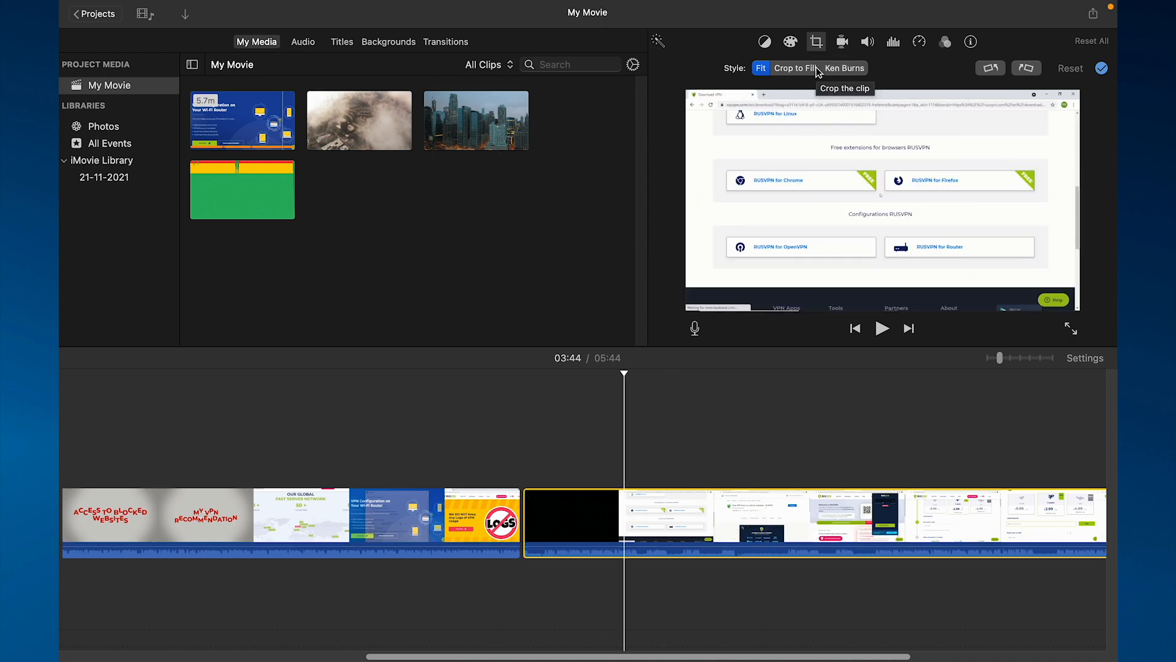
{"action": "mouse_move", "coordinate": [1005, 69]}
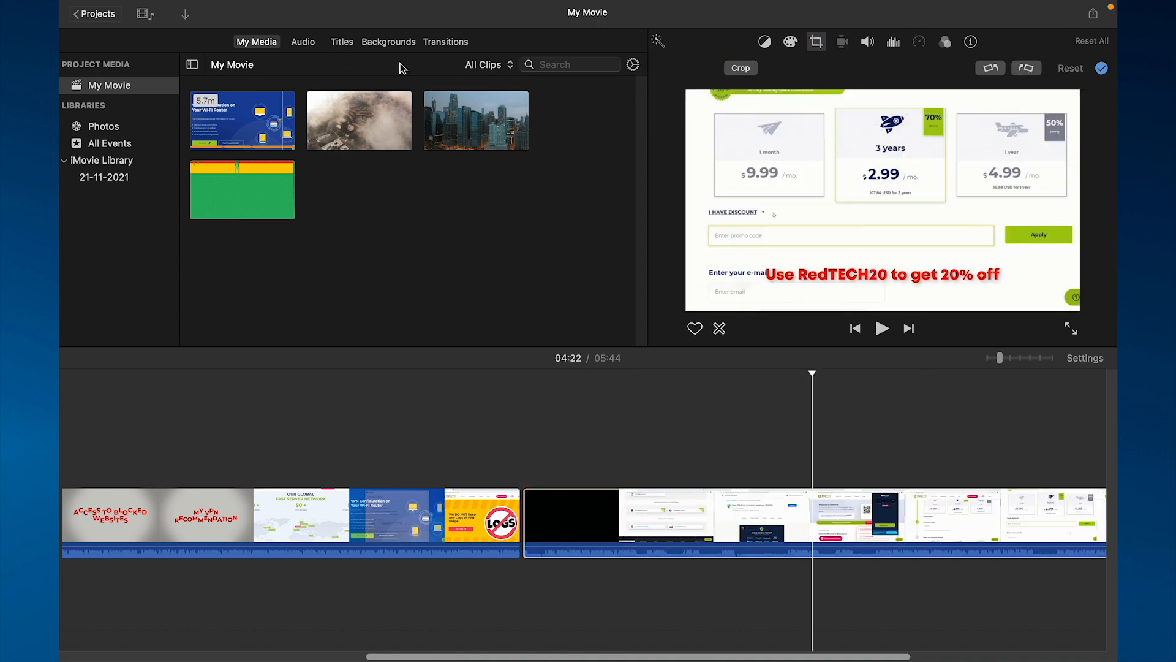
{"action": "left_click", "coordinate": [341, 41]}
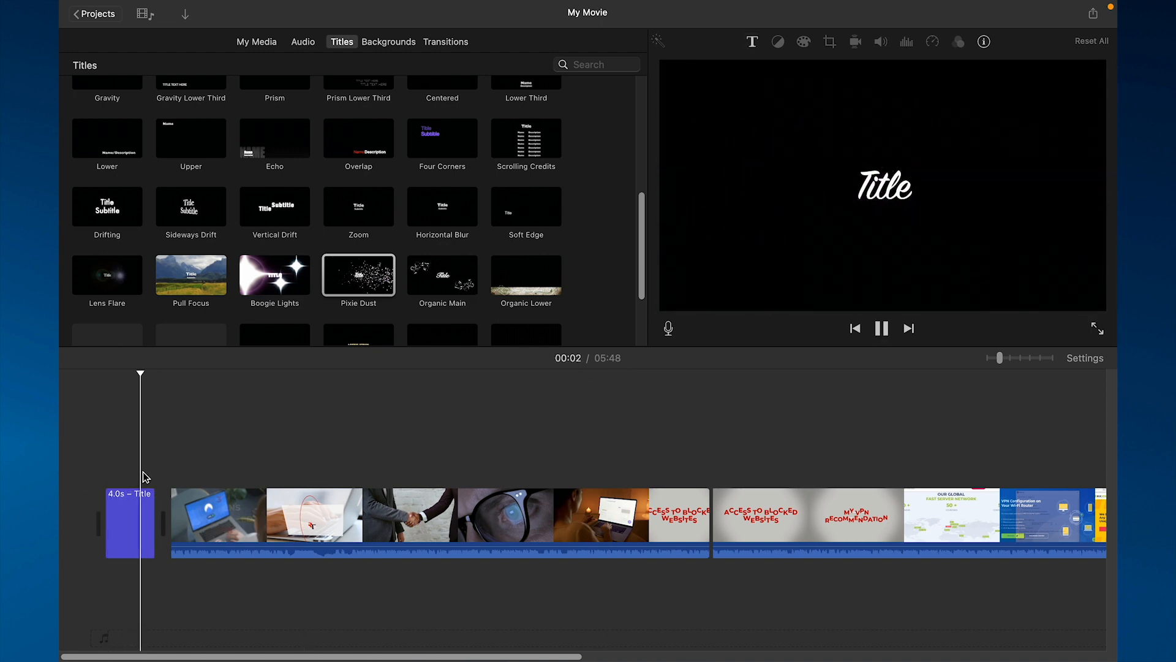
Step: Speed up the first video clip and add a transition between the clips
{"action": "left_click", "coordinate": [129, 522]}
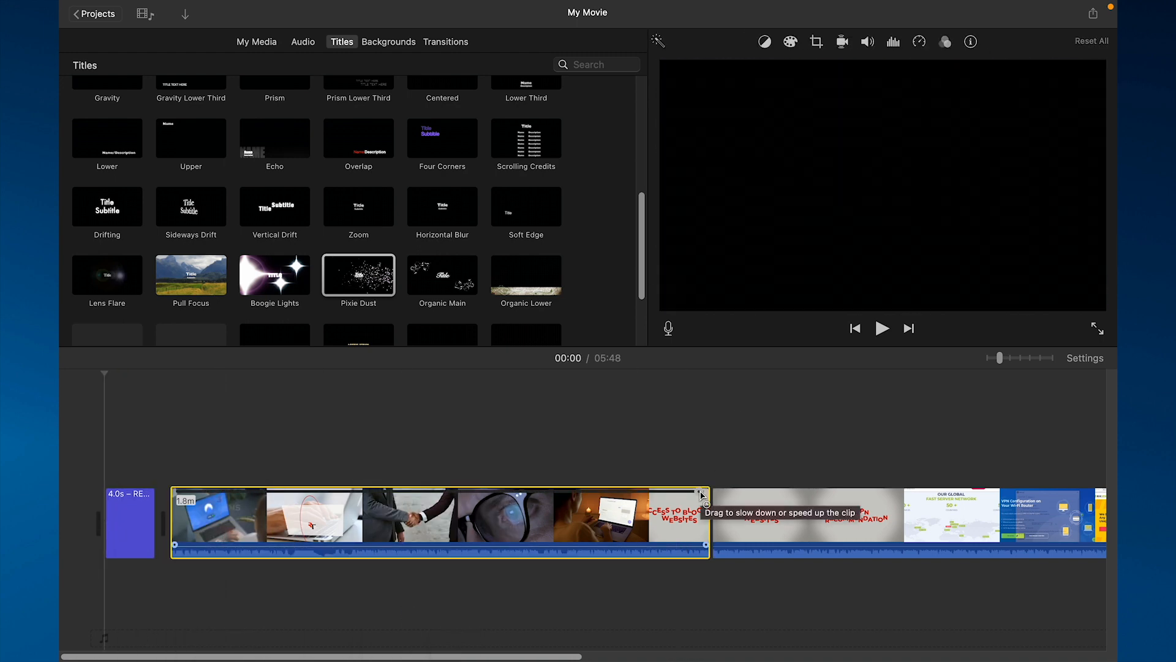
{"action": "left_click_drag", "start_coordinate": [702, 495], "coordinate": [525, 495]}
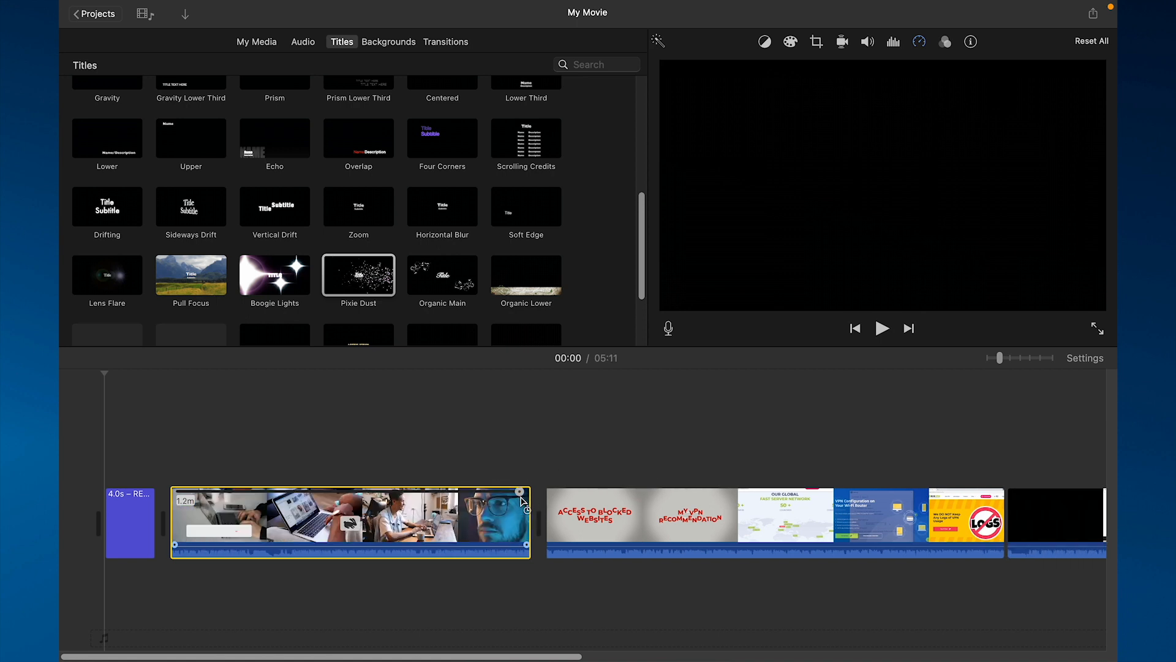
{"action": "left_click", "coordinate": [446, 42]}
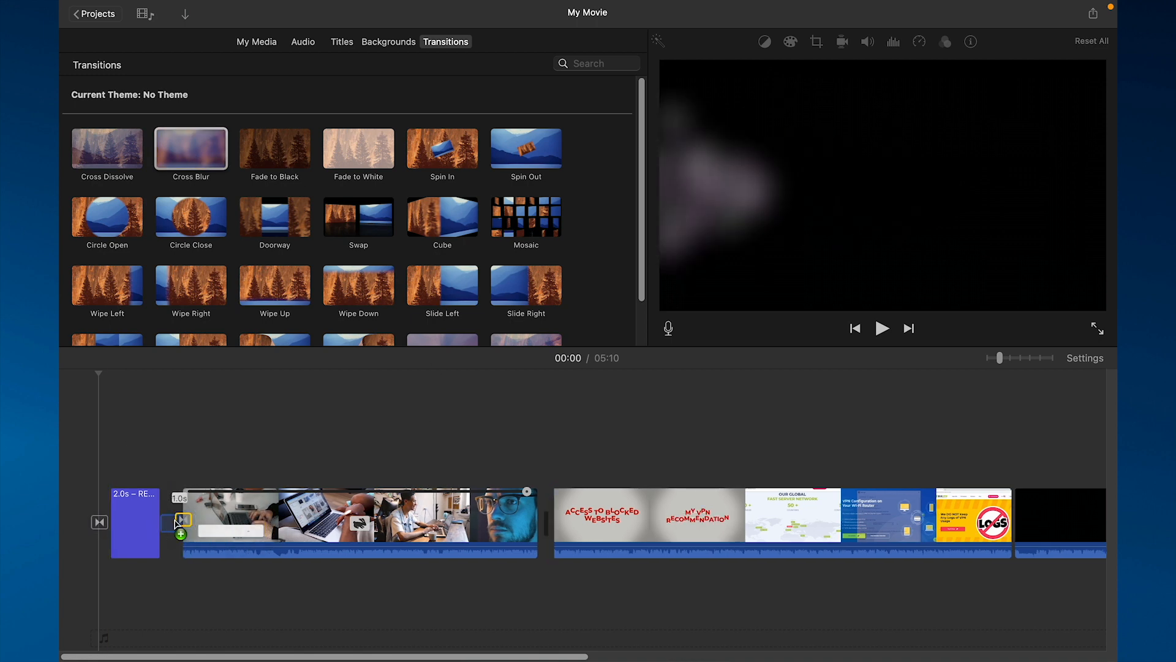
{"action": "left_click", "coordinate": [882, 328]}
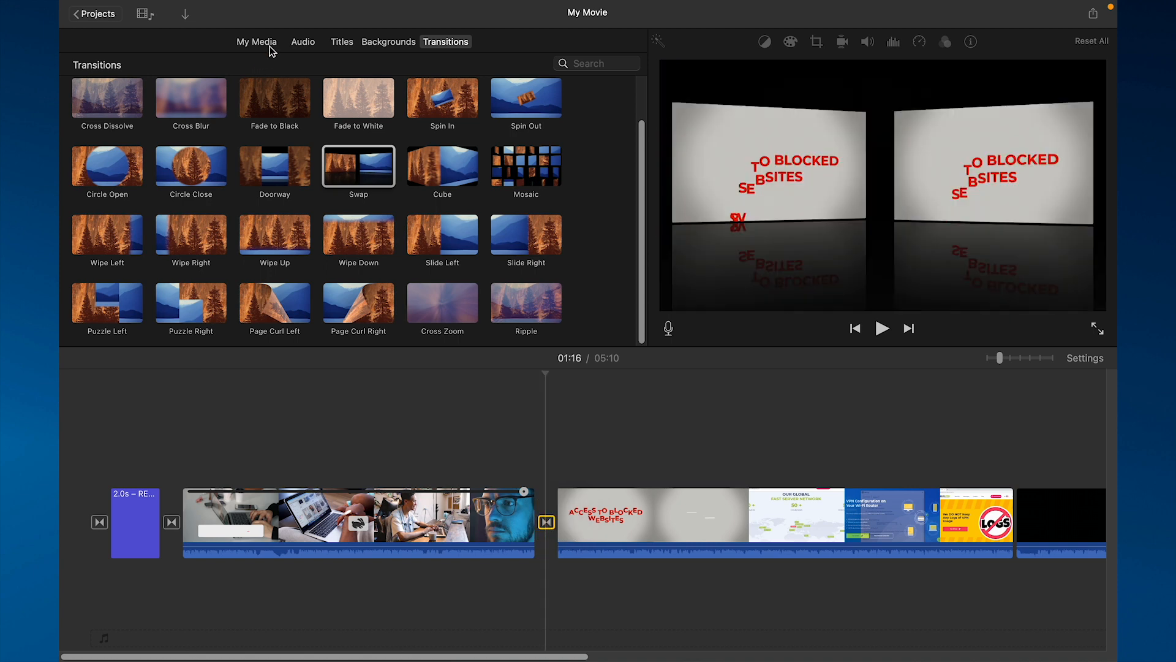
{"action": "left_click", "coordinate": [257, 41]}
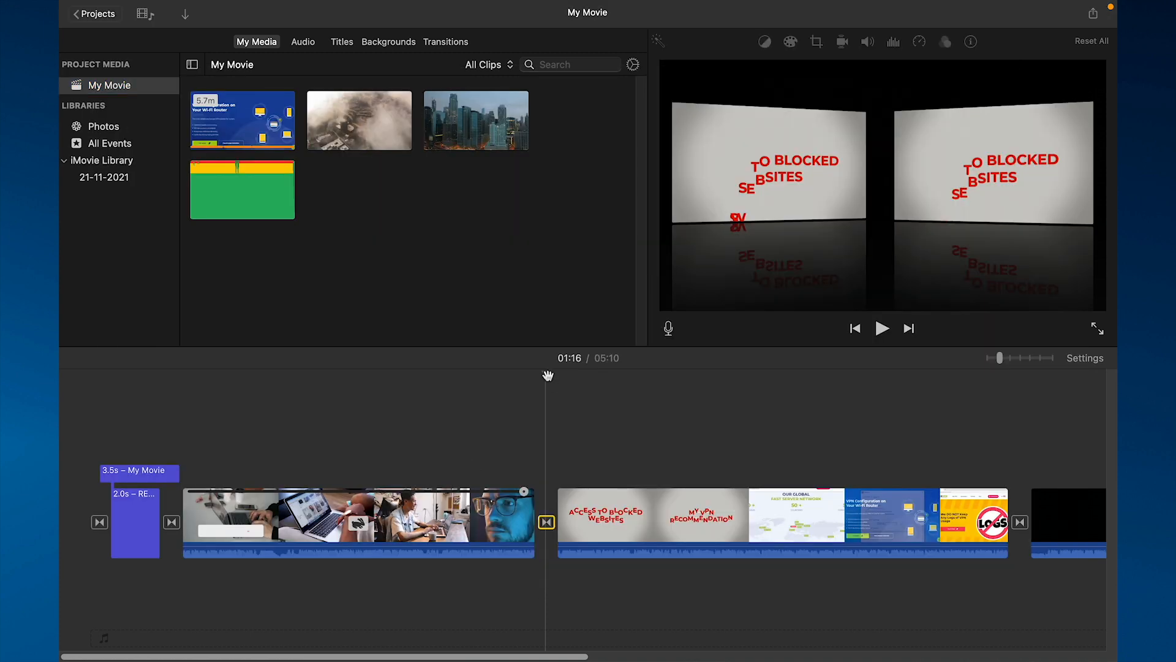
Step: Turn on background noise reduction for the first clip
{"action": "left_click", "coordinate": [388, 41]}
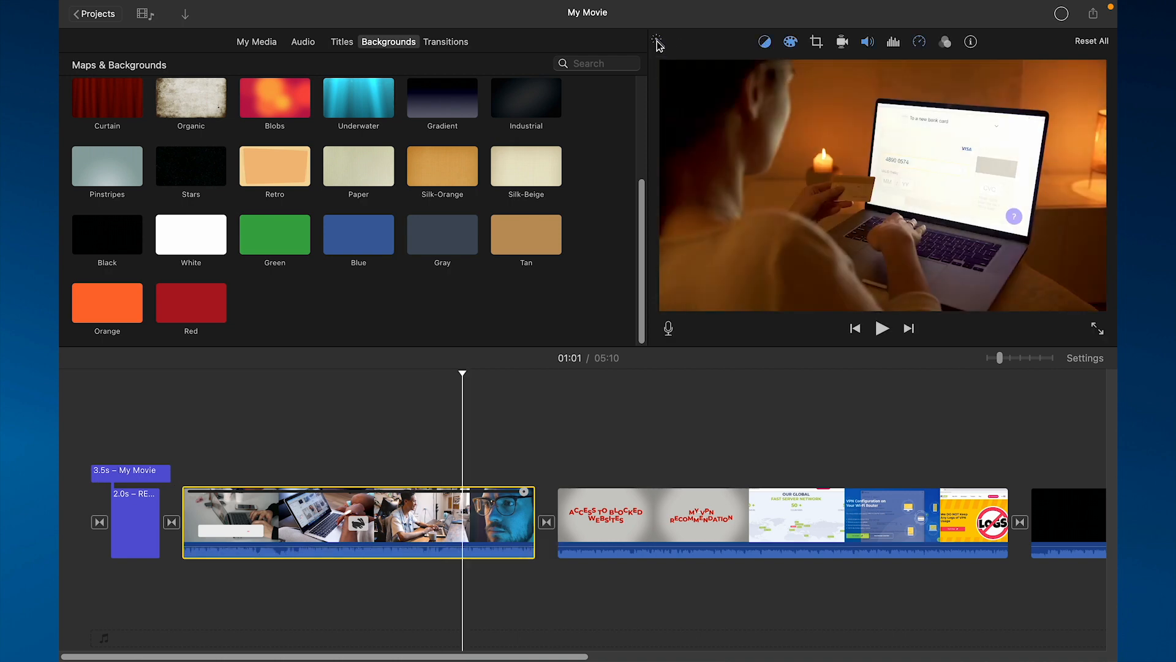
{"action": "mouse_move", "coordinate": [842, 41]}
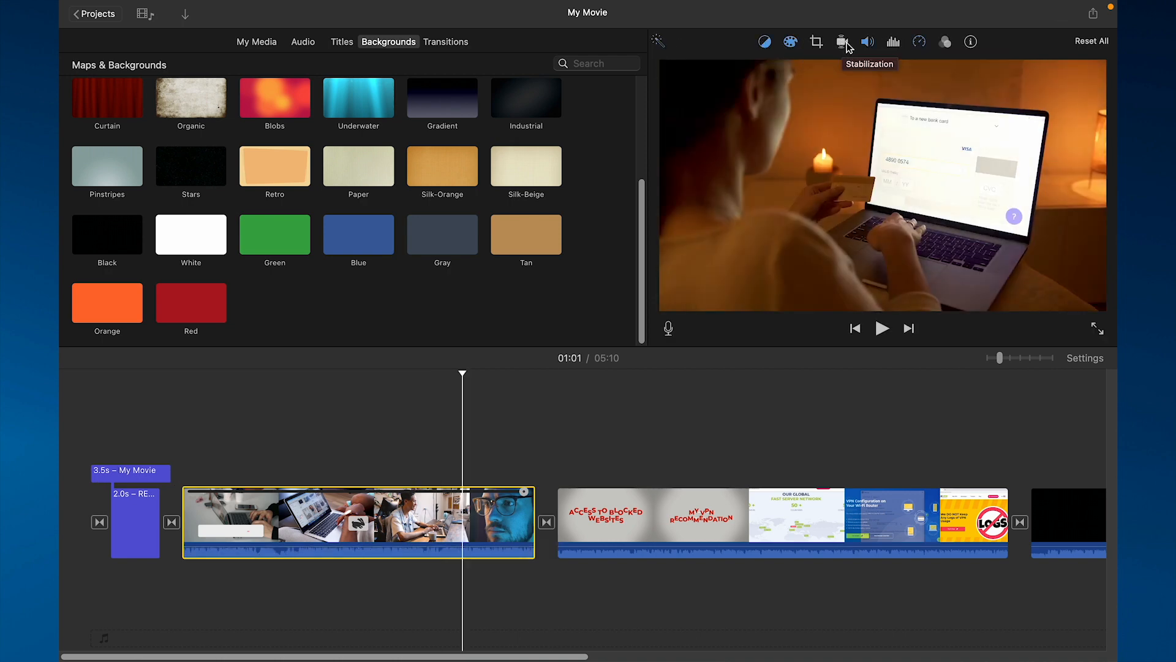
{"action": "left_click", "coordinate": [945, 41]}
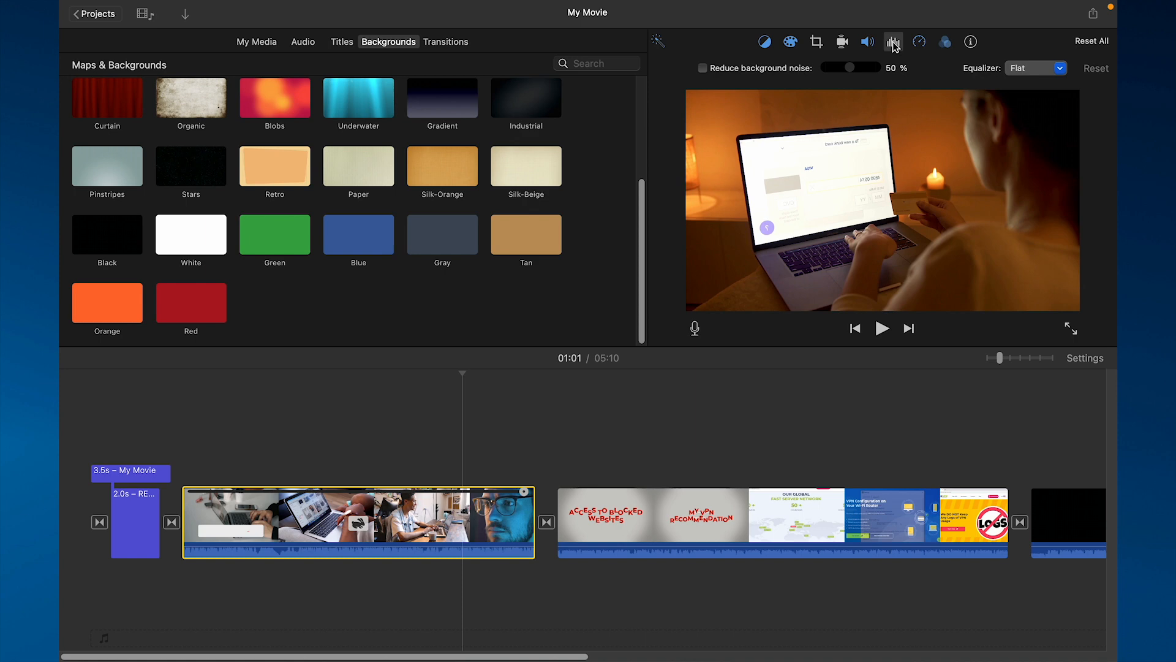
{"action": "left_click", "coordinate": [702, 68]}
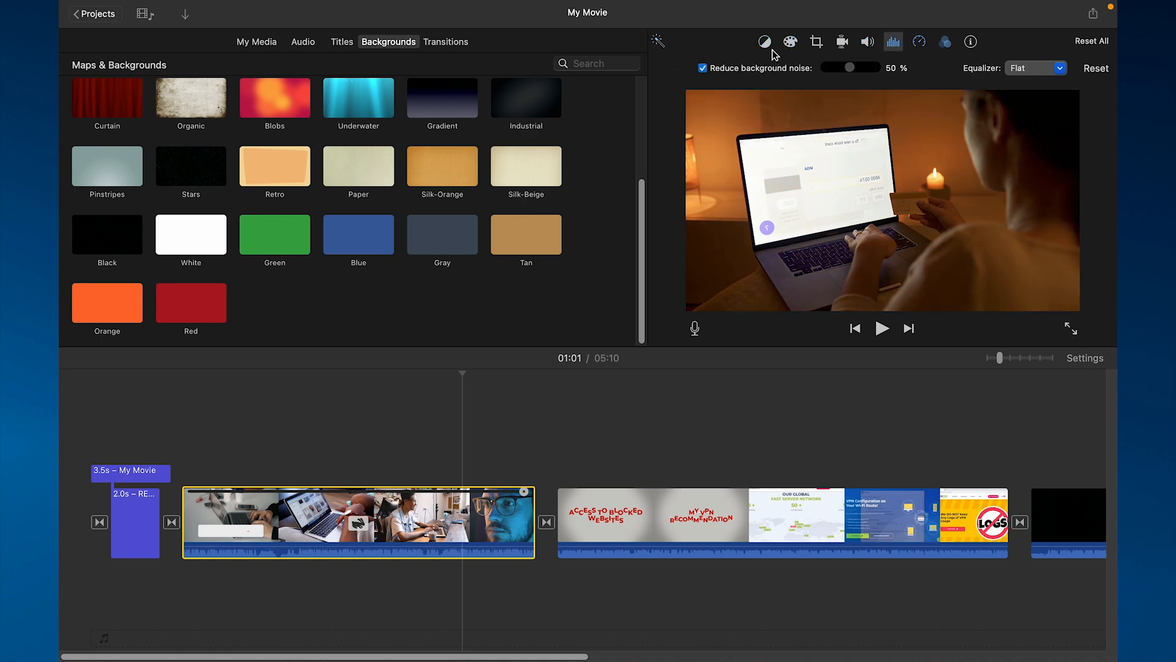
Step: Add All I Ever Need Is You as music and open the export settings
{"action": "left_click", "coordinate": [303, 41]}
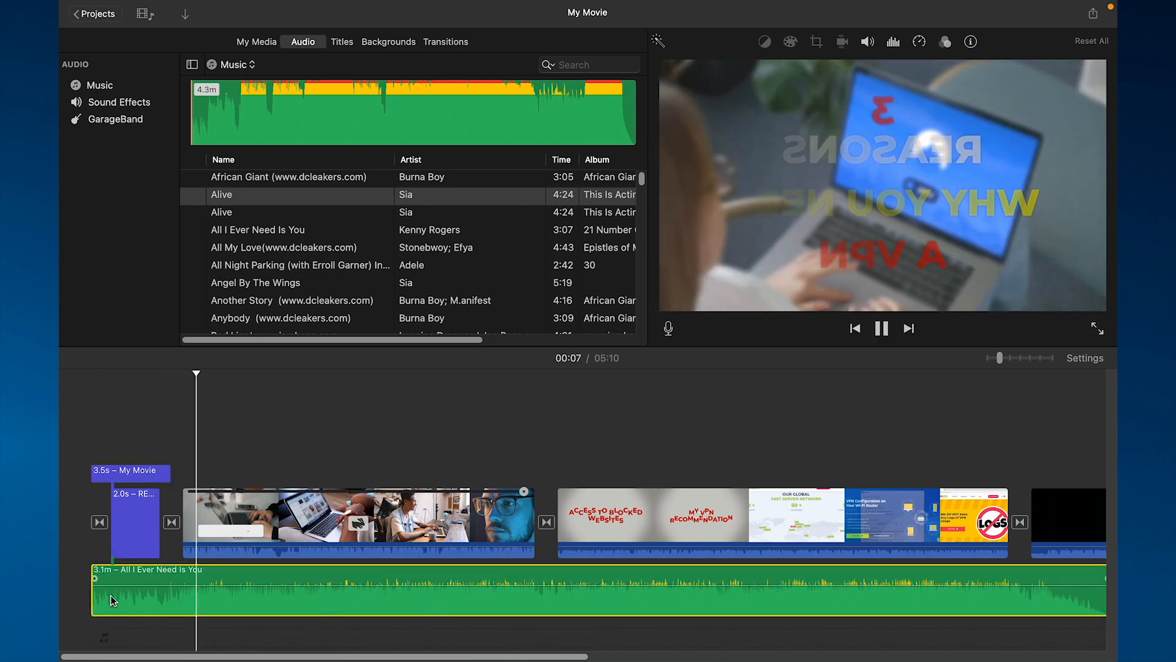
{"action": "left_click", "coordinate": [257, 41]}
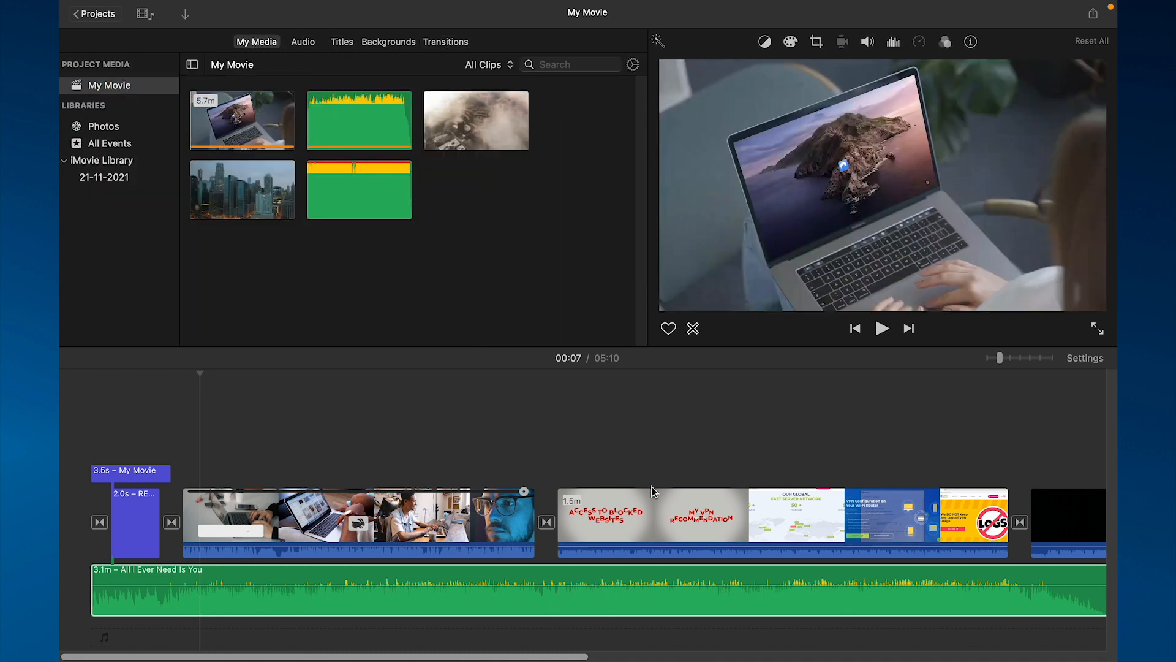
{"action": "left_click", "coordinate": [1093, 13]}
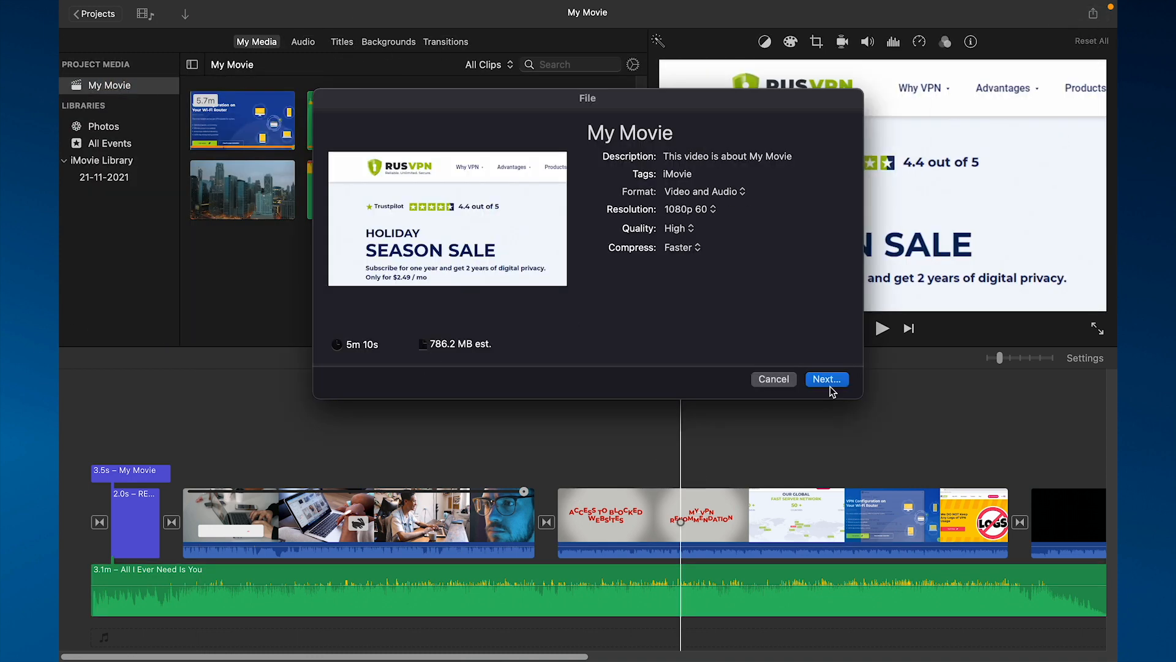
Step: Proceed with the 1080p 60 High-quality movie export
{"action": "left_click", "coordinate": [826, 379]}
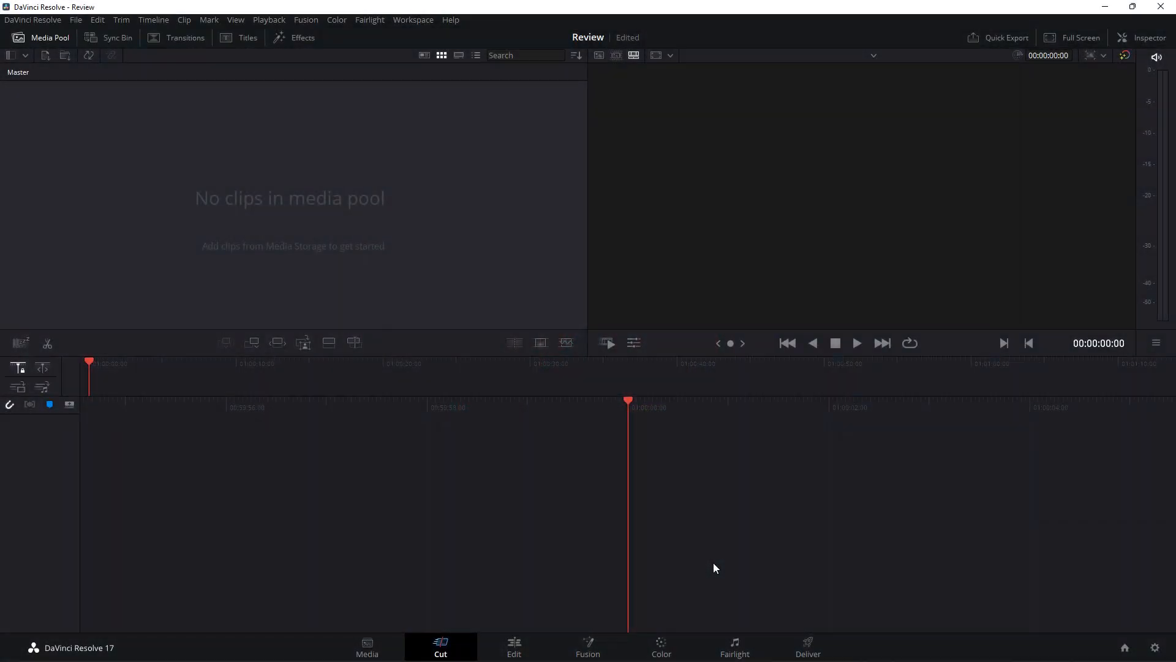
Step: On the Edit page, bring the VPN video from footage's clip folder onto the timeline
{"action": "left_click", "coordinate": [514, 647]}
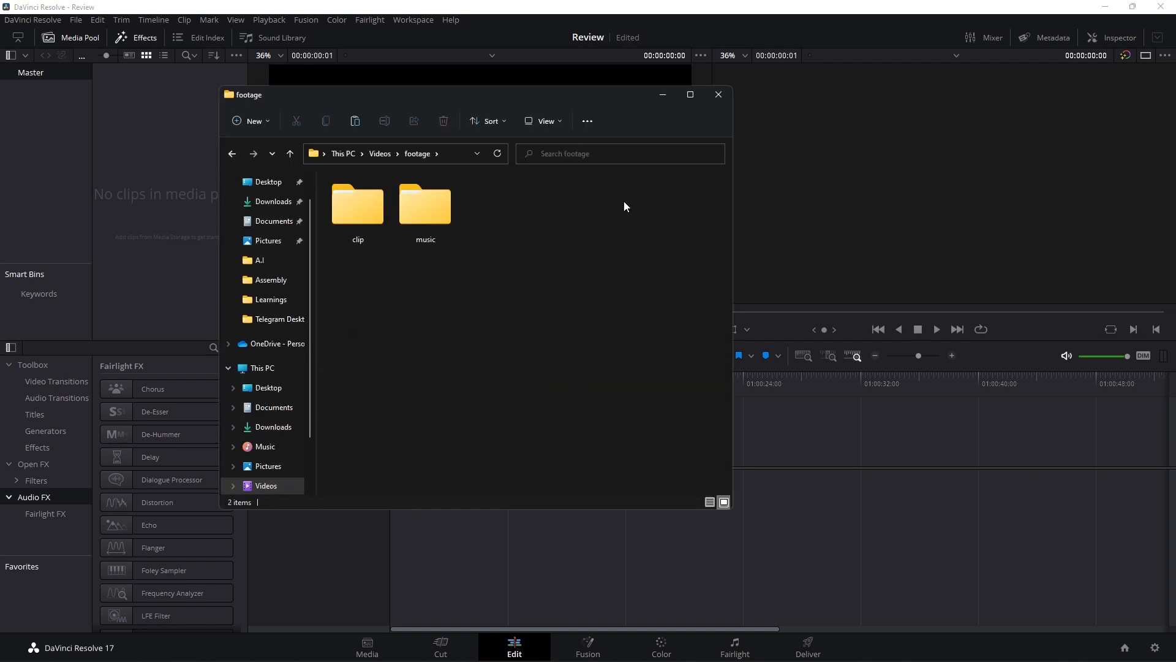
{"action": "double_click", "coordinate": [357, 204]}
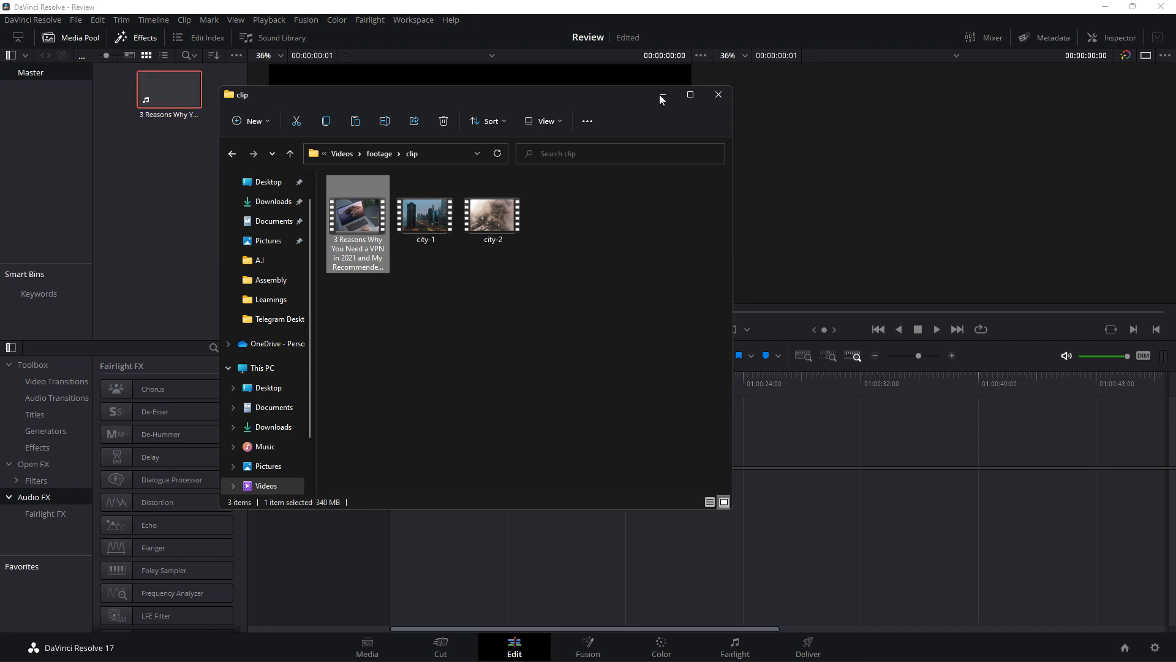
{"action": "left_click", "coordinate": [716, 95]}
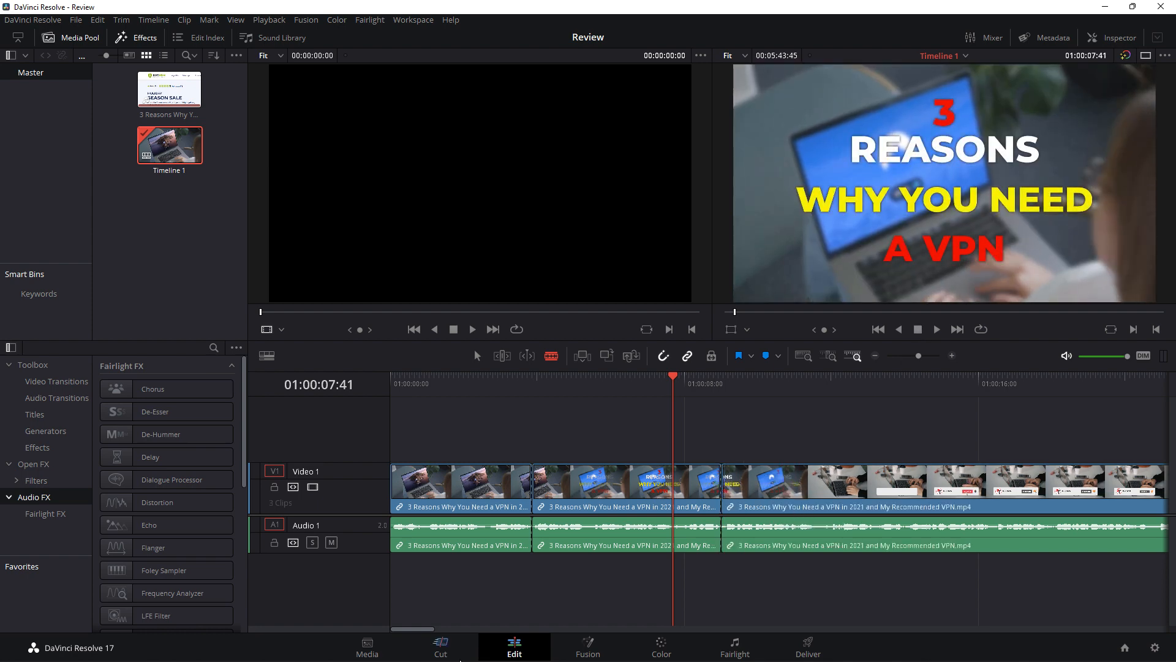
{"action": "left_click", "coordinate": [659, 647]}
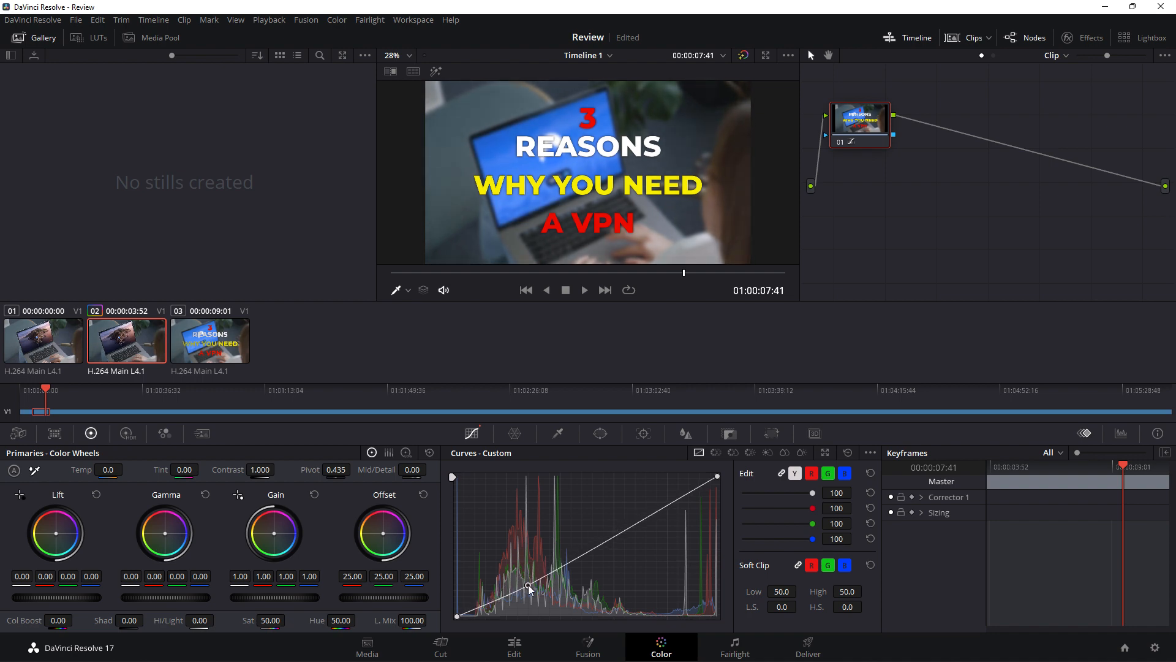
{"action": "left_click", "coordinate": [514, 647]}
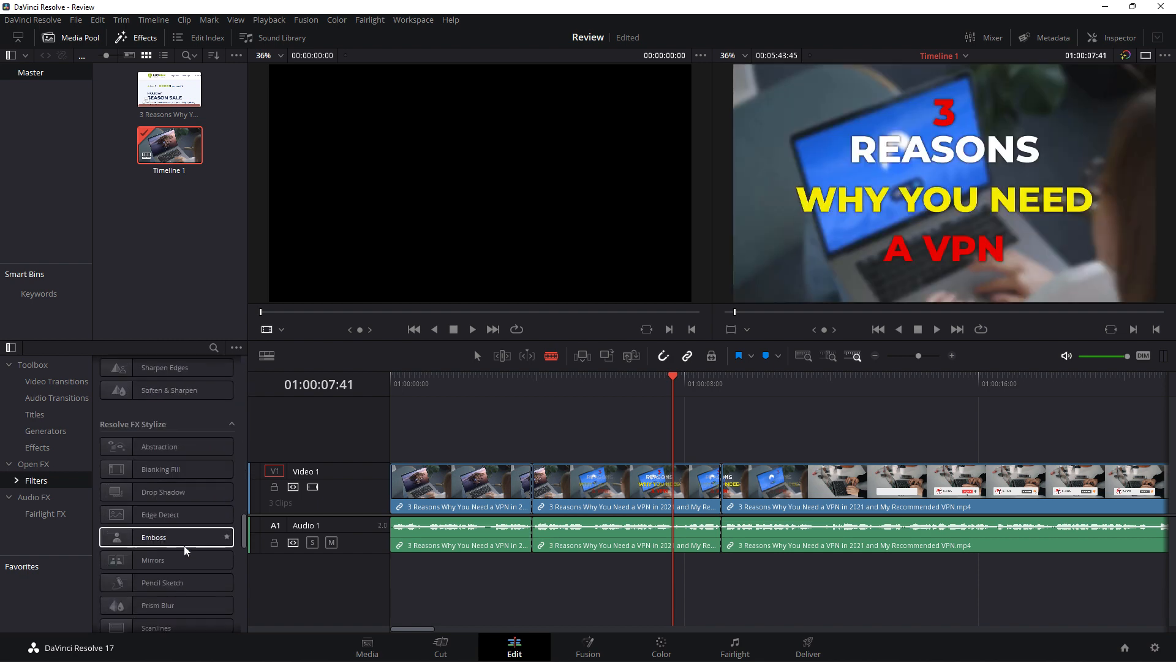
{"action": "scroll", "scroll_direction": "down", "scroll_amount": 3}
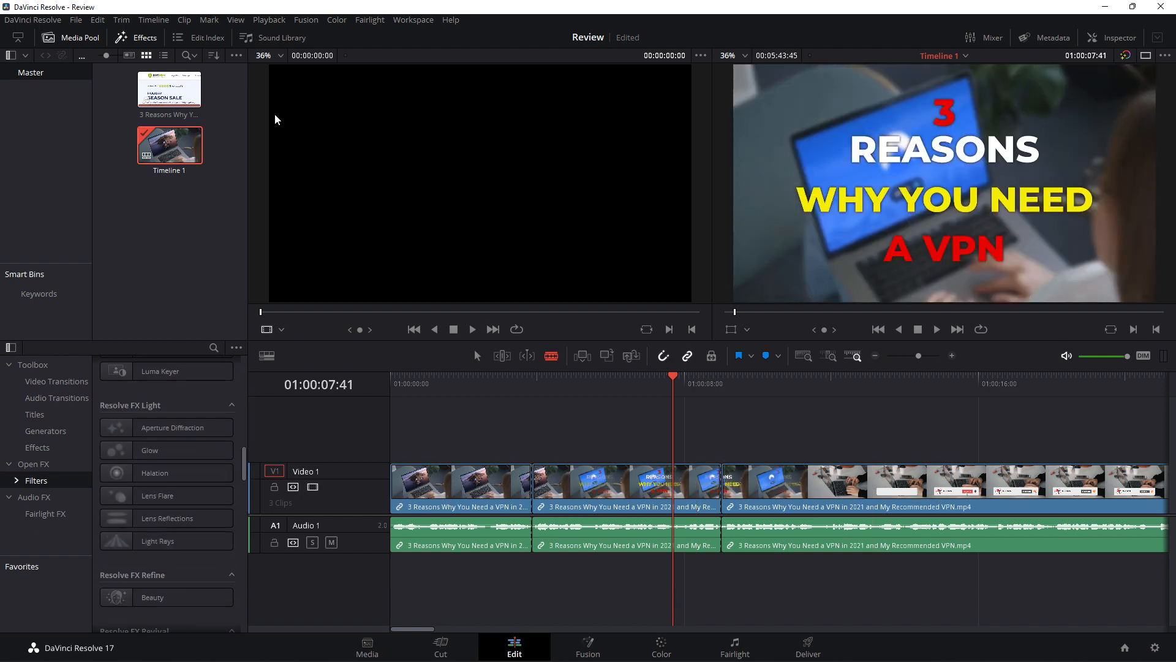
{"action": "left_click", "coordinate": [45, 514]}
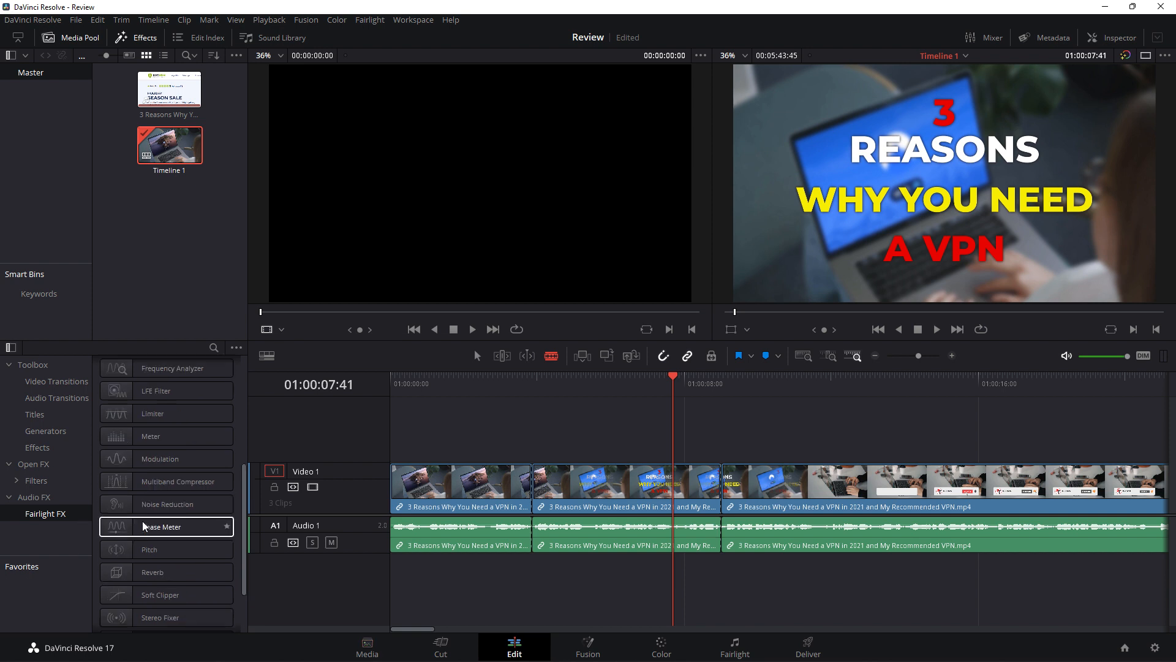
{"action": "left_click", "coordinate": [305, 20]}
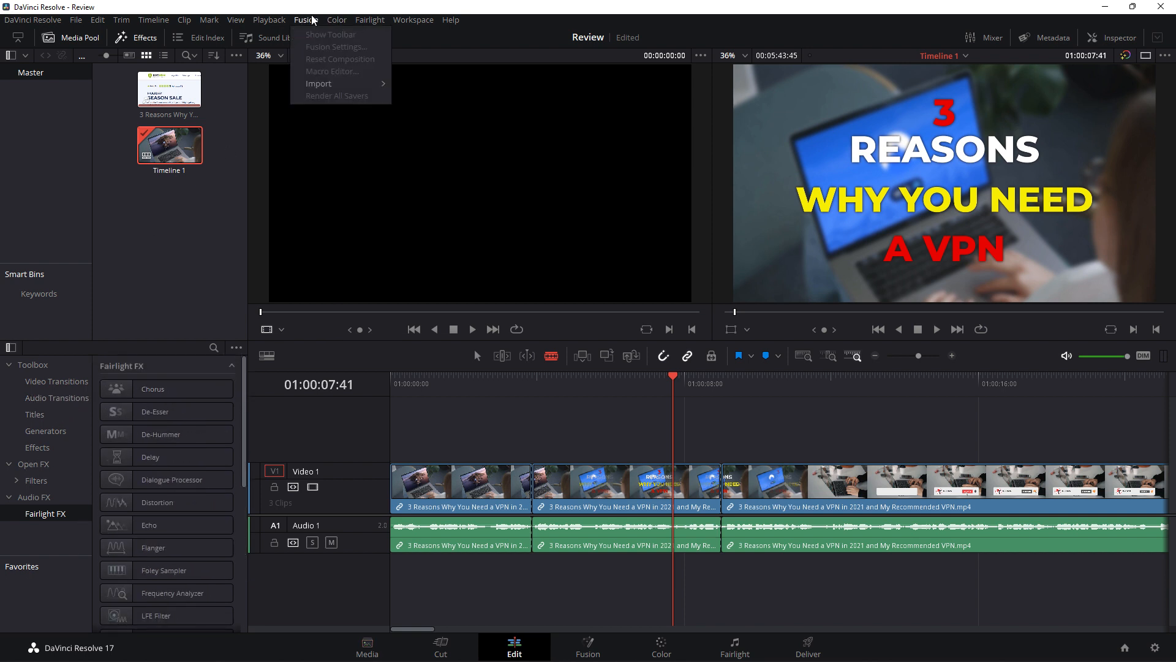
{"action": "mouse_move", "coordinate": [318, 84]}
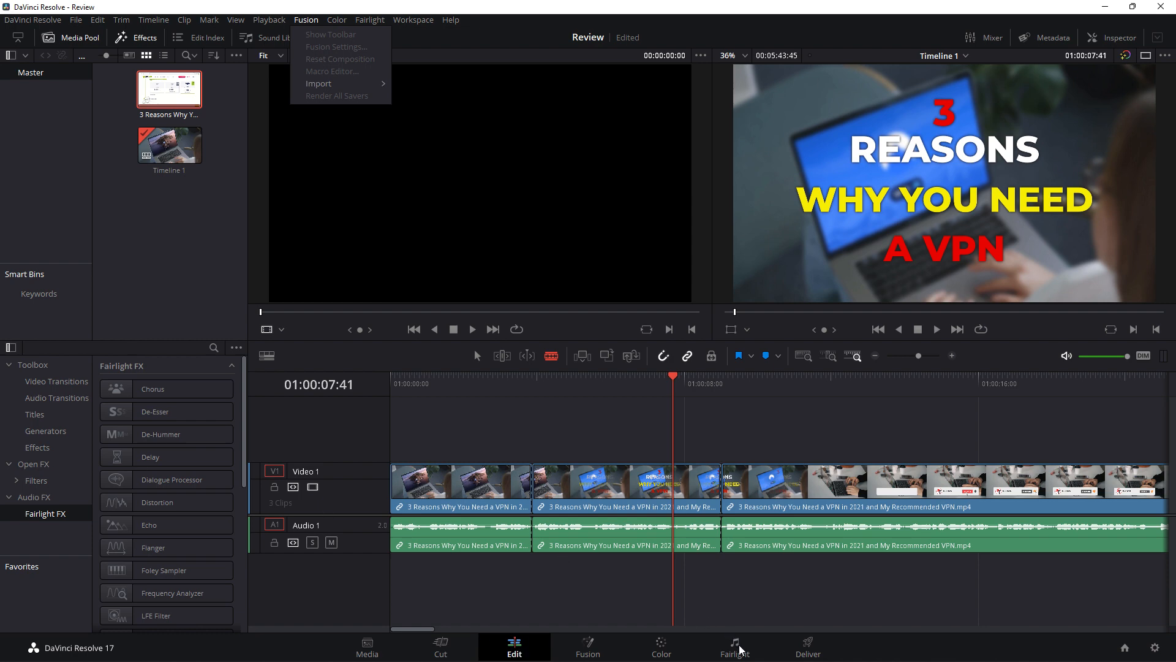
{"action": "left_click", "coordinate": [733, 647]}
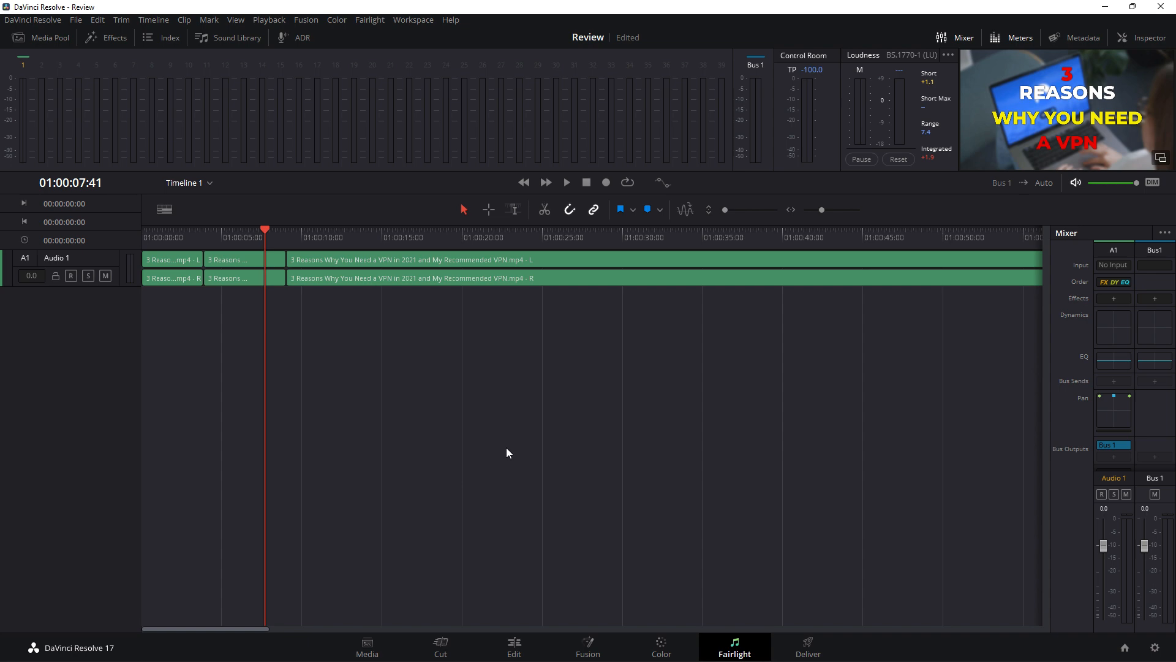
{"action": "left_click", "coordinate": [588, 647]}
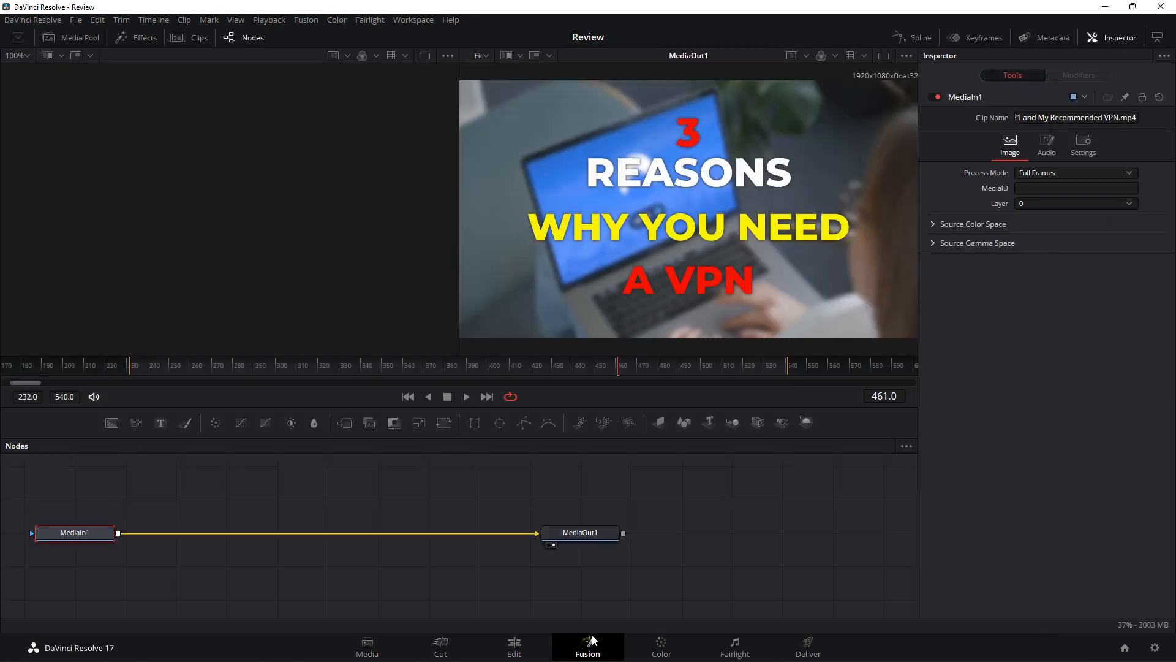
{"action": "left_click", "coordinate": [513, 647]}
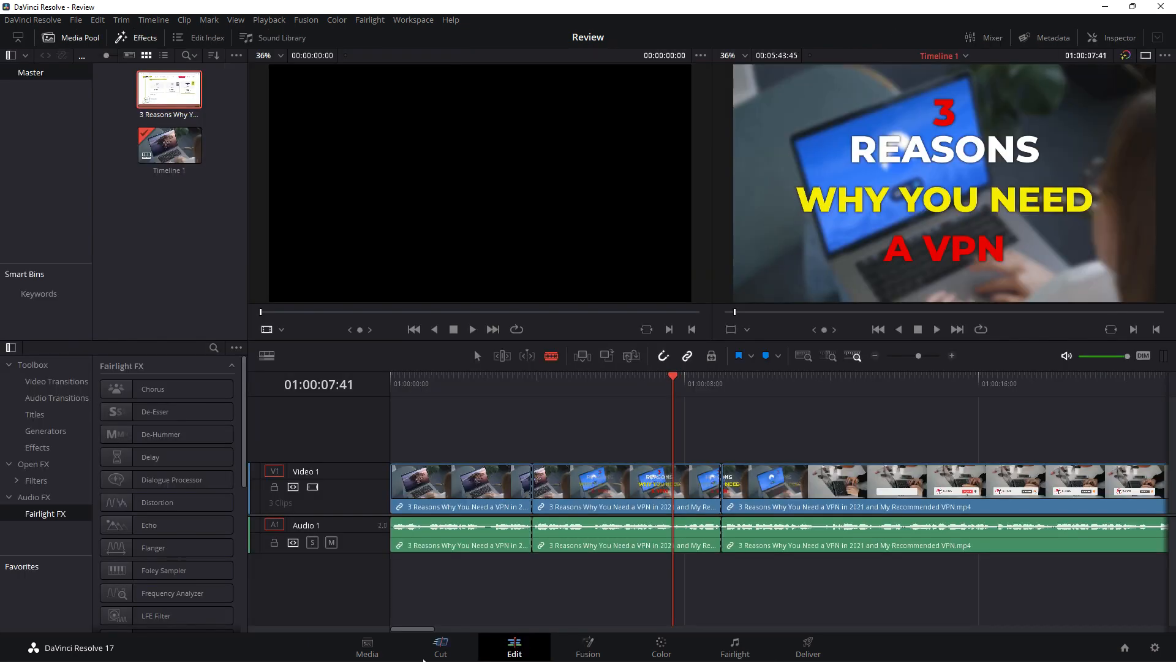
Step: Make the title read RedTECH in a new font with a white background
{"action": "left_click", "coordinate": [34, 414]}
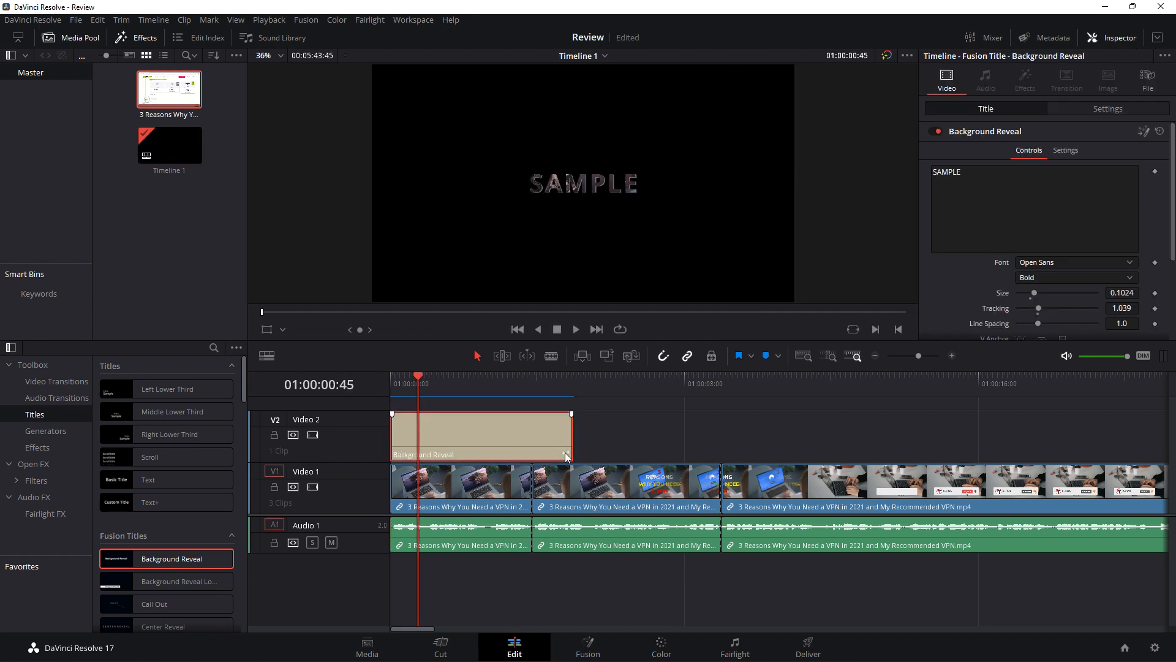
{"action": "type", "text": "RedTECH"}
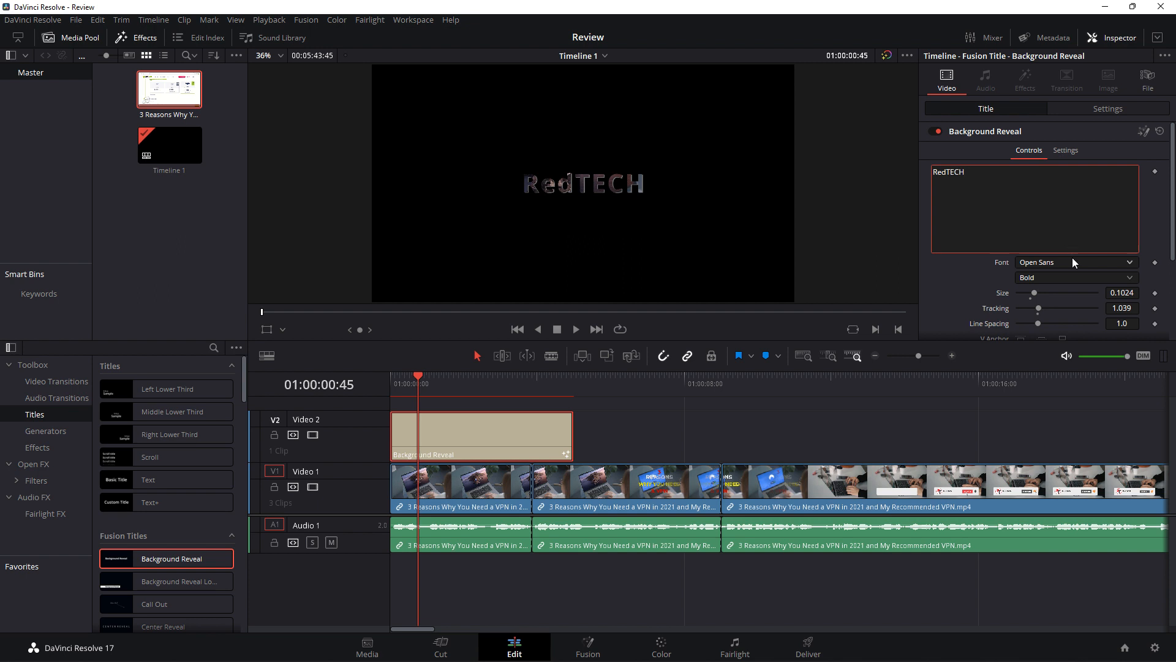
{"action": "left_click", "coordinate": [1076, 262]}
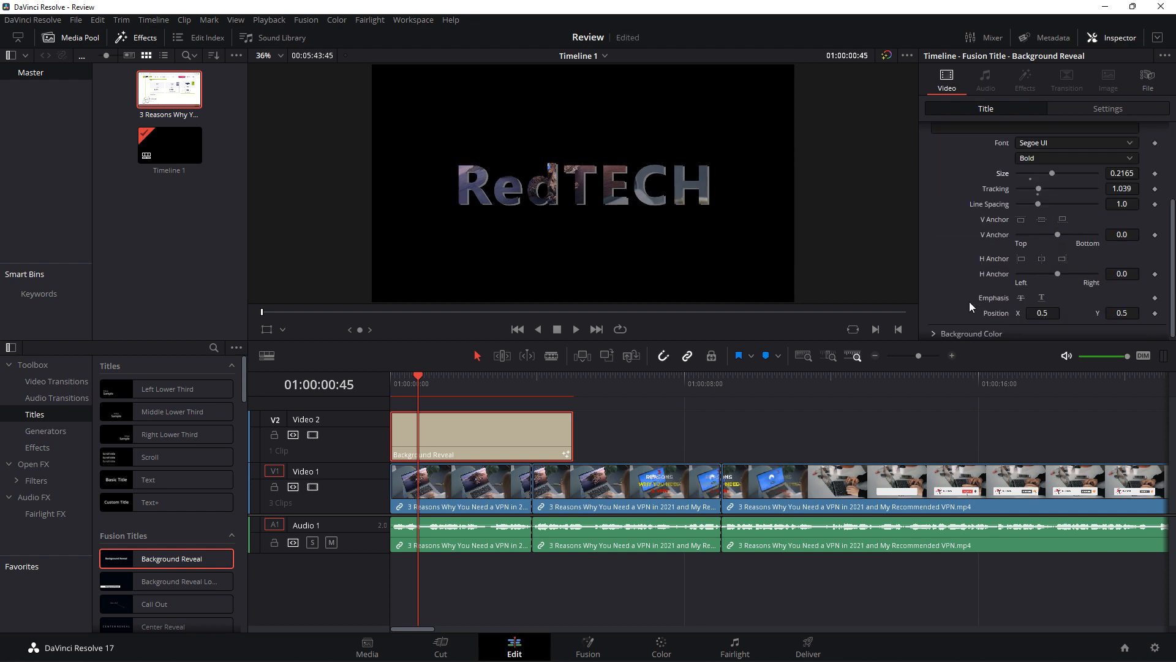
{"action": "left_click", "coordinate": [1052, 292]}
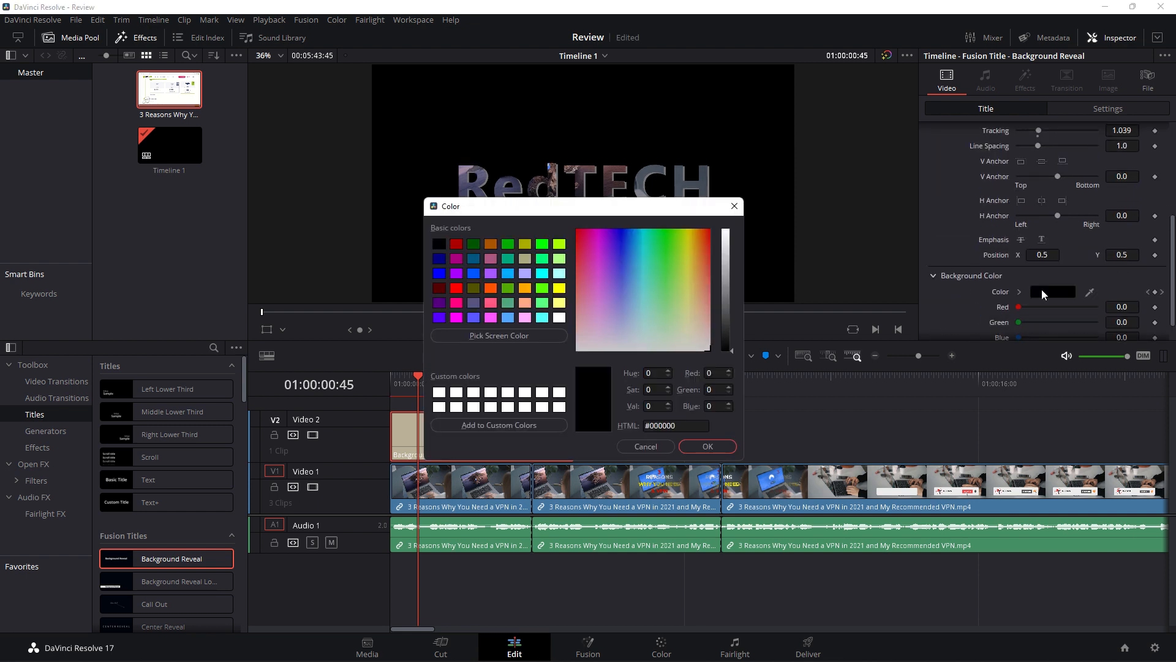
{"action": "left_click", "coordinate": [706, 446]}
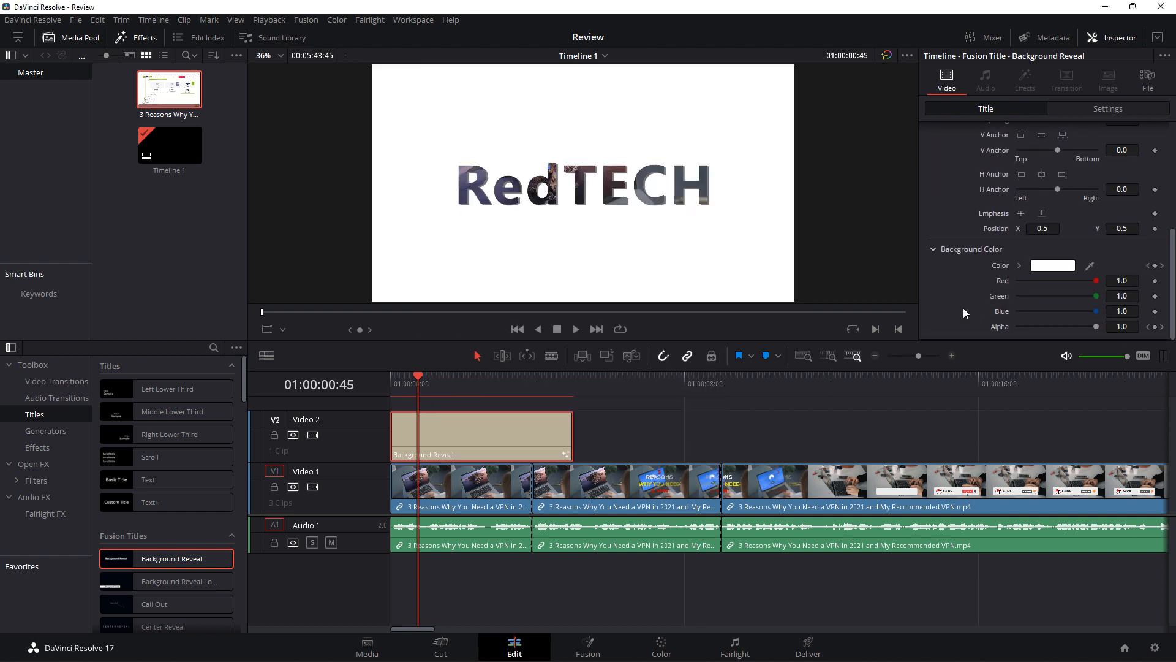
Step: Place a Smooth Cut transition between the title and the footage
{"action": "left_click", "coordinate": [626, 488]}
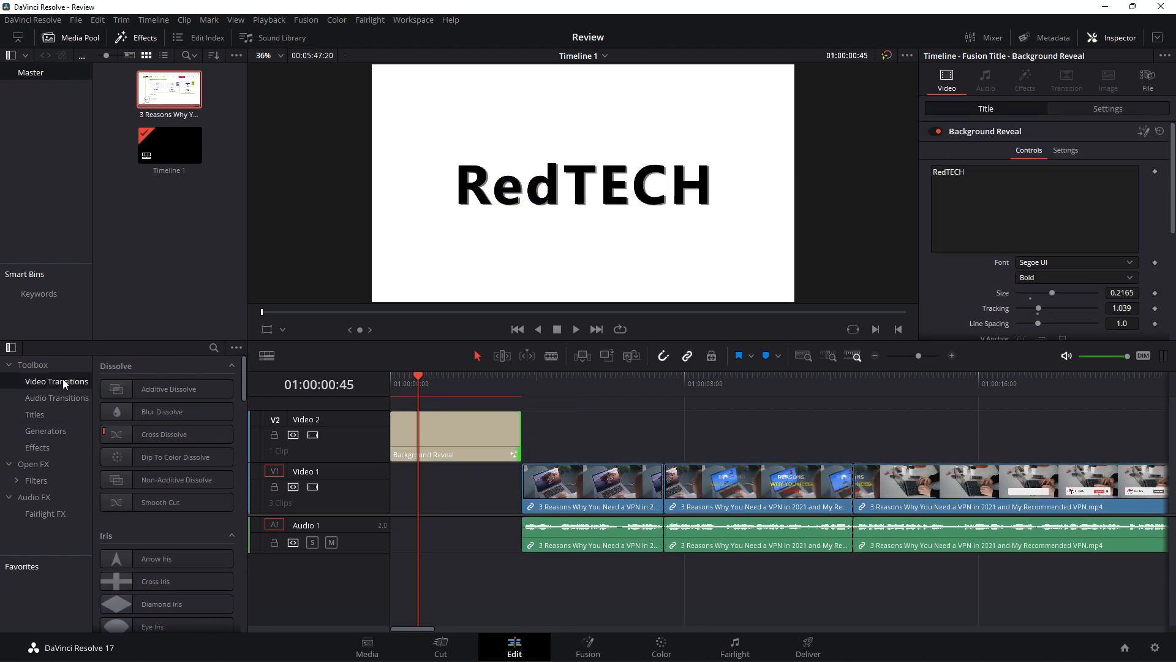
{"action": "left_click_drag", "start_coordinate": [158, 502], "coordinate": [522, 430]}
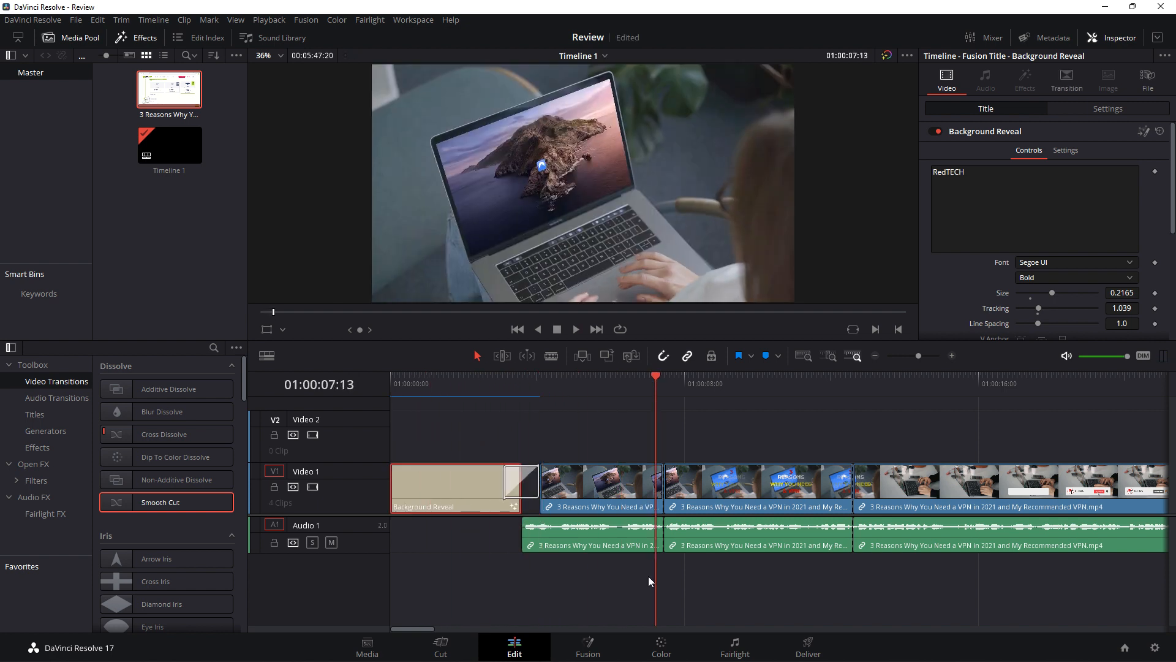
{"action": "left_click", "coordinate": [808, 647]}
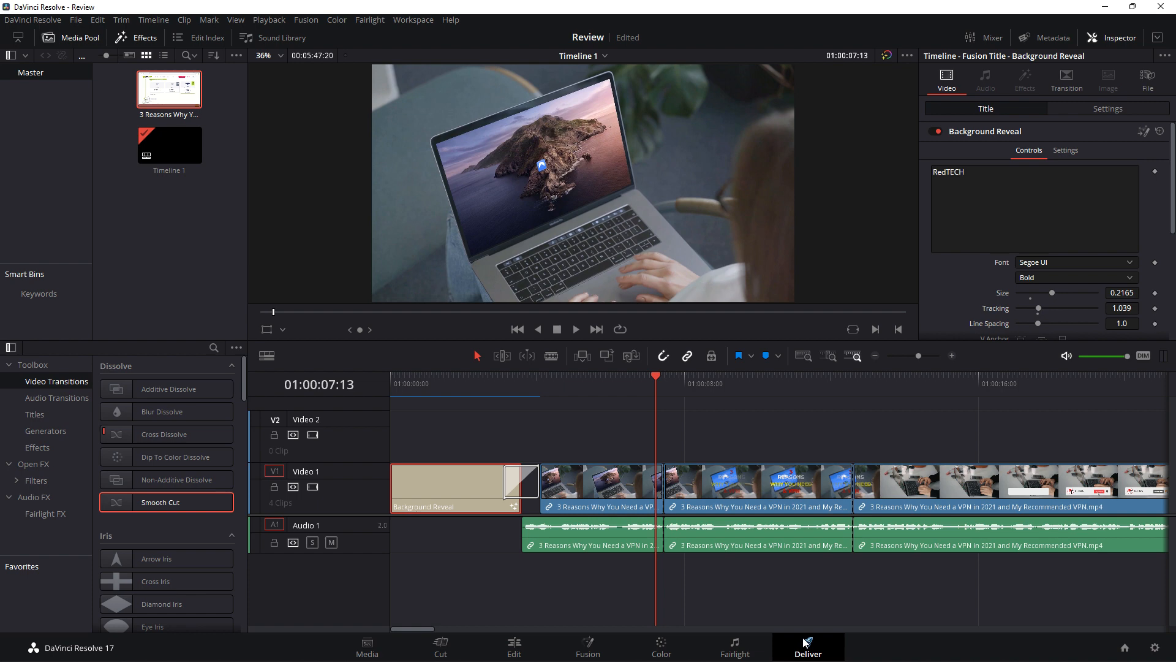
Step: Apply the YouTube 1080p preset, name it Why you need a VPN, save to footage/Export, upload off
{"action": "left_click", "coordinate": [808, 648]}
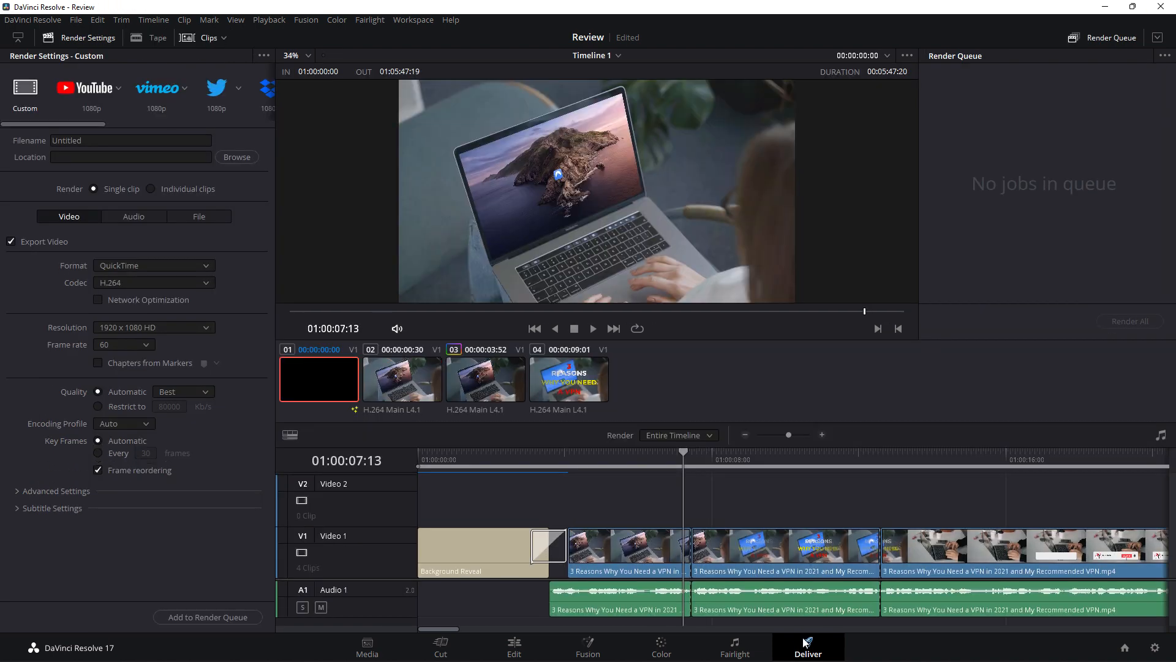
{"action": "mouse_move", "coordinate": [130, 104]}
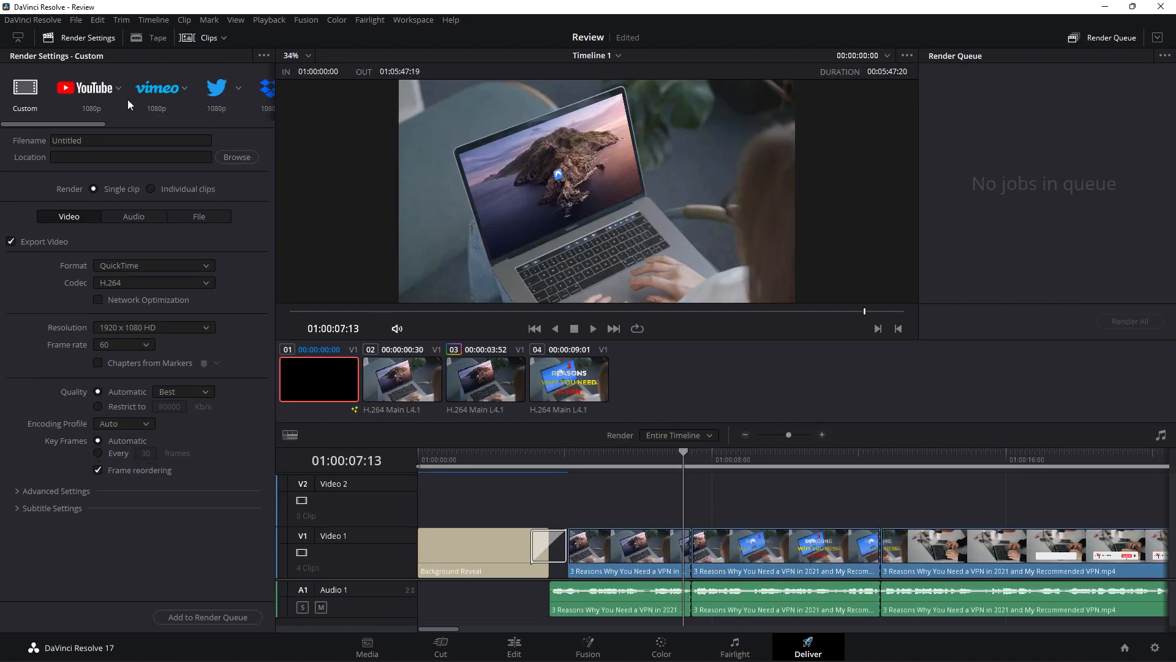
{"action": "left_click", "coordinate": [89, 88]}
{"action": "type", "text": "Why you need a VPN"}
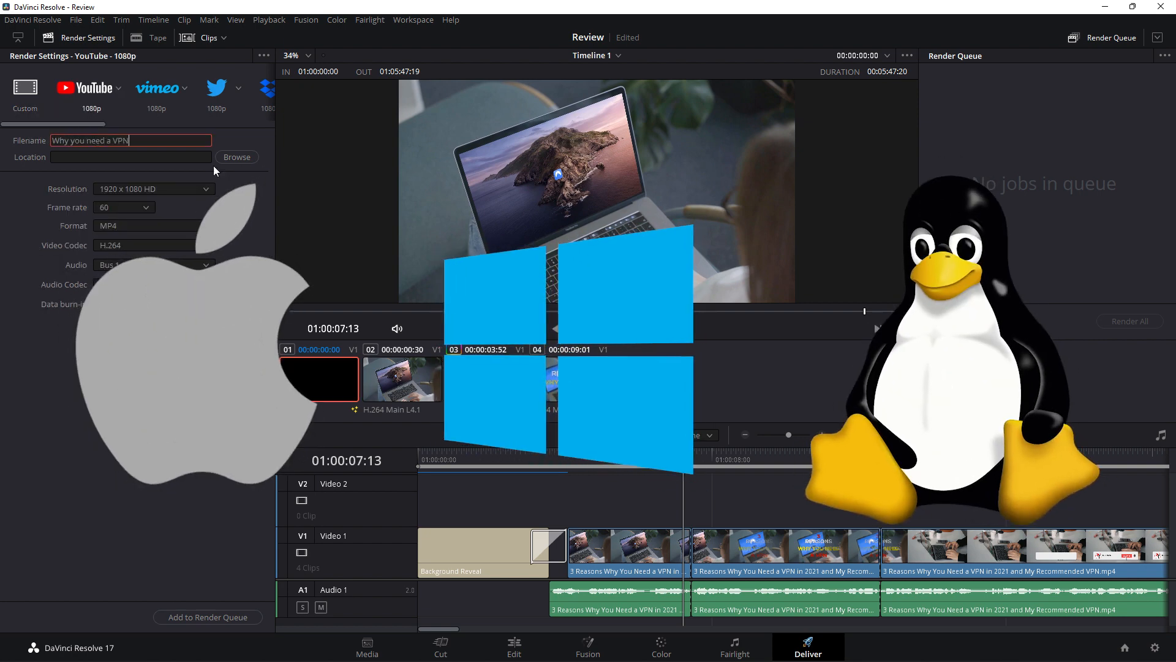
{"action": "left_click", "coordinate": [236, 157]}
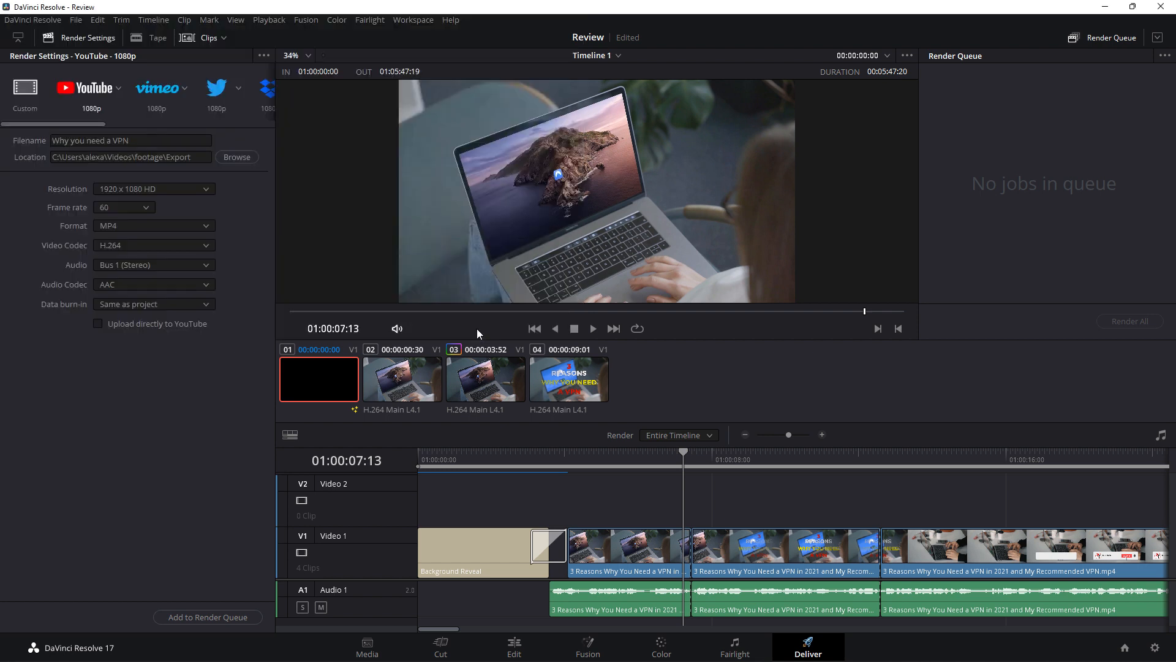
{"action": "mouse_move", "coordinate": [135, 207]}
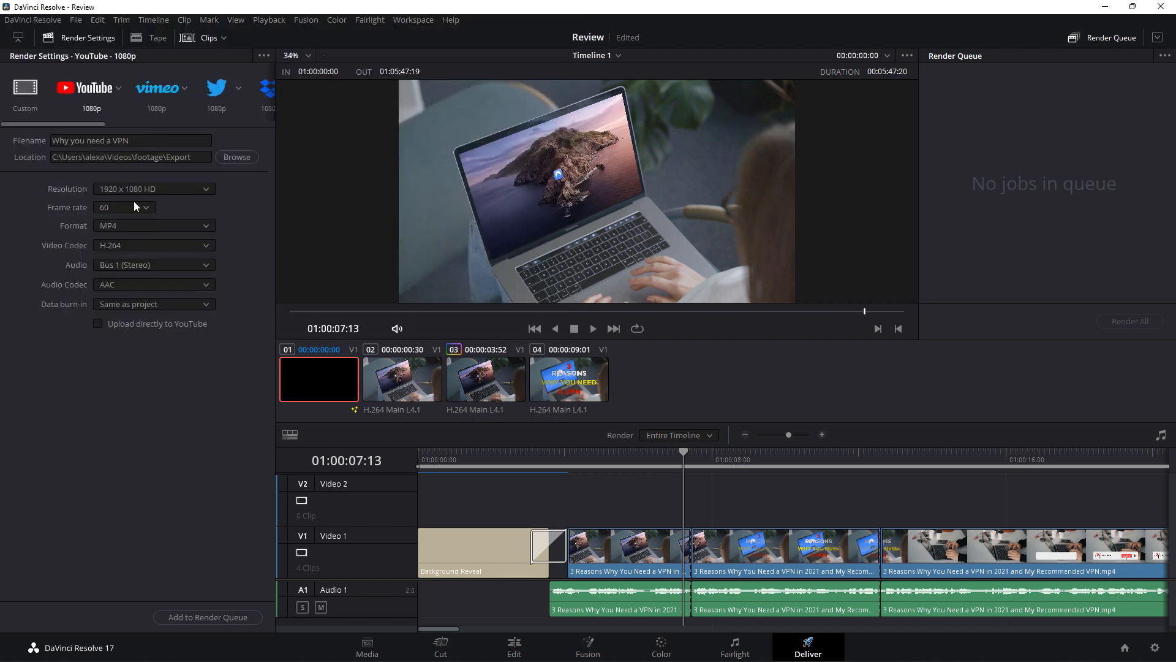
{"action": "left_click", "coordinate": [98, 323]}
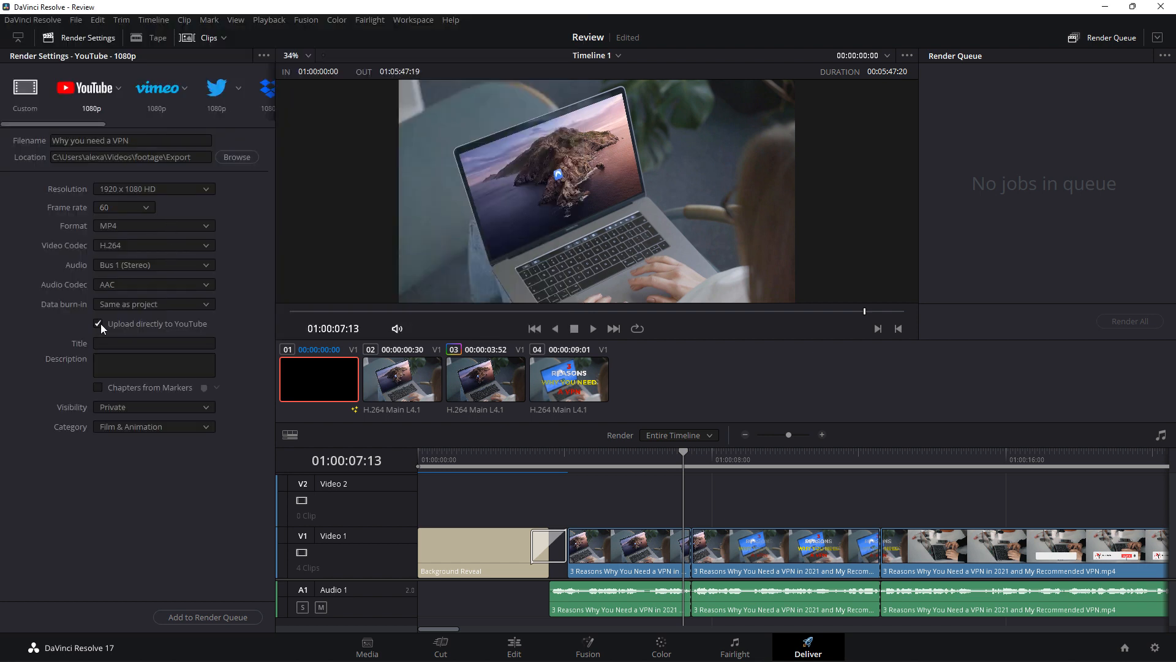
{"action": "left_click", "coordinate": [98, 324]}
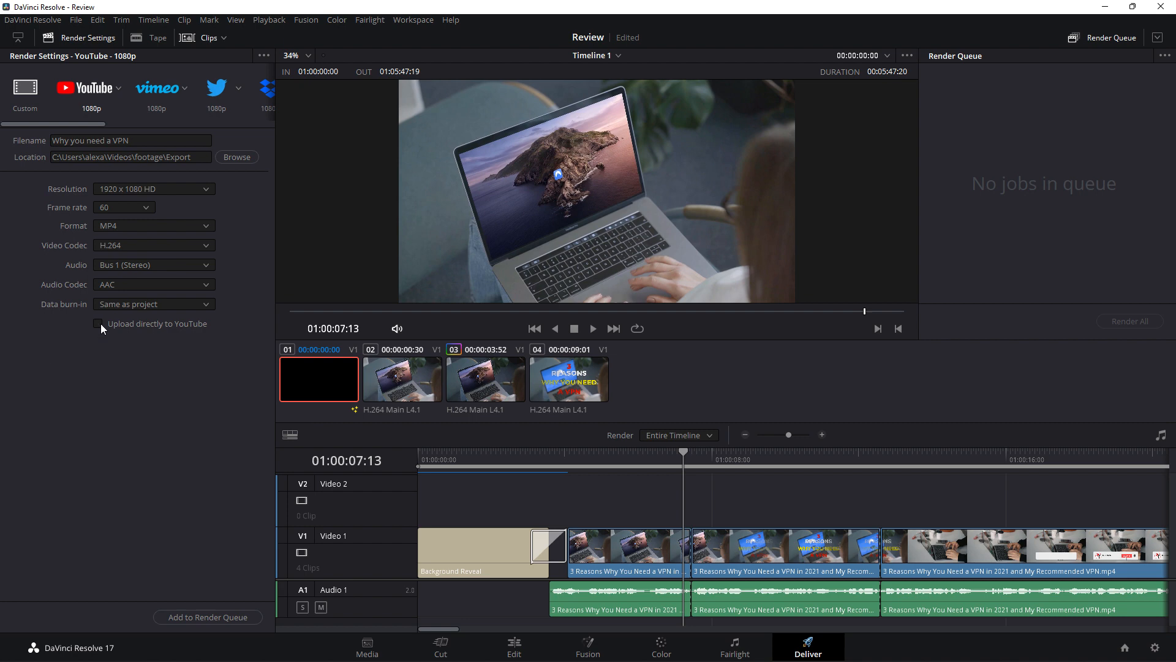
{"action": "mouse_move", "coordinate": [207, 617]}
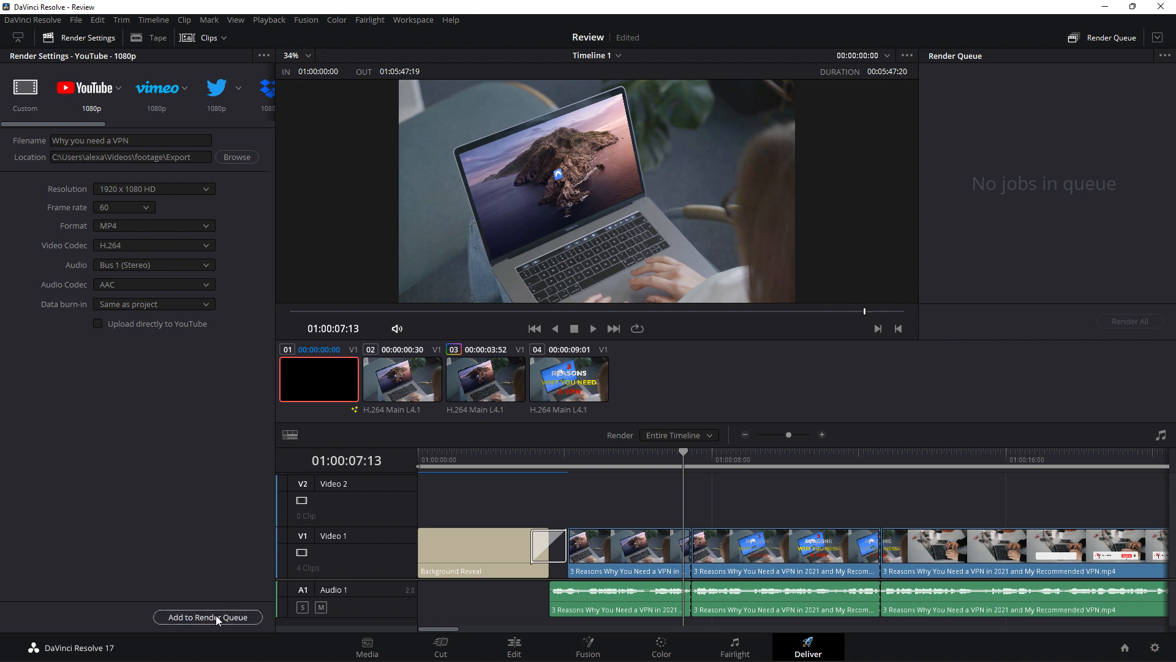
Step: Add the YouTube export job to the render queue, start rendering, then stop it
{"action": "left_click", "coordinate": [207, 617]}
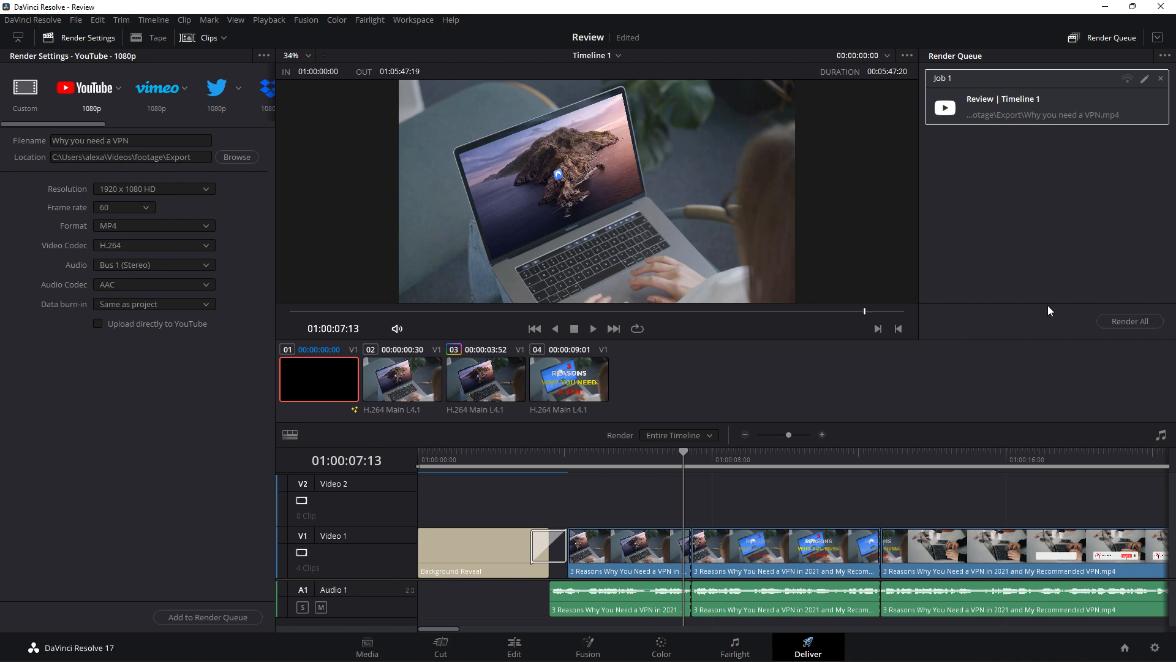
{"action": "left_click", "coordinate": [1129, 321]}
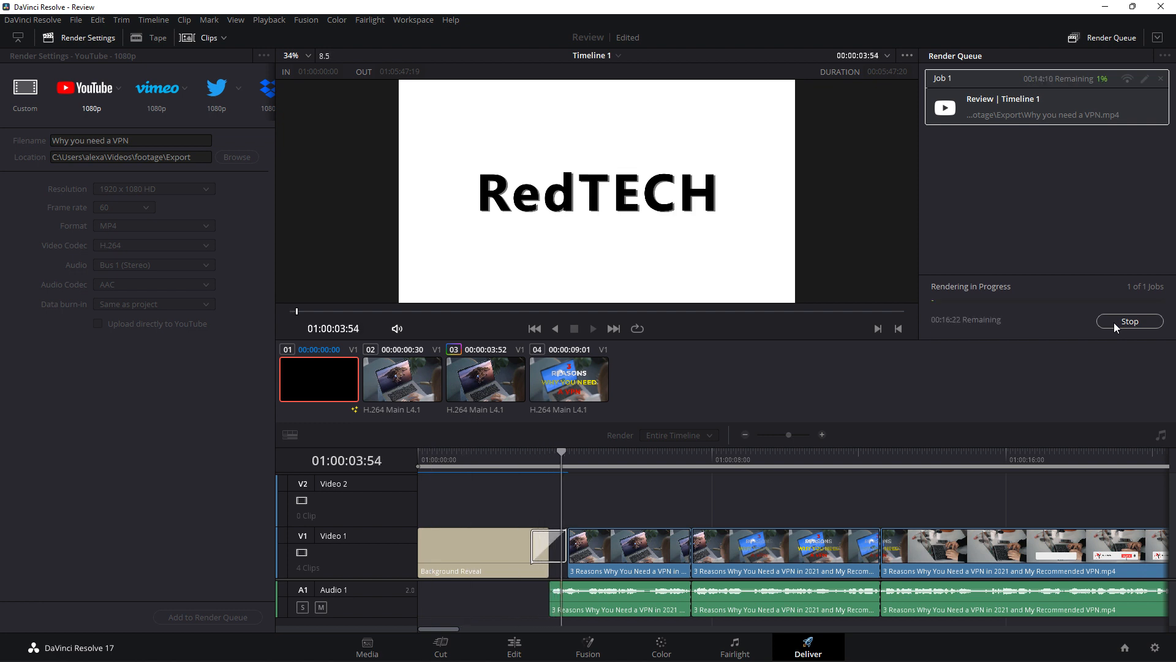
{"action": "left_click", "coordinate": [402, 378]}
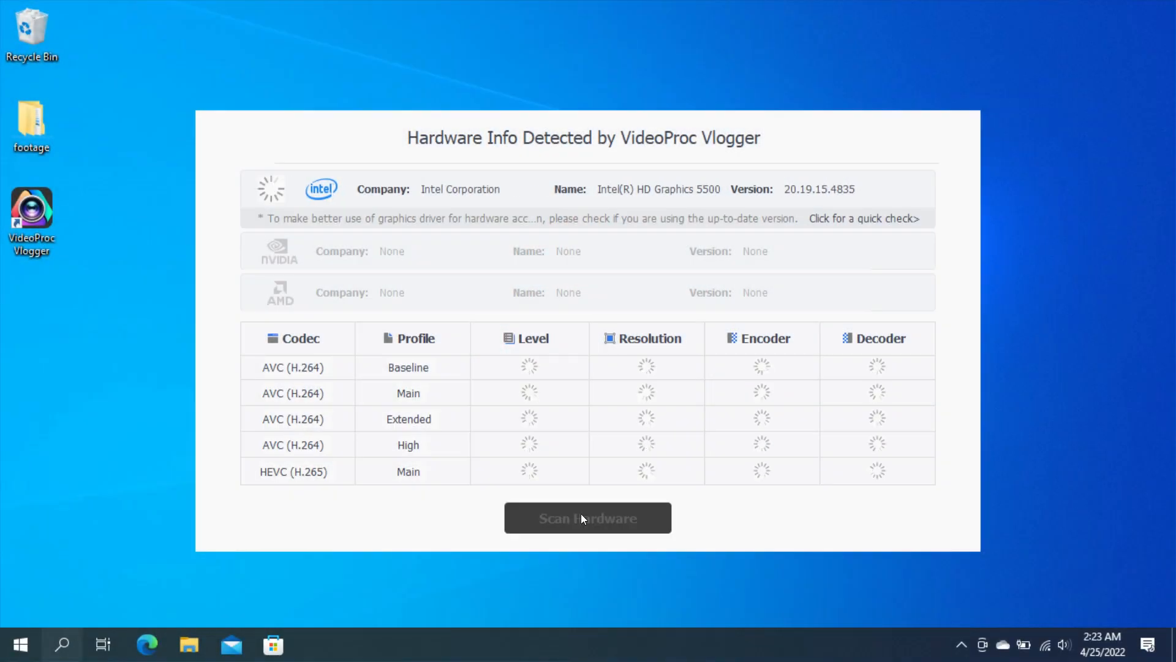
Step: Scan hardware, then create the 60 fps project Best Video Editor Review
{"action": "left_click", "coordinate": [588, 518]}
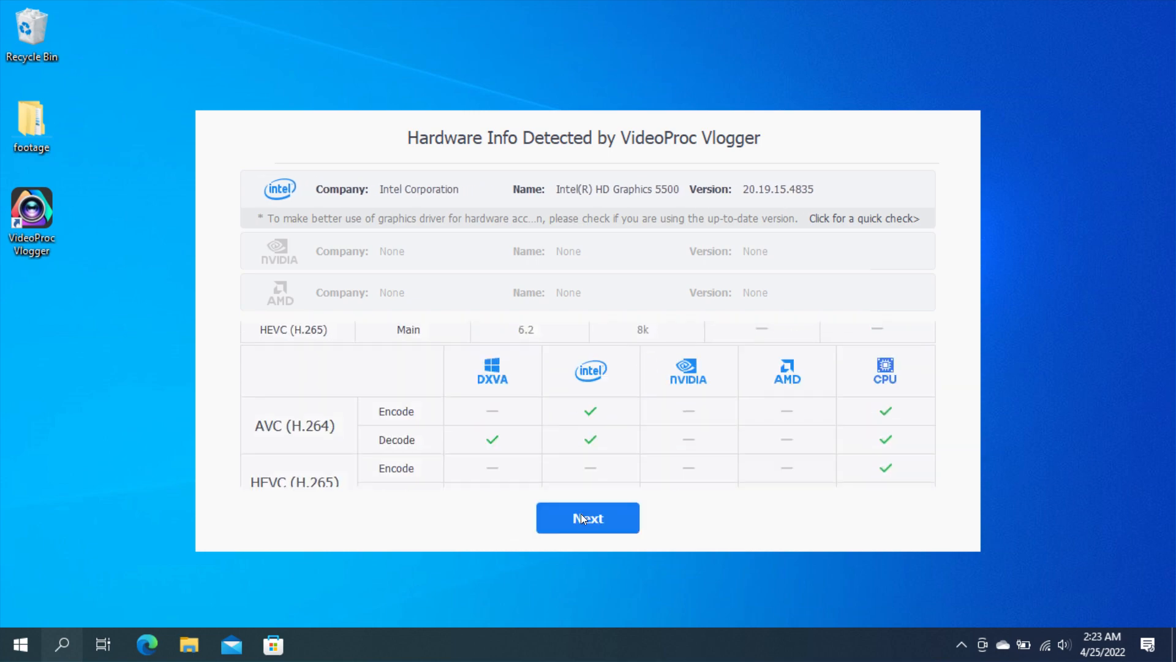
{"action": "left_click", "coordinate": [588, 517]}
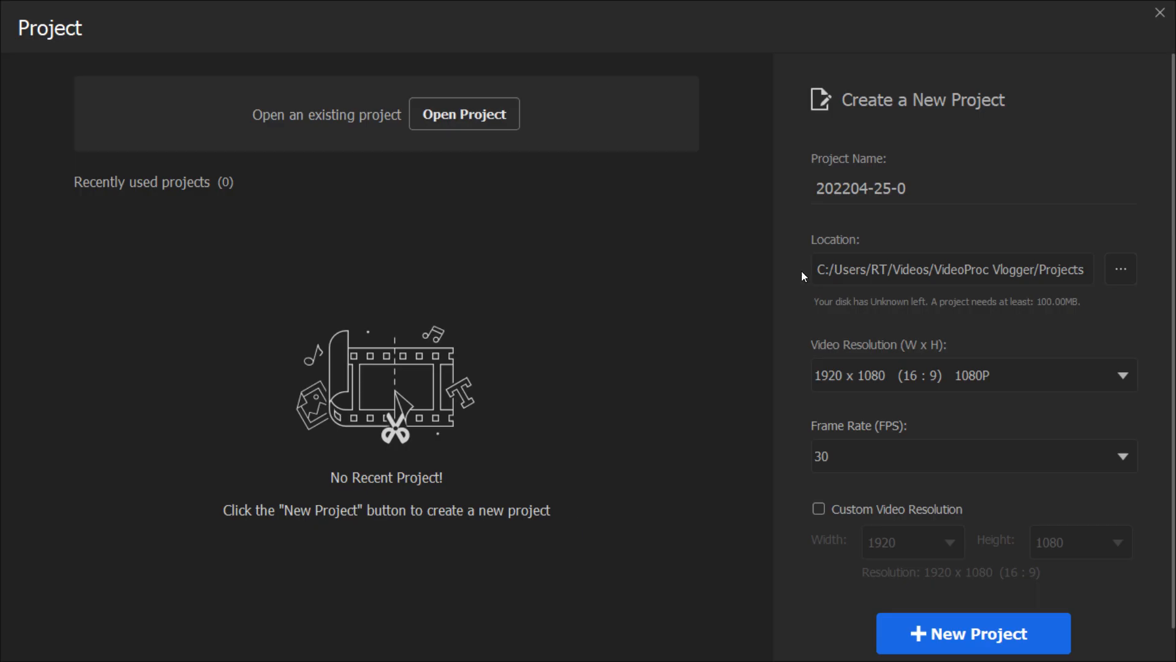
{"action": "type", "text": "Best Video Editor Review"}
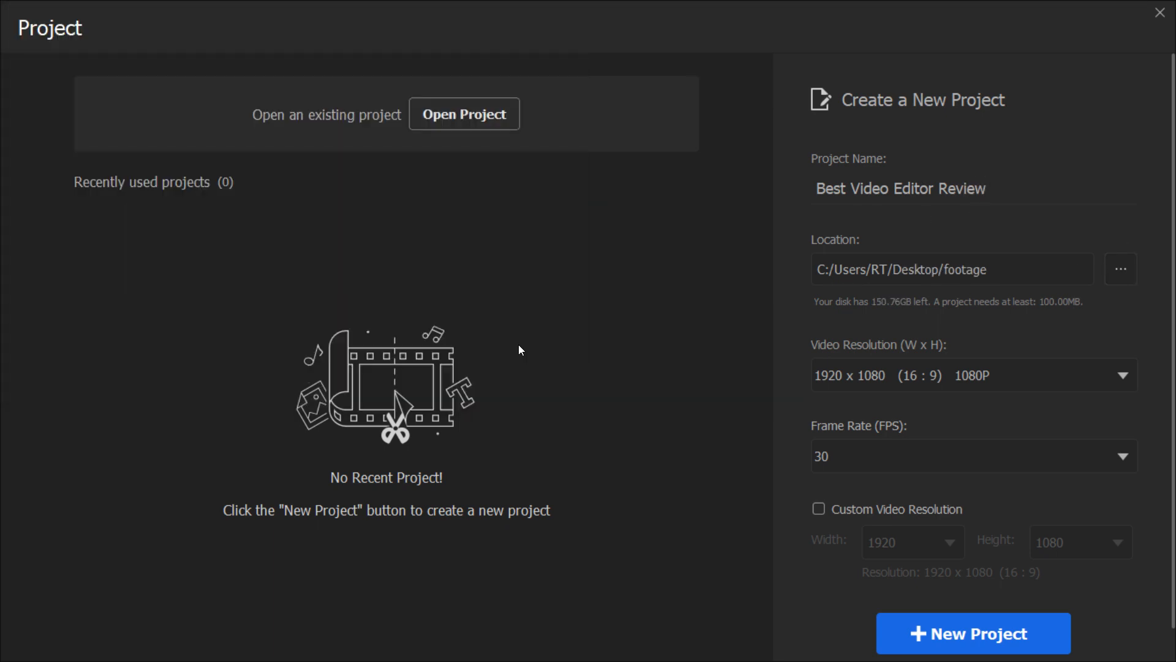
{"action": "left_click", "coordinate": [973, 456]}
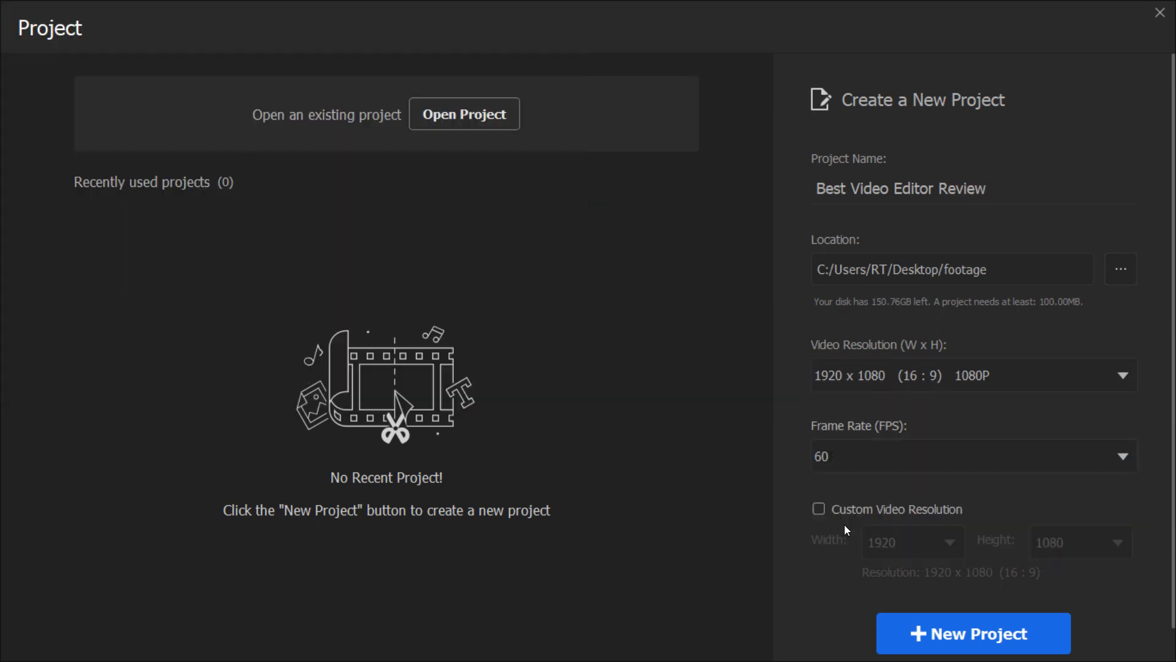
{"action": "left_click", "coordinate": [972, 632]}
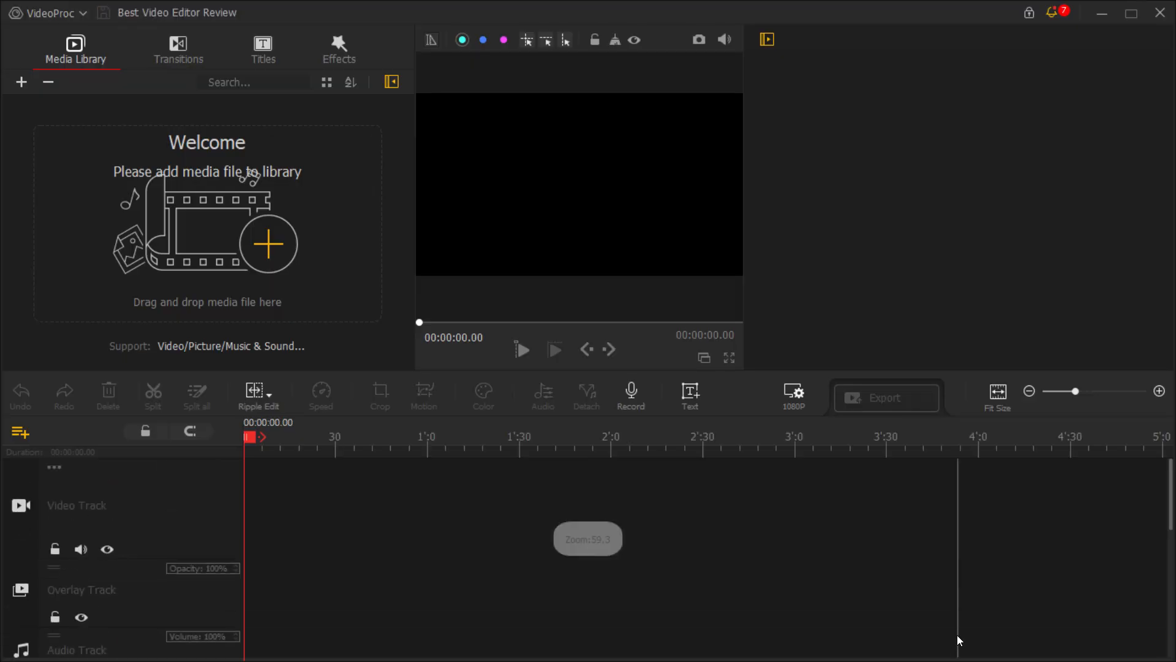
Step: Import the VPN review footage, split it into three timeline clips, and show title templates
{"action": "left_click", "coordinate": [268, 243]}
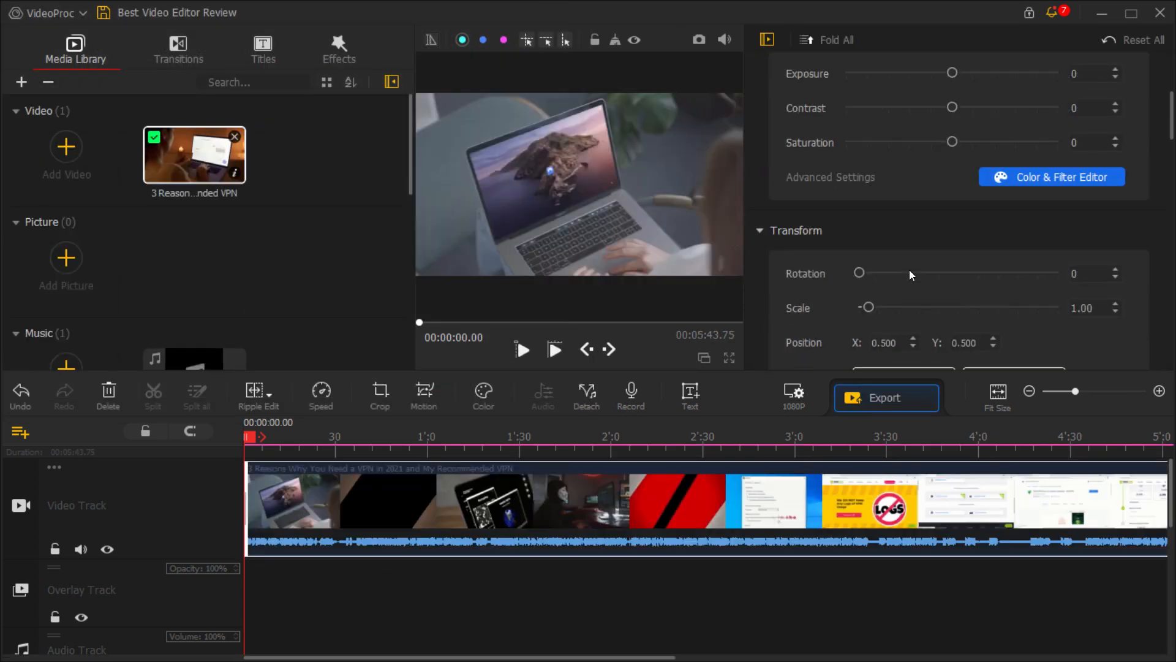
{"action": "left_click", "coordinate": [502, 436]}
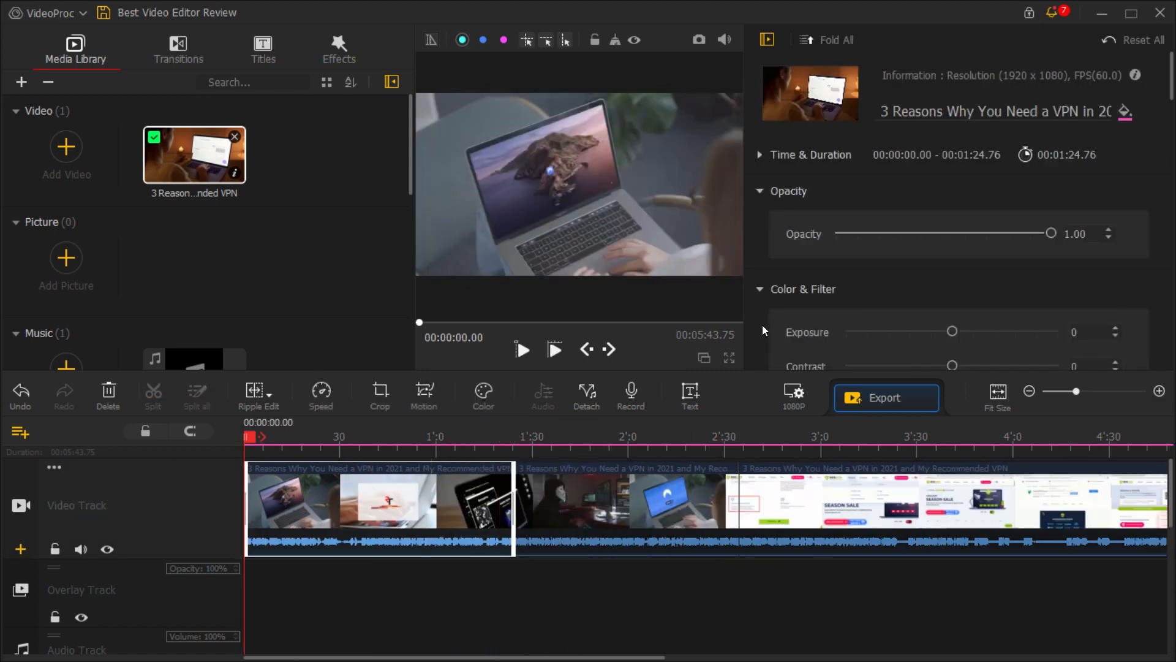
{"action": "scroll", "scroll_direction": "down", "scroll_amount": 3}
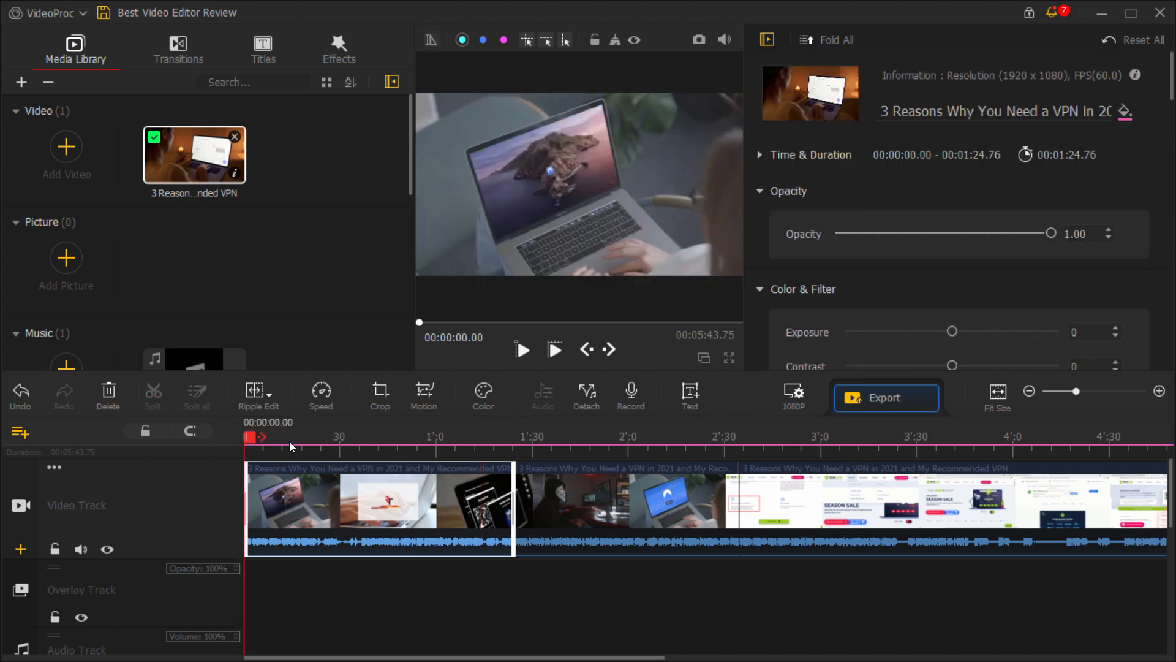
{"action": "left_click", "coordinate": [263, 49]}
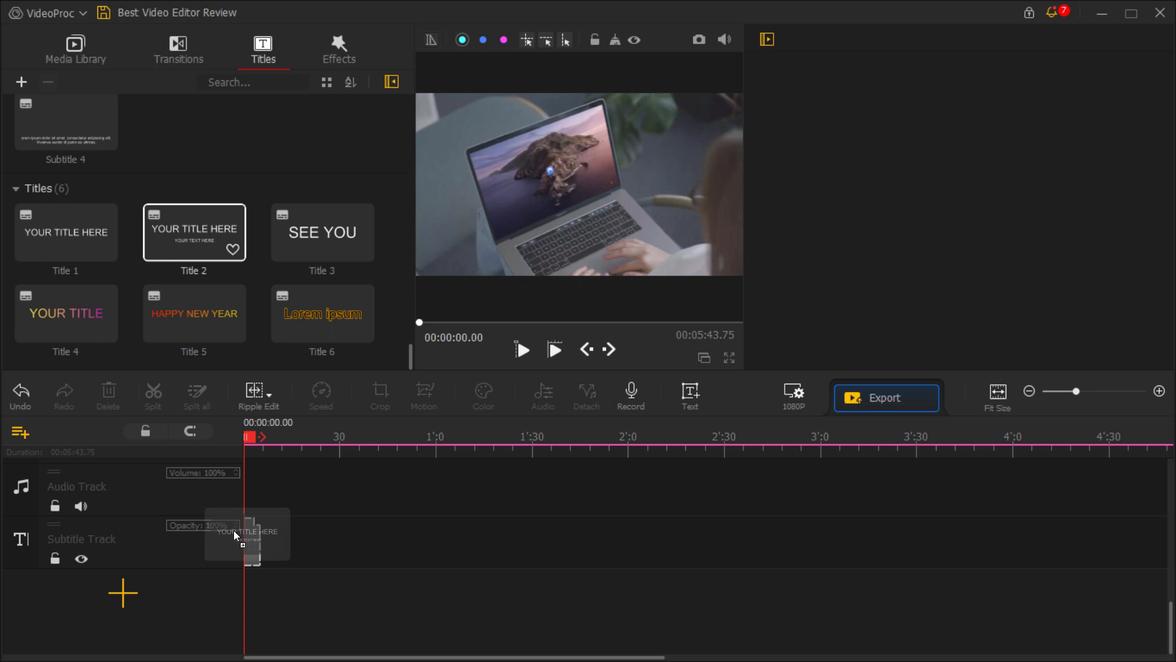
Step: Edit Title 2's text and give the heading a red gradient colour
{"action": "left_click", "coordinate": [248, 533]}
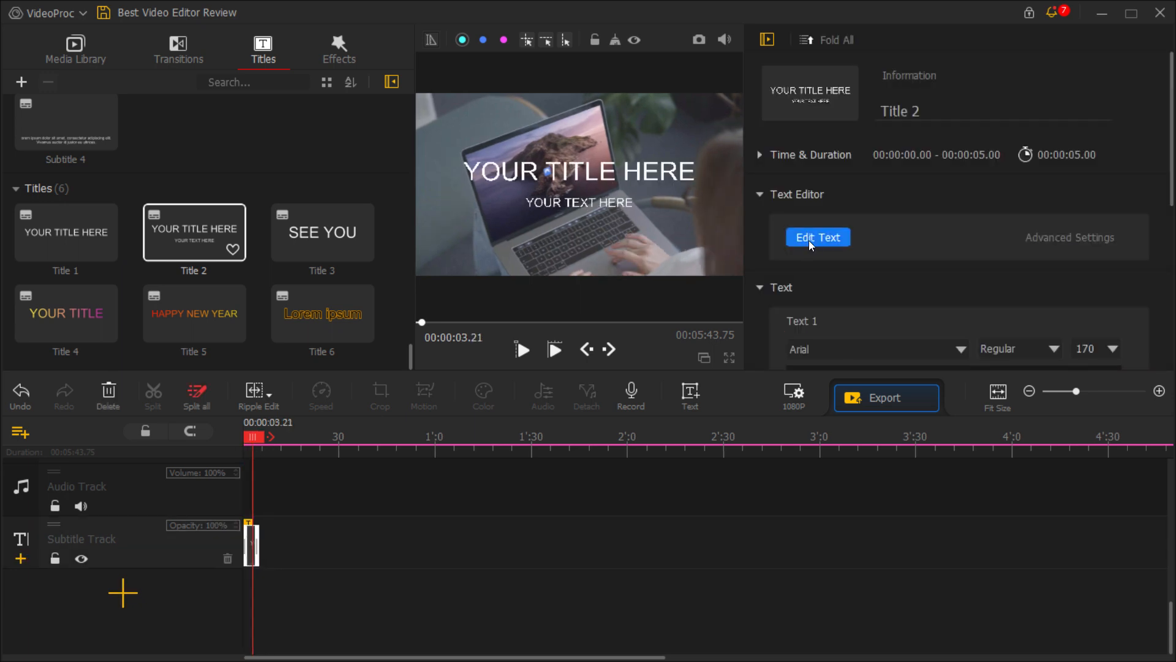
{"action": "left_click", "coordinate": [817, 237]}
{"action": "type", "text": "RedTECH Tutorials"}
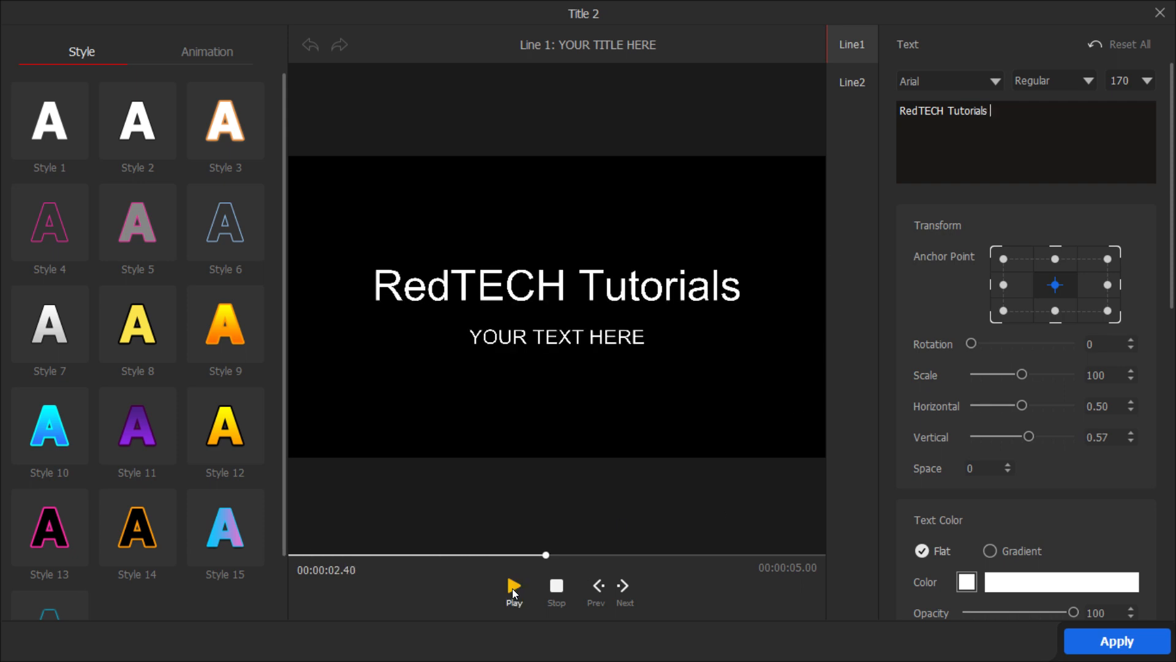
{"action": "left_click", "coordinate": [852, 83]}
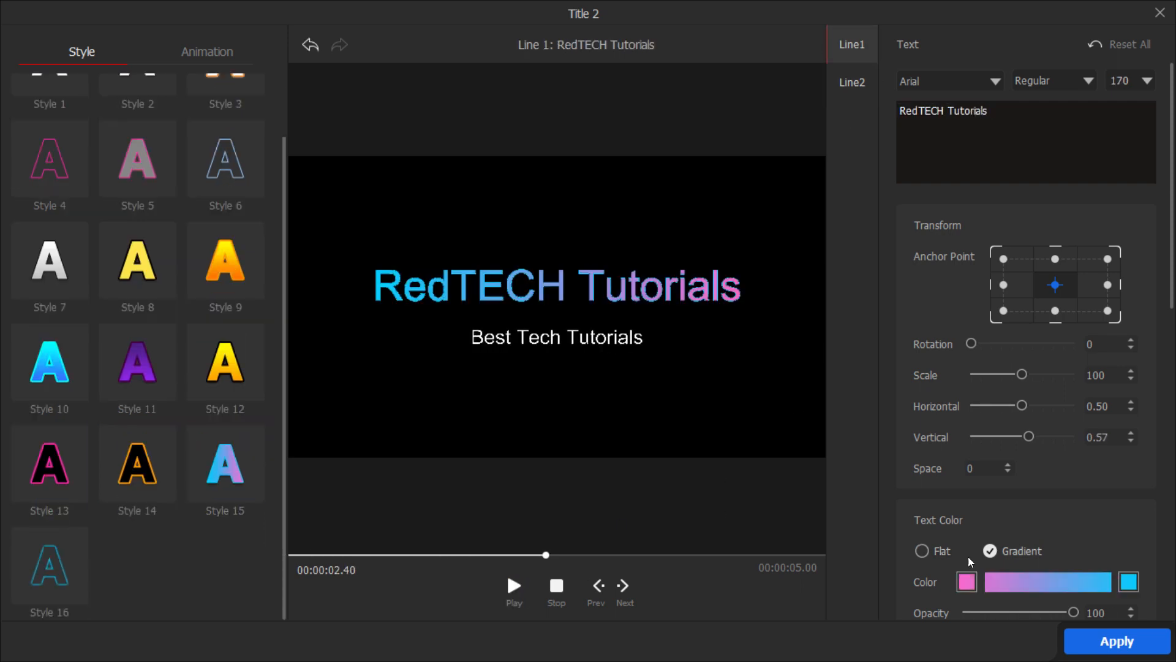
{"action": "left_click", "coordinate": [966, 581]}
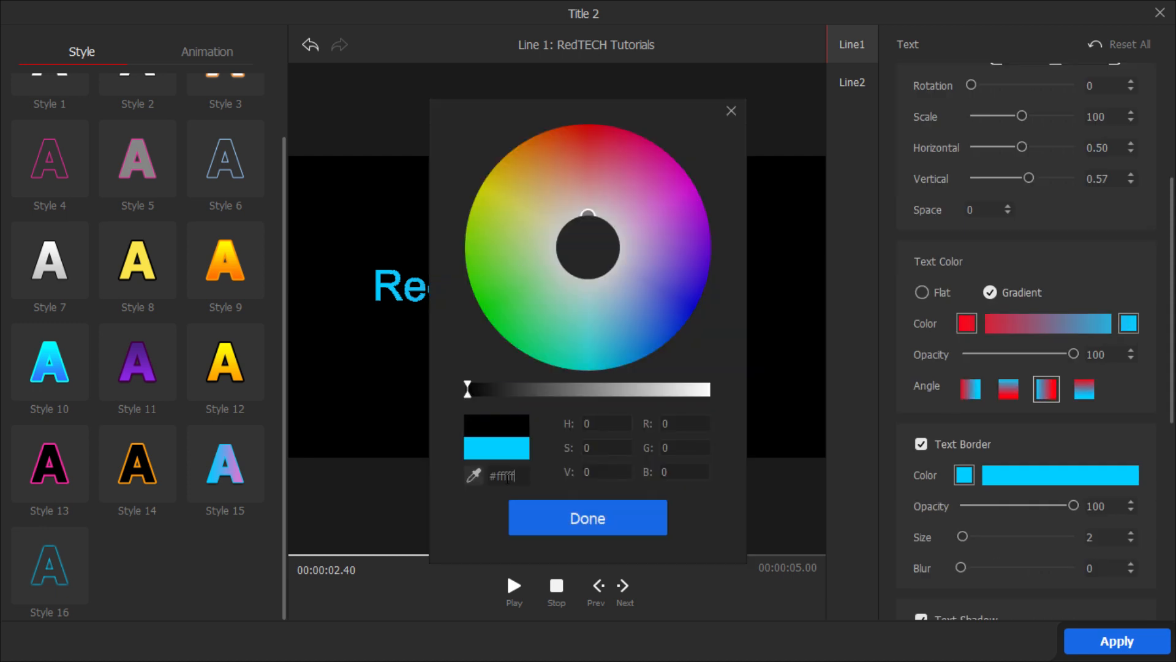
{"action": "left_click", "coordinate": [588, 518]}
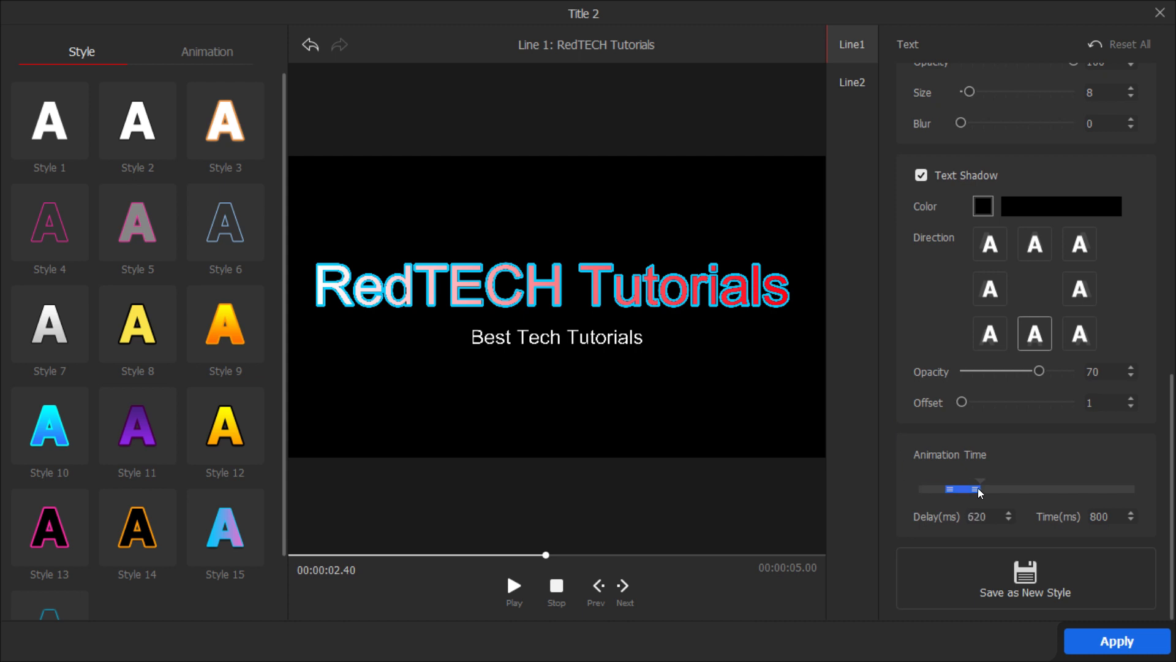
Step: Add a fade-in animation to the heading and the pink outline style to Line2
{"action": "left_click", "coordinate": [207, 52]}
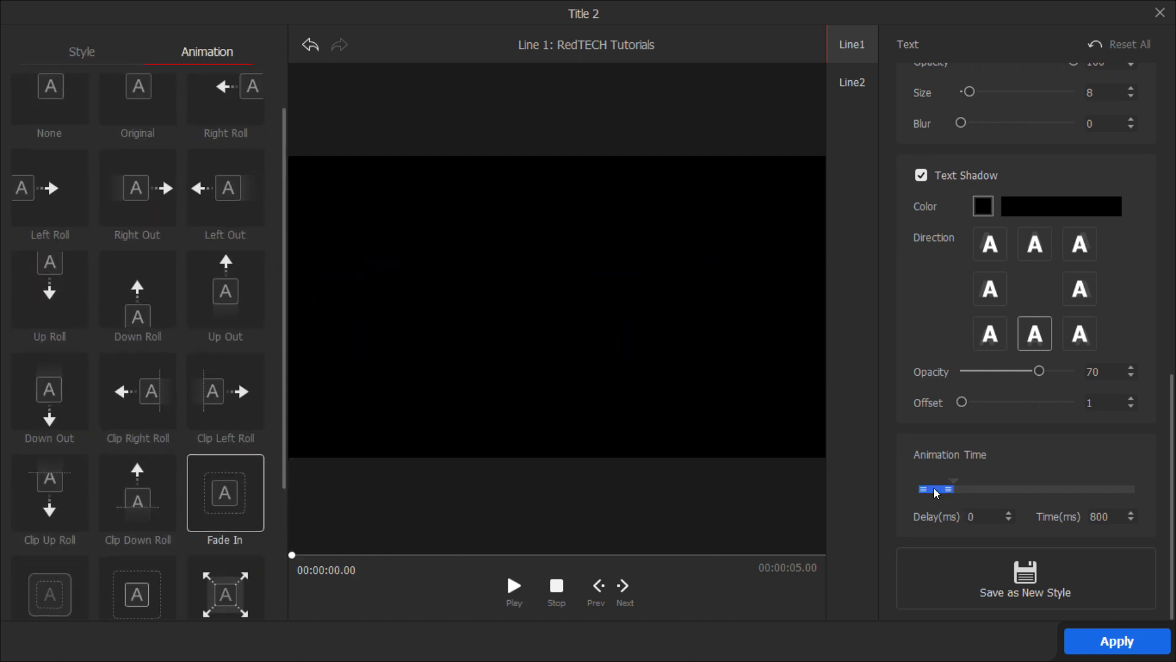
{"action": "left_click", "coordinate": [81, 51]}
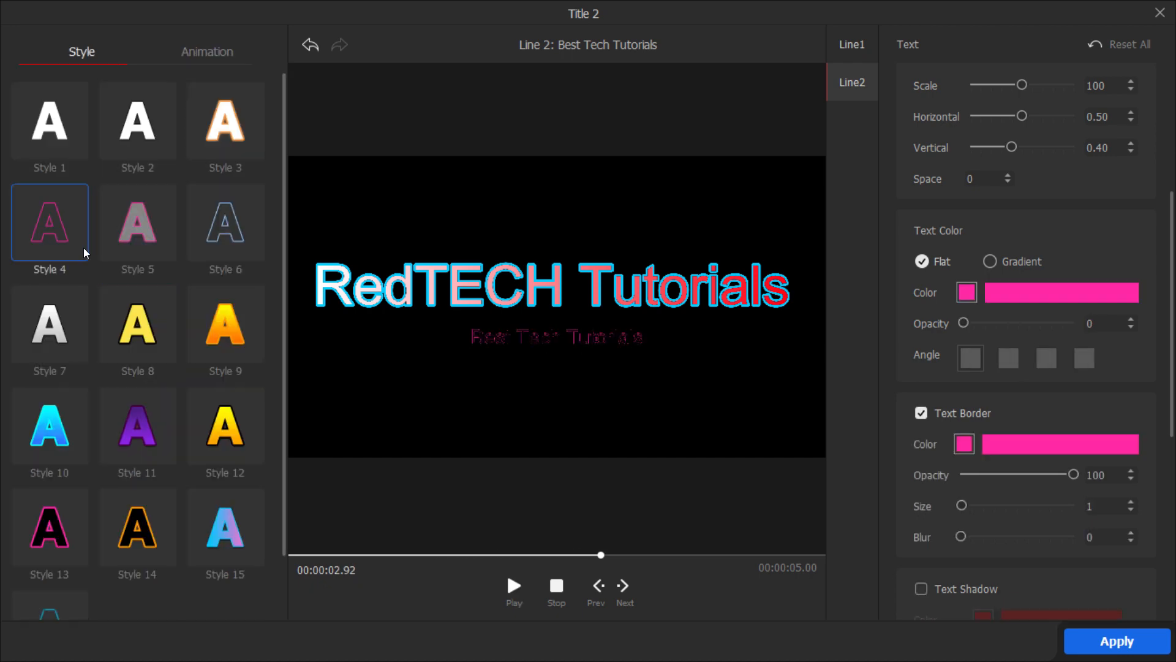
{"action": "left_click", "coordinate": [207, 51]}
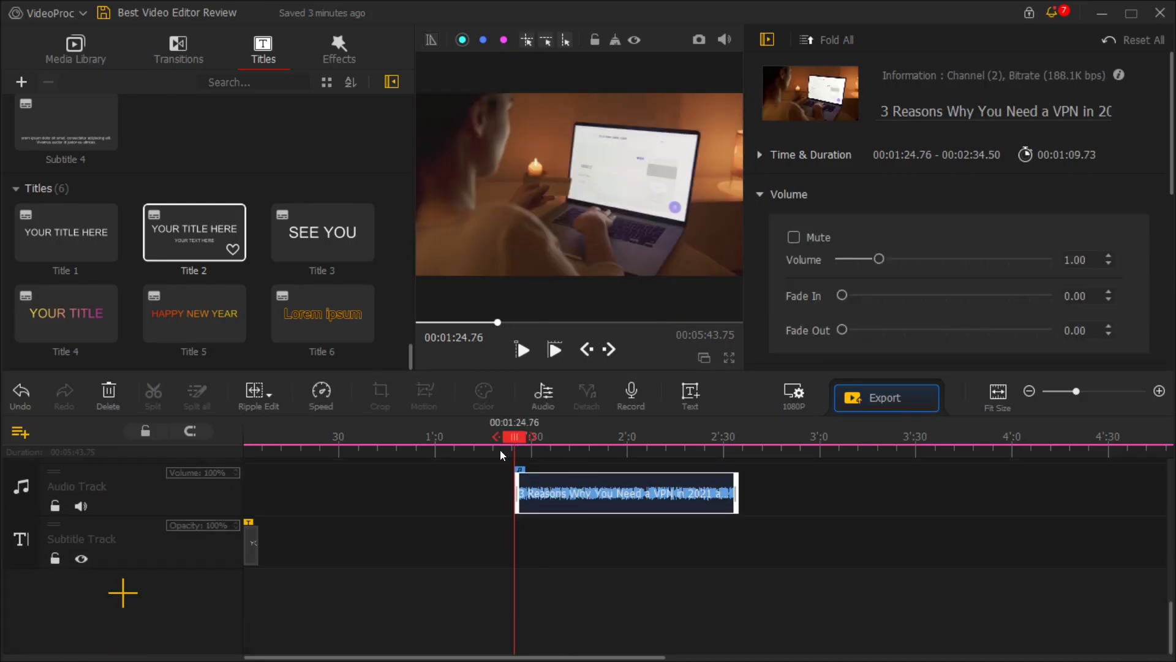
Step: Run the middle VPN clip's audio through the Denoise effect in the Audio Editor
{"action": "left_click", "coordinate": [554, 350]}
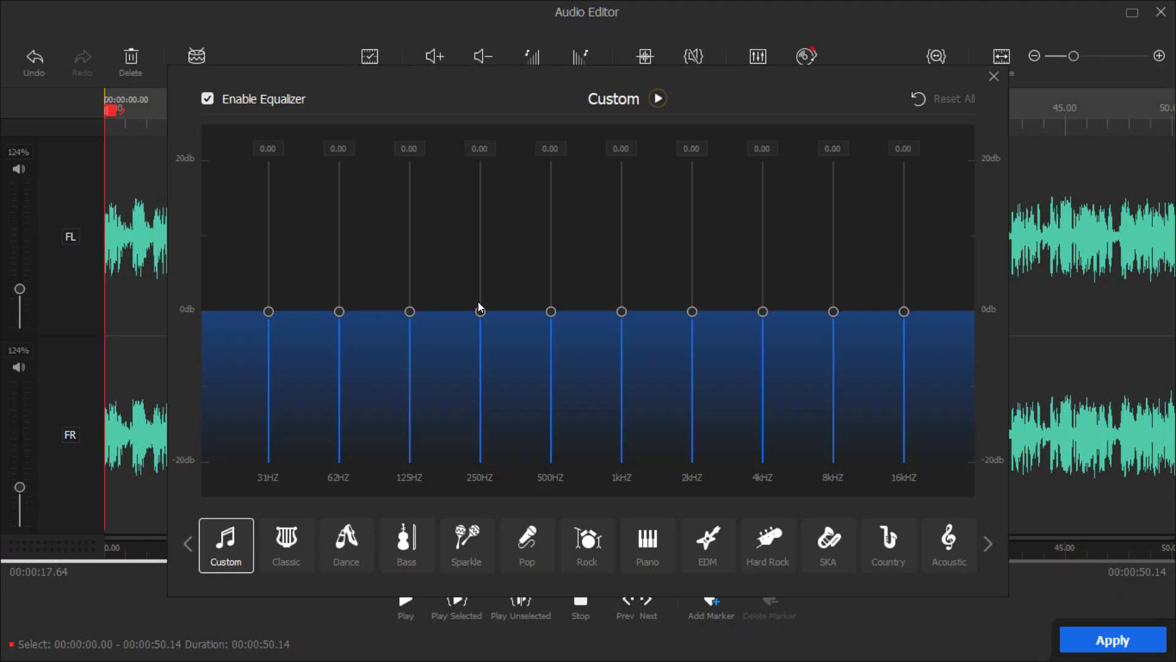
{"action": "left_click", "coordinate": [994, 77]}
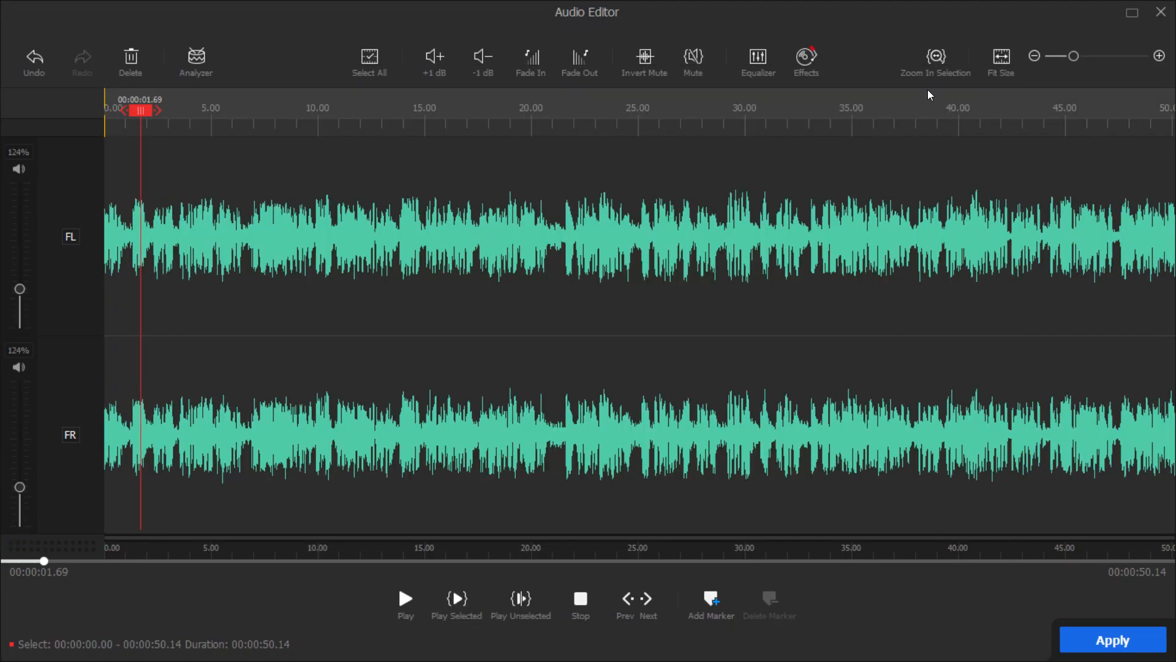
{"action": "left_click", "coordinate": [806, 60]}
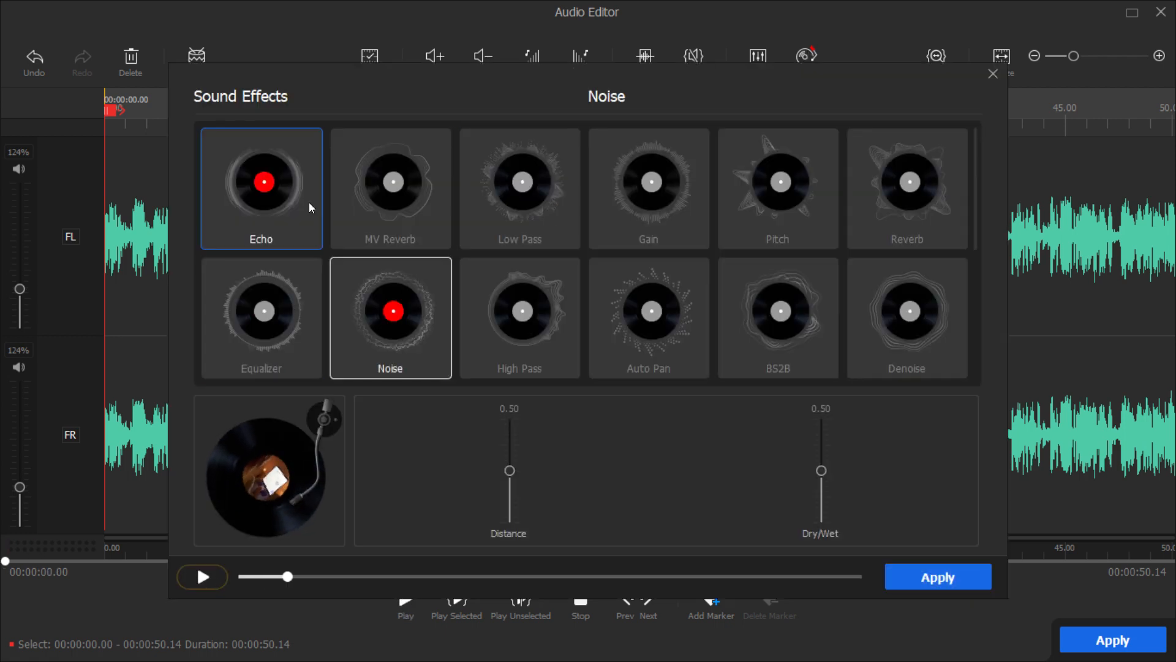
{"action": "left_click", "coordinate": [907, 310]}
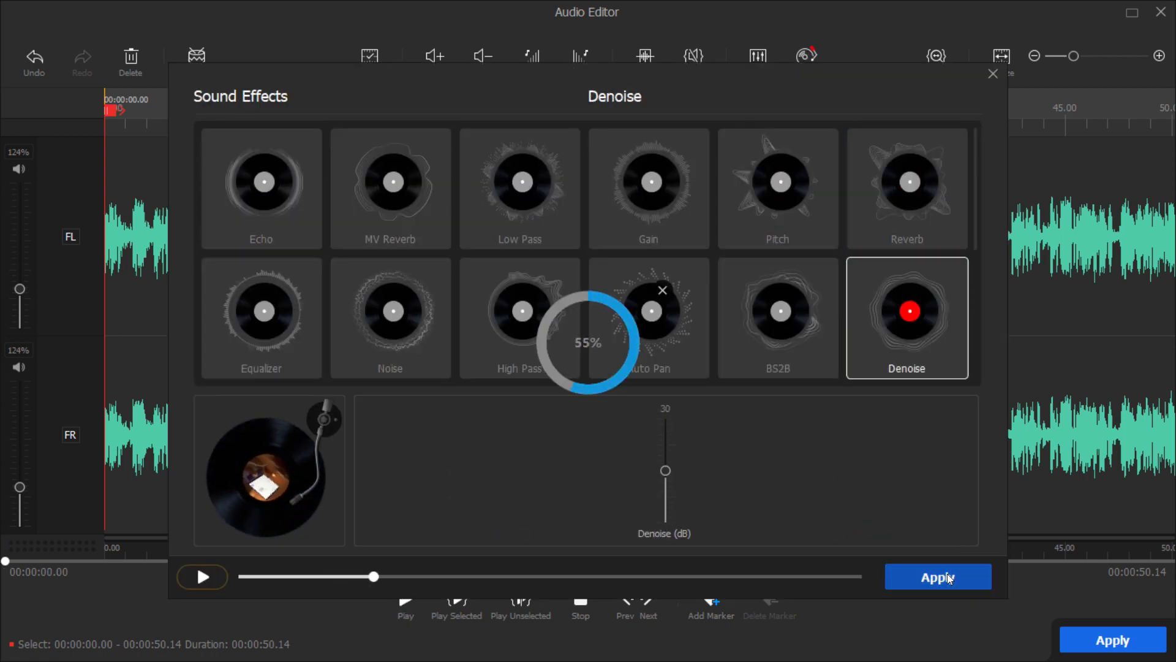
{"action": "left_click", "coordinate": [937, 578]}
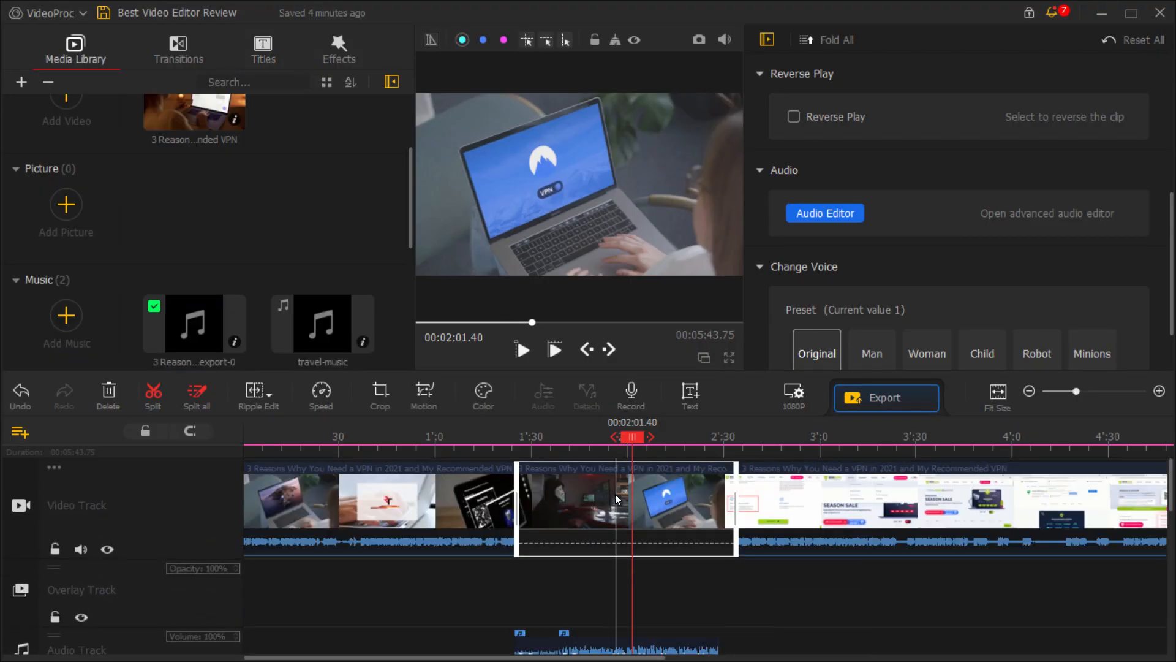
Step: Grade the clip with Cinematic3, contrast 27, saturation -18 and highlights -41
{"action": "left_click", "coordinate": [483, 395]}
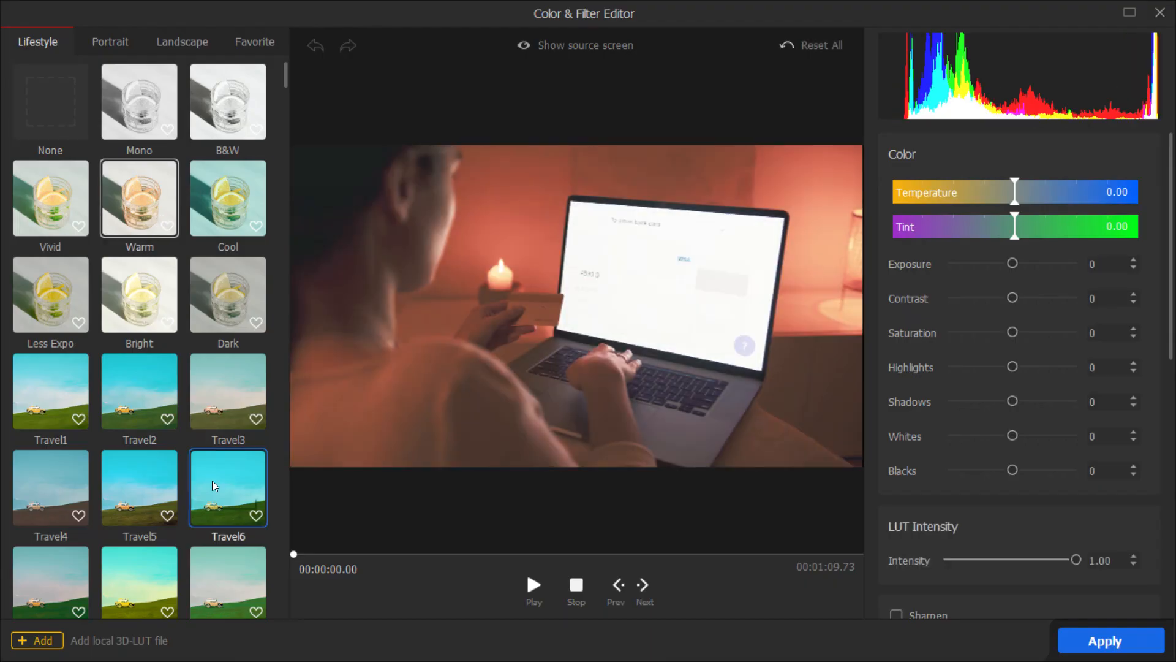
{"action": "scroll", "scroll_direction": "down", "scroll_amount": 3}
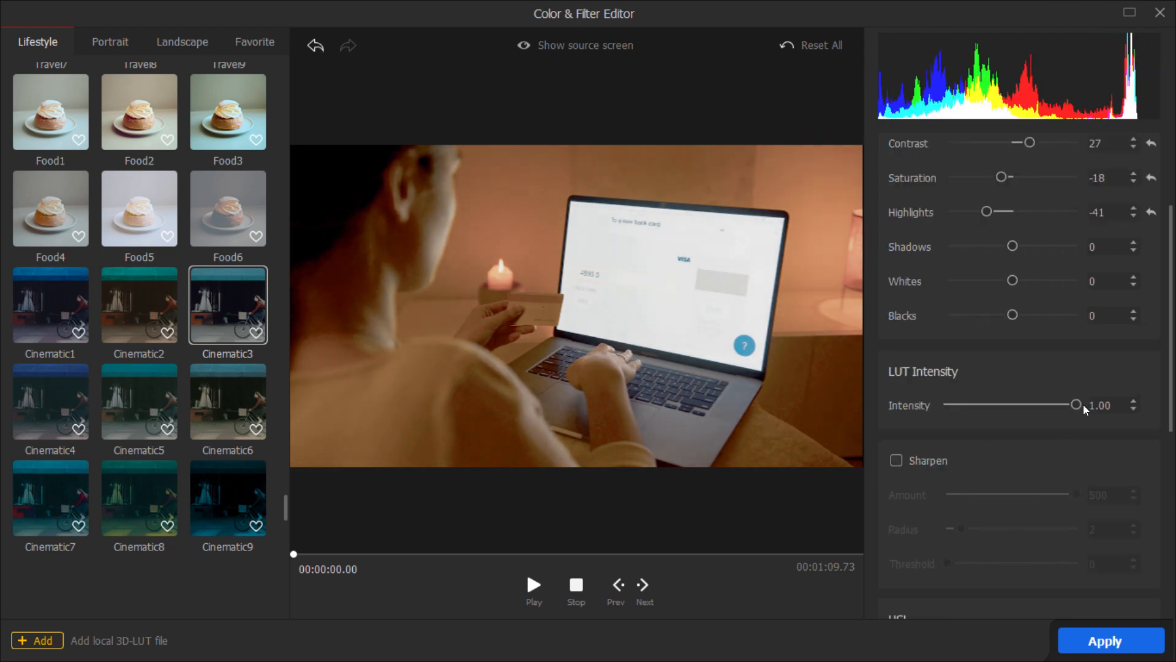
{"action": "left_click", "coordinate": [1104, 641]}
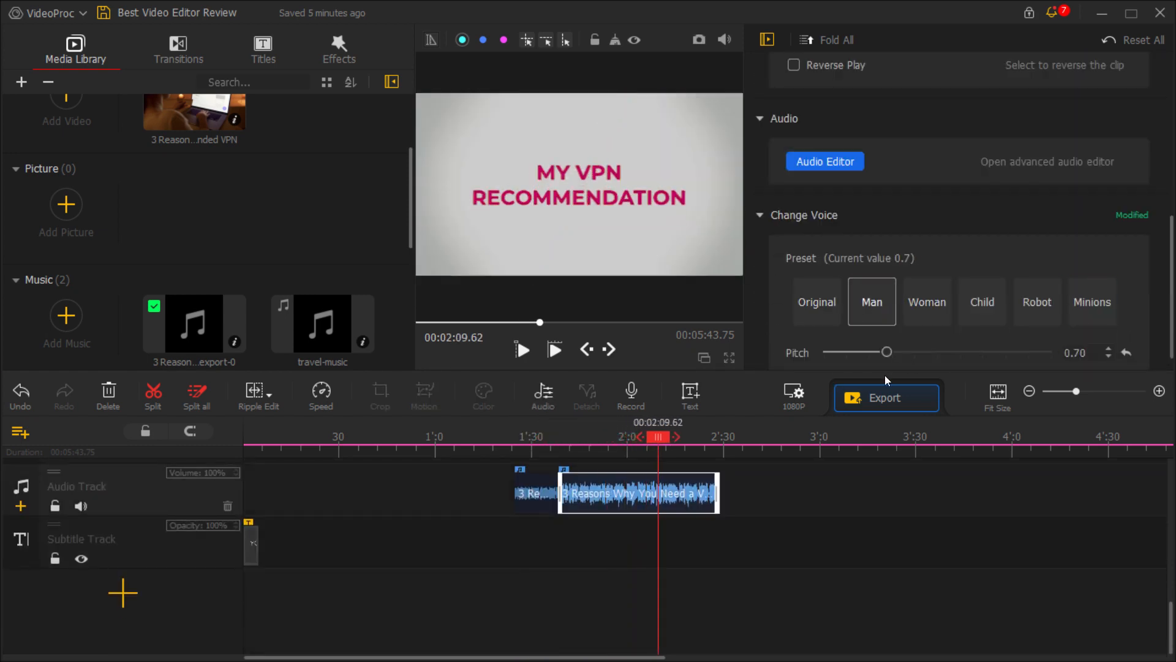
{"action": "left_click", "coordinate": [338, 49]}
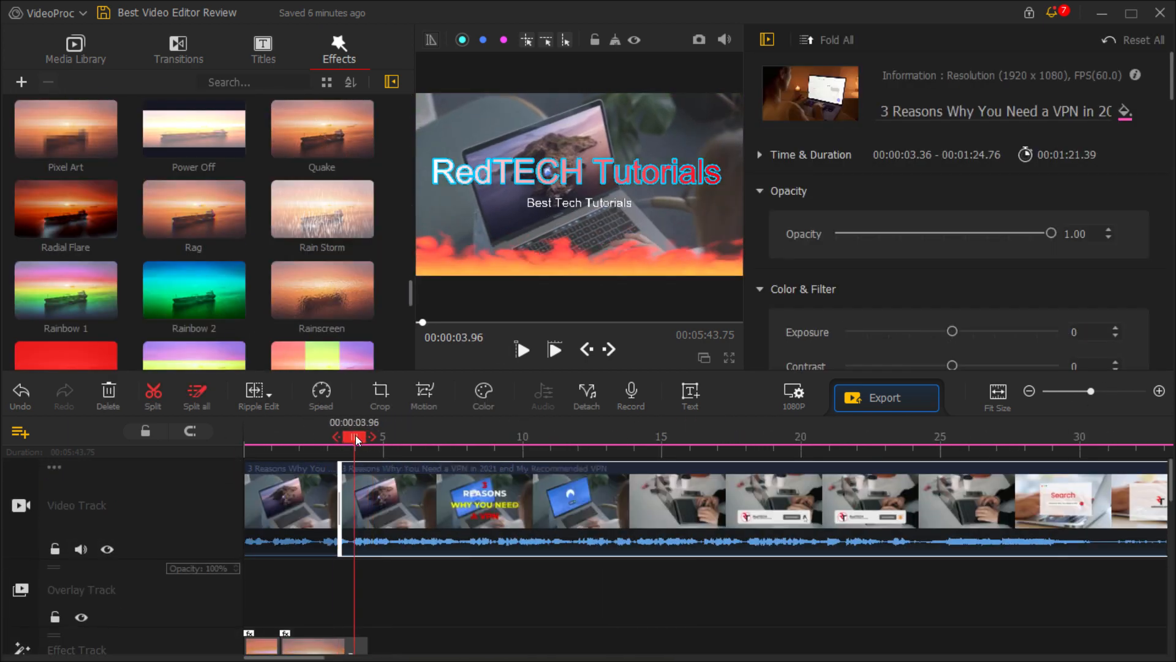
Step: Place a Perlin transition at the start of the video track
{"action": "left_click", "coordinate": [178, 50]}
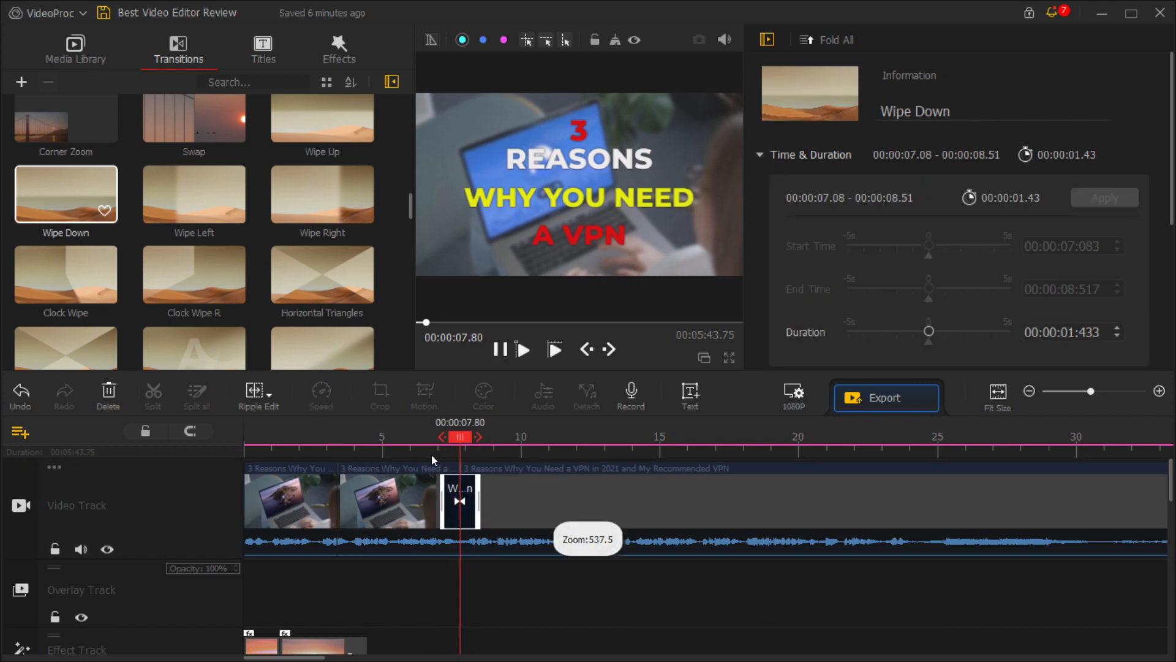
{"action": "left_click", "coordinate": [194, 274]}
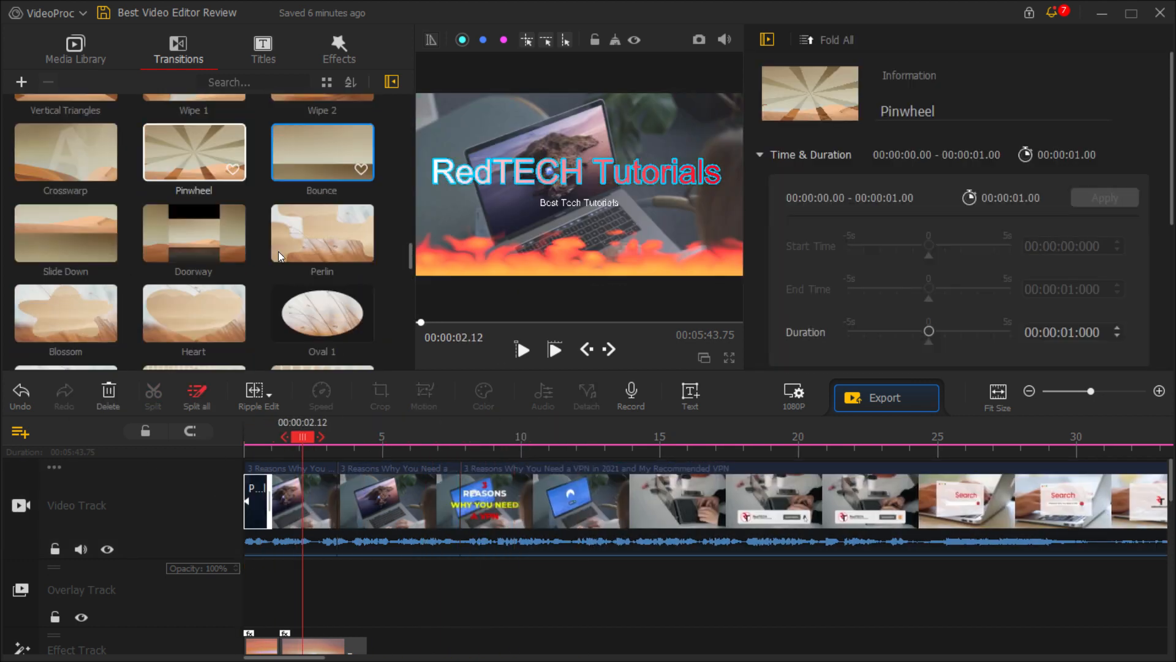
{"action": "left_click", "coordinate": [321, 232]}
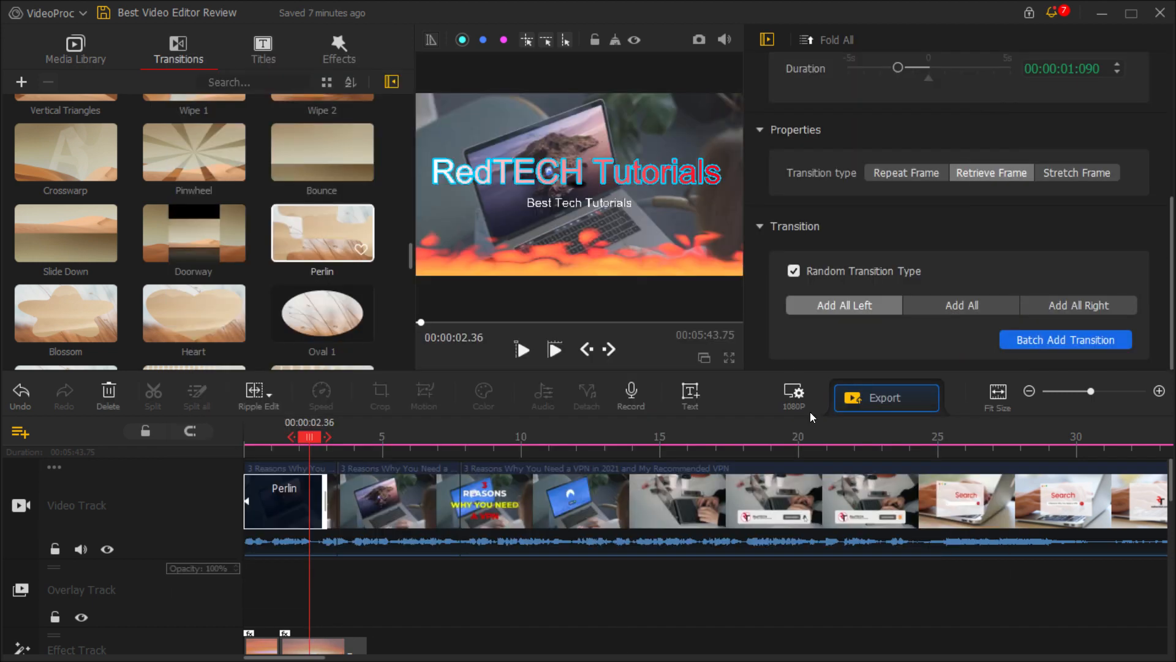
{"action": "left_click", "coordinate": [886, 397]}
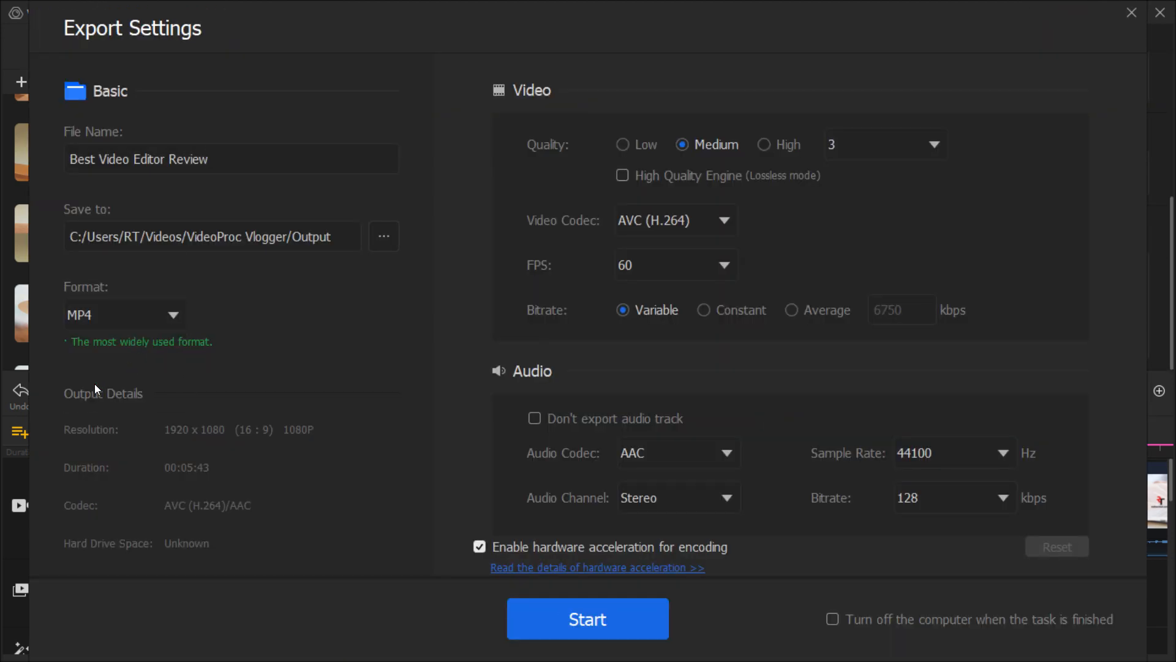
Step: Export to footage/Exports with High Quality Engine on and AVC (H.264) codec
{"action": "left_click", "coordinate": [384, 235]}
{"action": "type", "text": "Exports"}
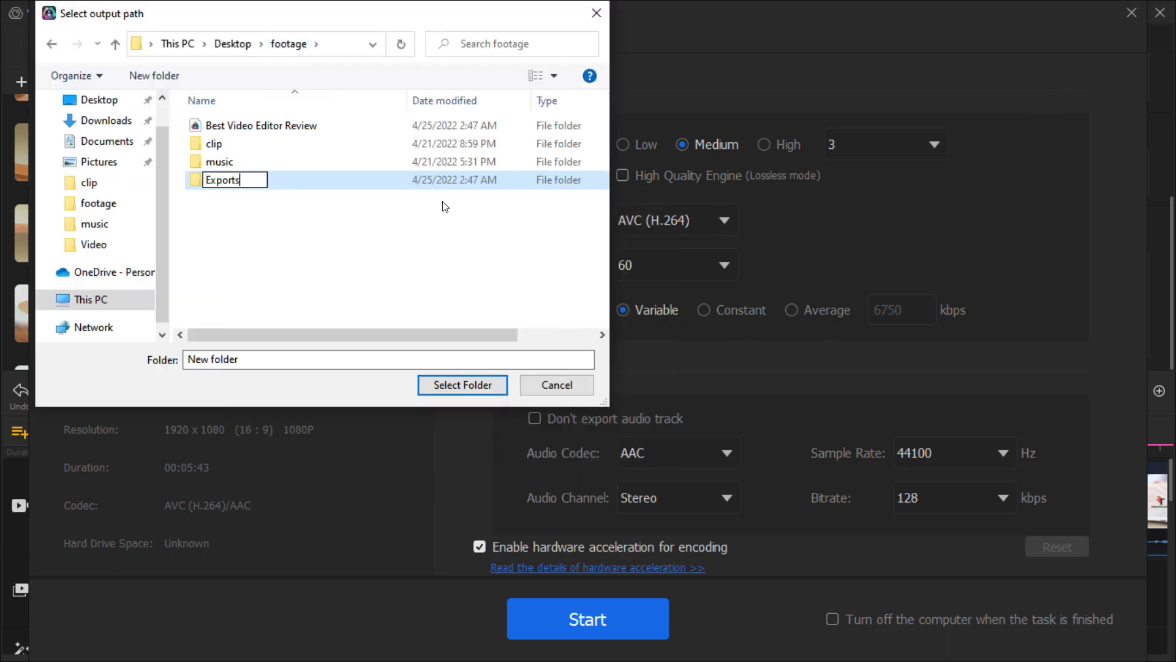
{"action": "left_click", "coordinate": [462, 385]}
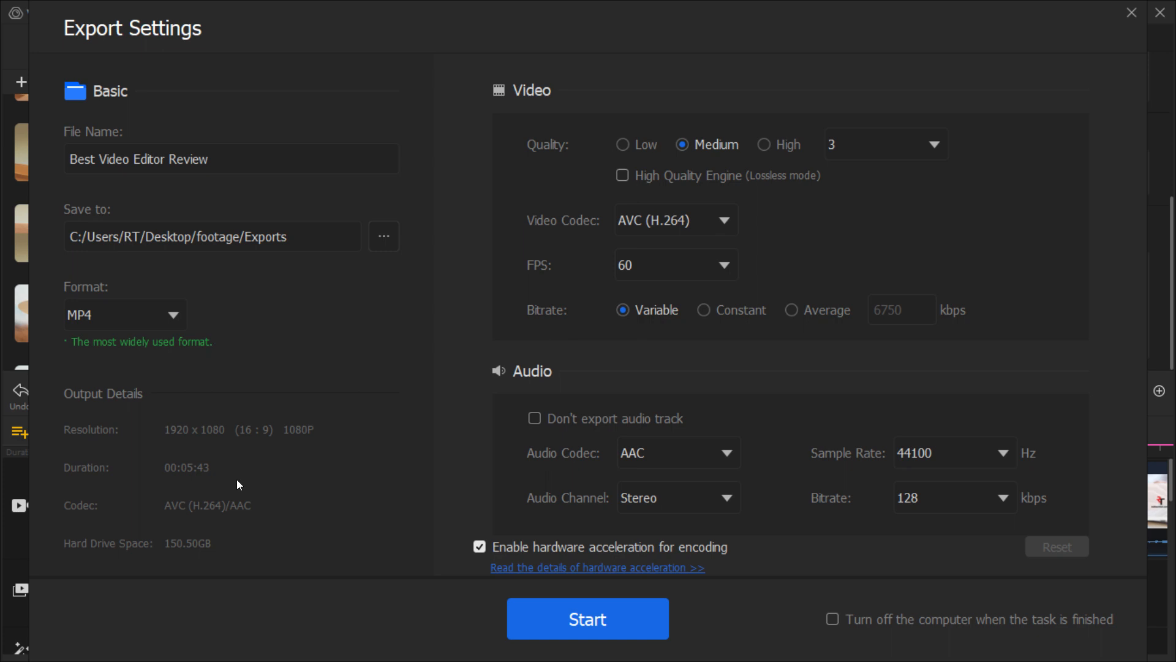
{"action": "left_click", "coordinate": [764, 144]}
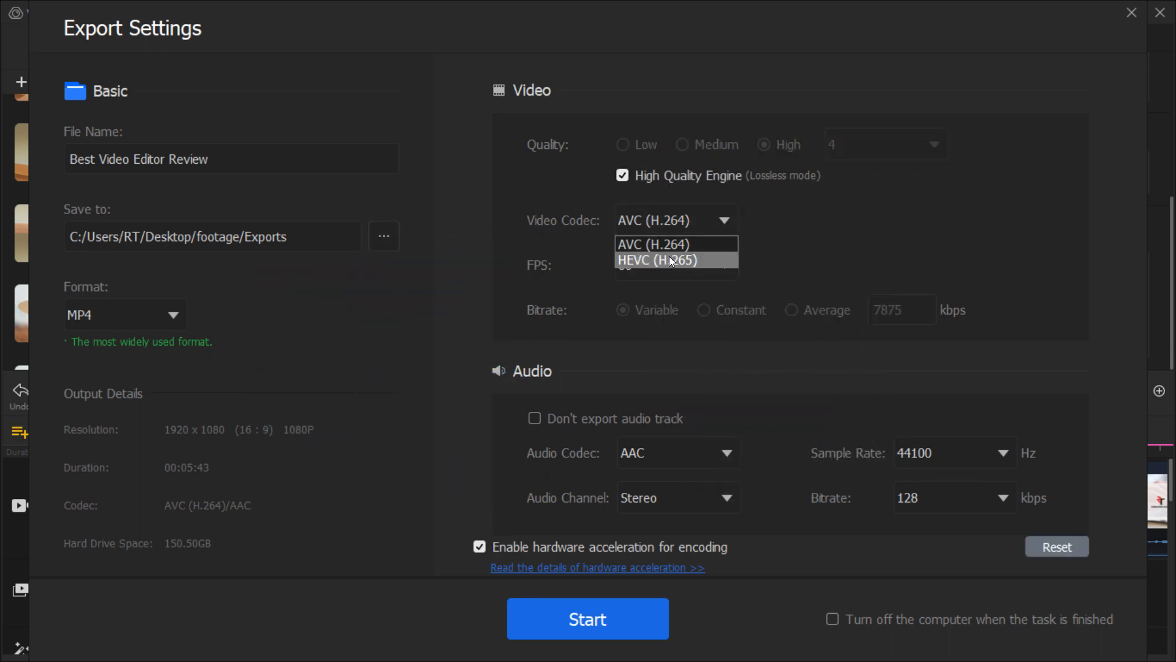
{"action": "left_click", "coordinate": [667, 243]}
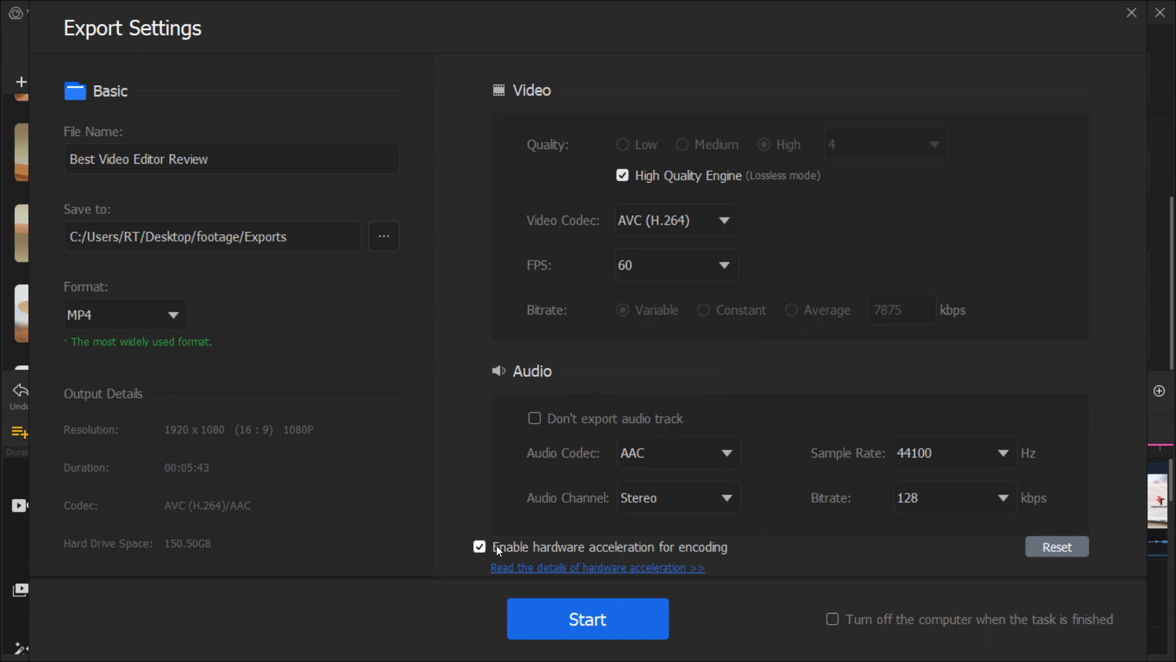
{"action": "left_click", "coordinate": [587, 618]}
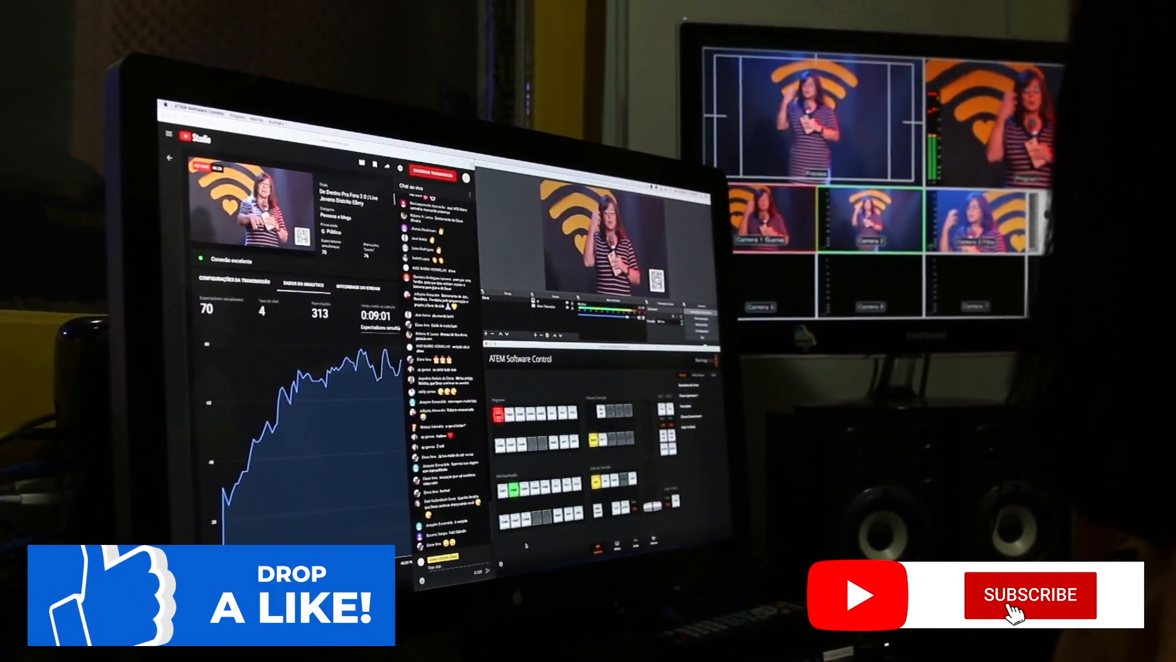
{"action": "left_click", "coordinate": [1029, 594]}
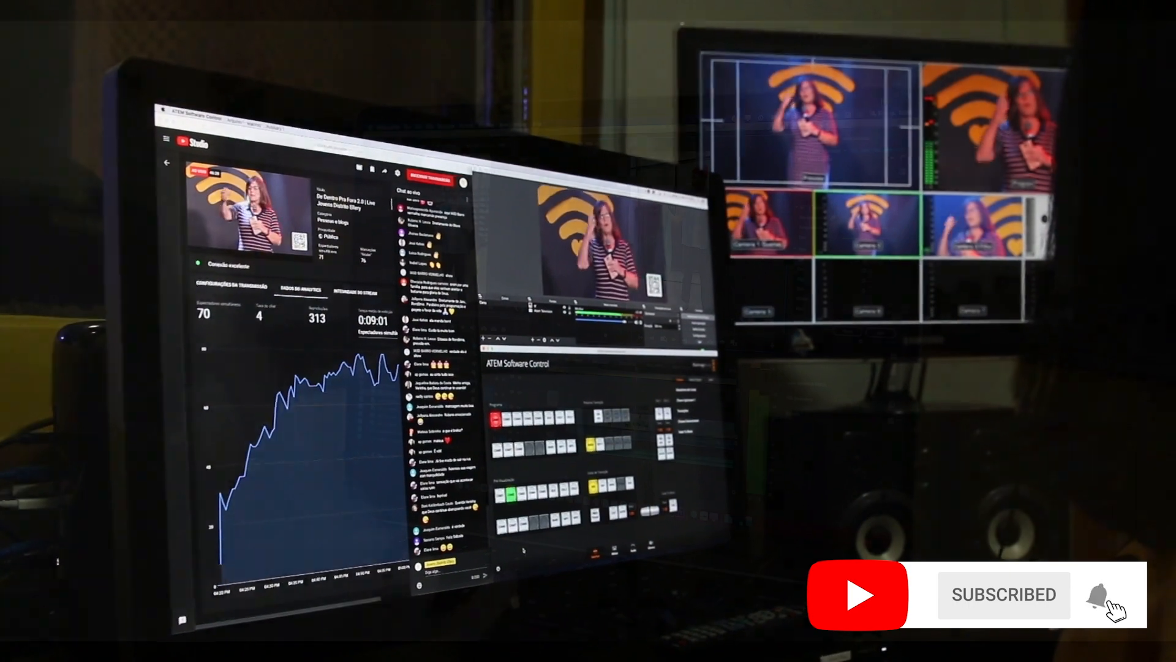